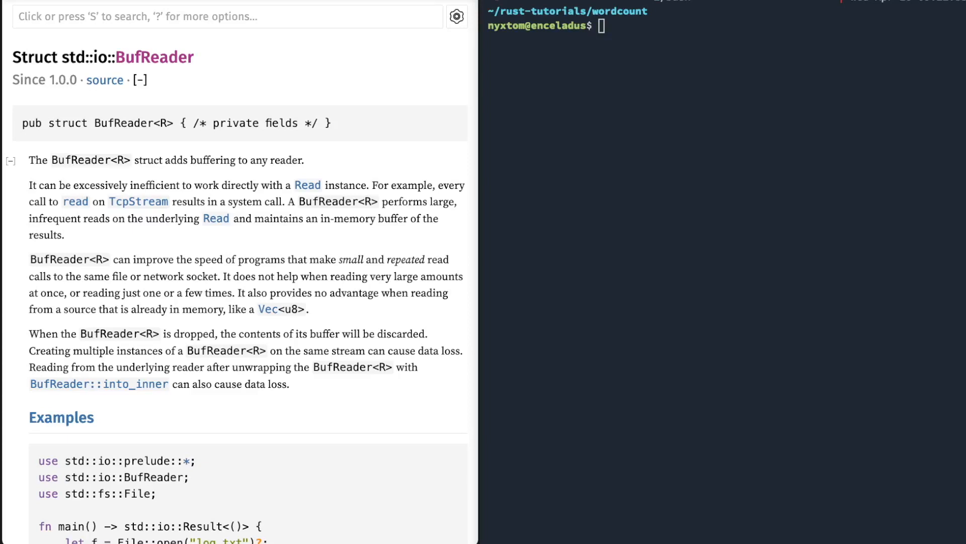
mouse_move(441, 506)
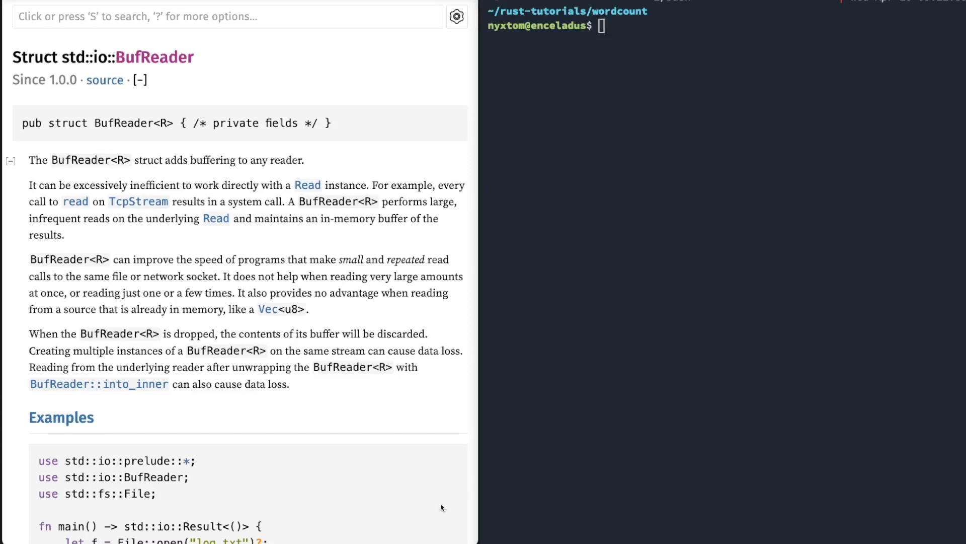
mouse_move(290, 315)
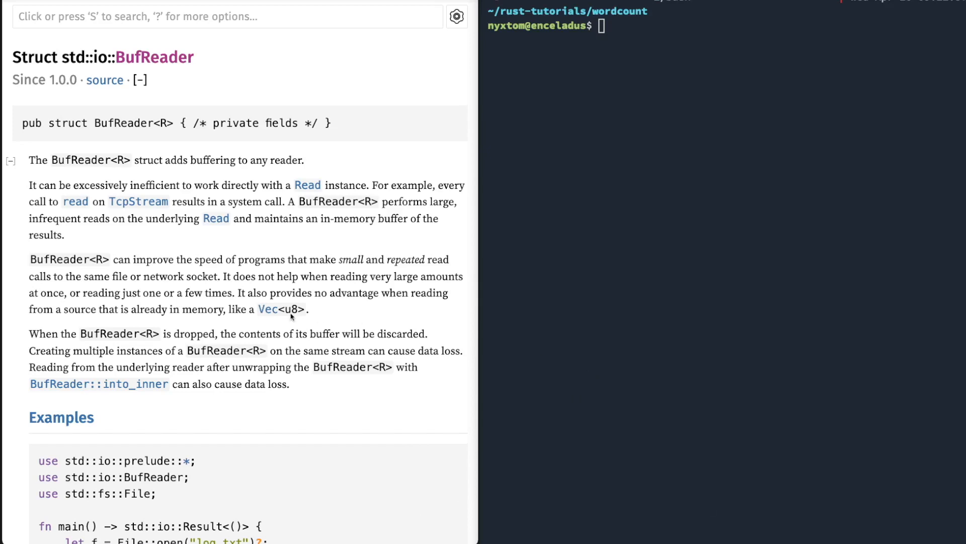
Step: Create the binary cargo project wc, enter it and launch vim there
scroll(down, 3)
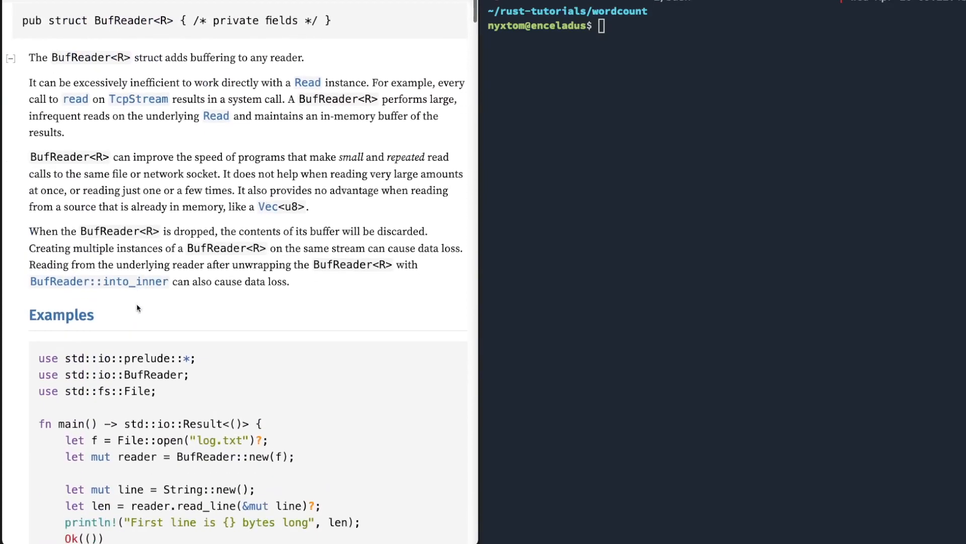
scroll(up, 3)
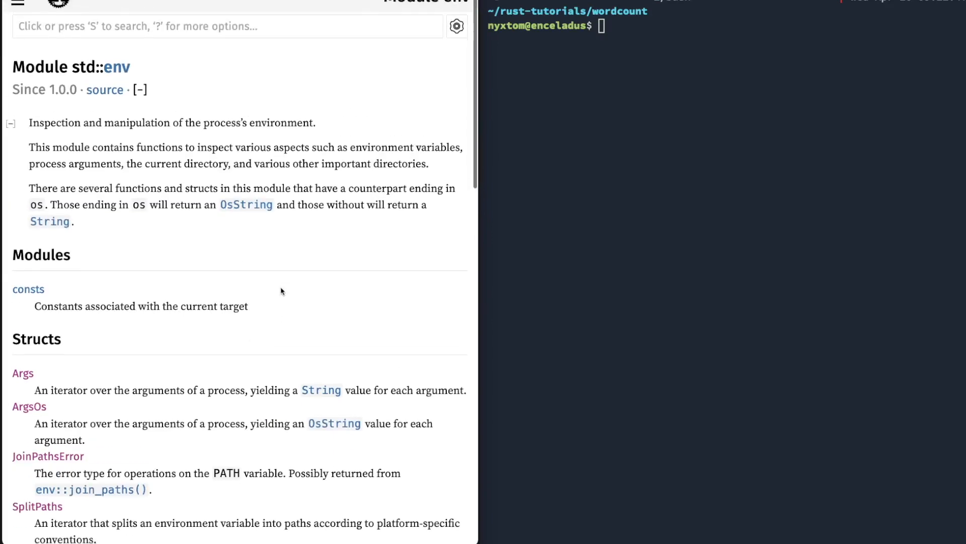
scroll(up, 3)
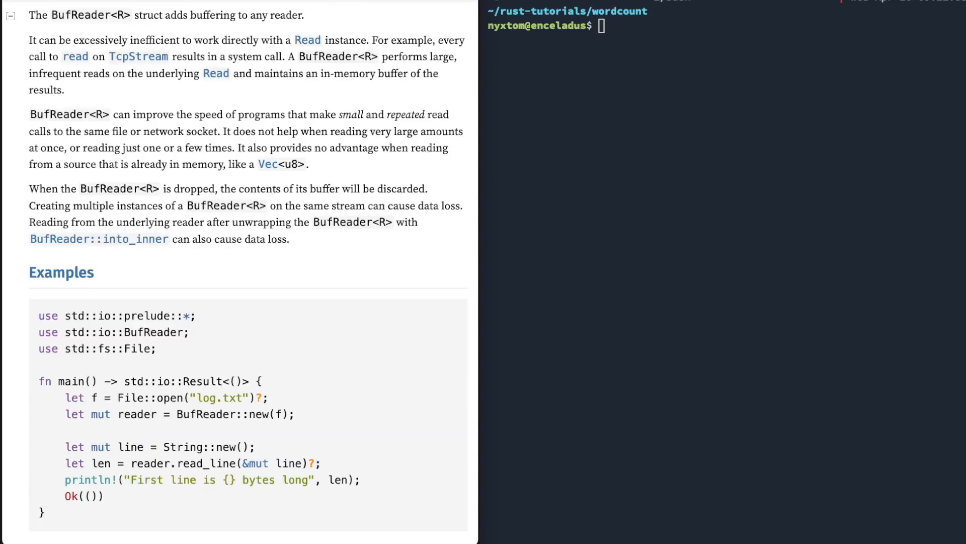
text(cd ..)
text(ls)
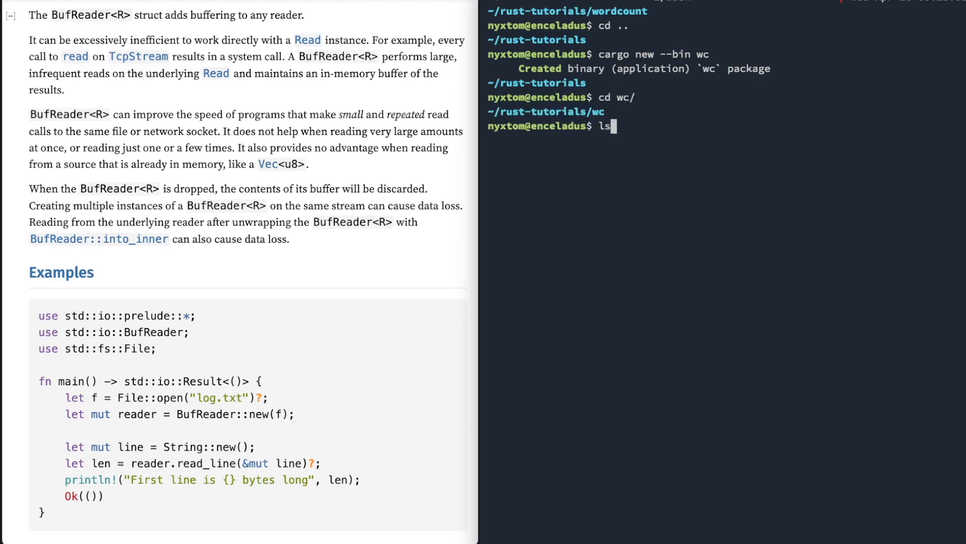
text(vim)
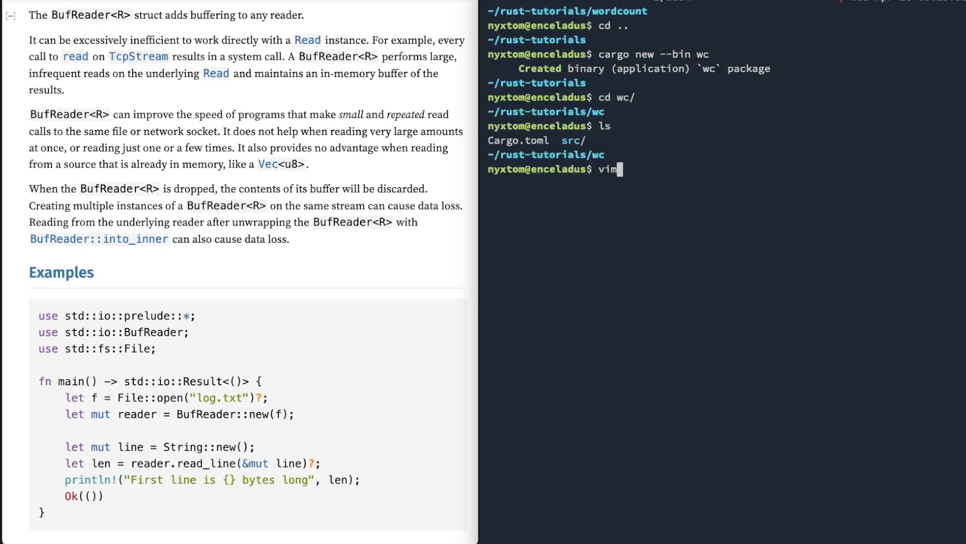
key(Return)
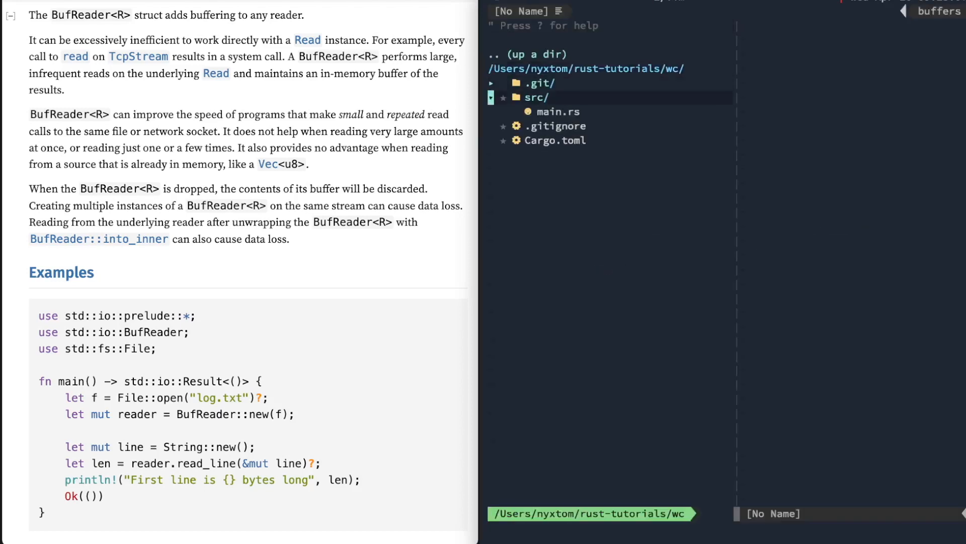
Step: Open src/main.rs from the file tree and start a `let` binding inside main
click(556, 111)
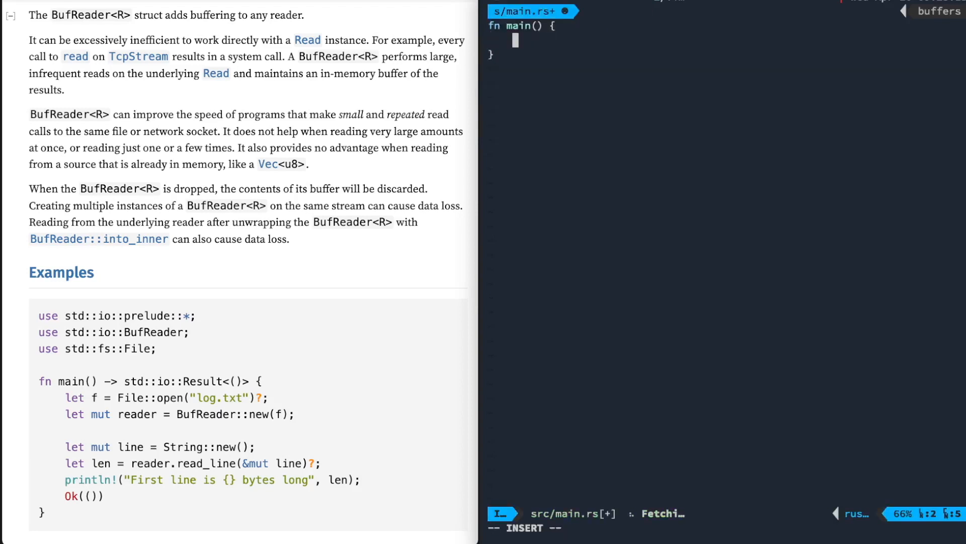
text(let)
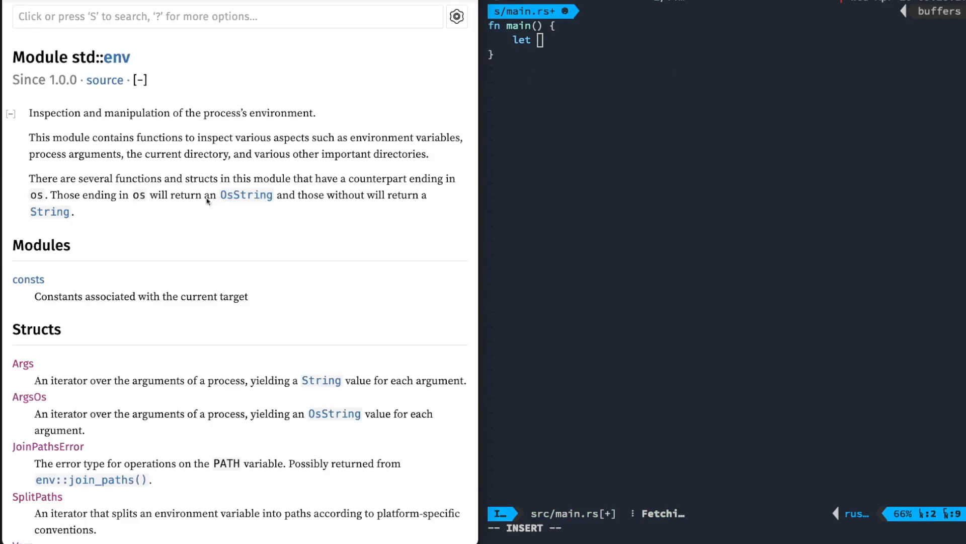
mouse_move(120, 170)
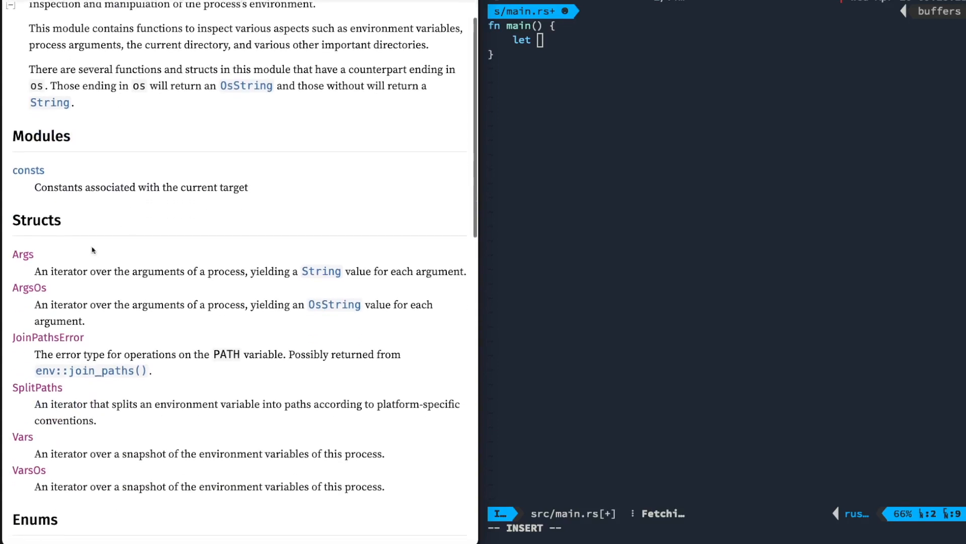
Step: Navigate the std::env module page to the Functions section and open the args docs
scroll(up, 3)
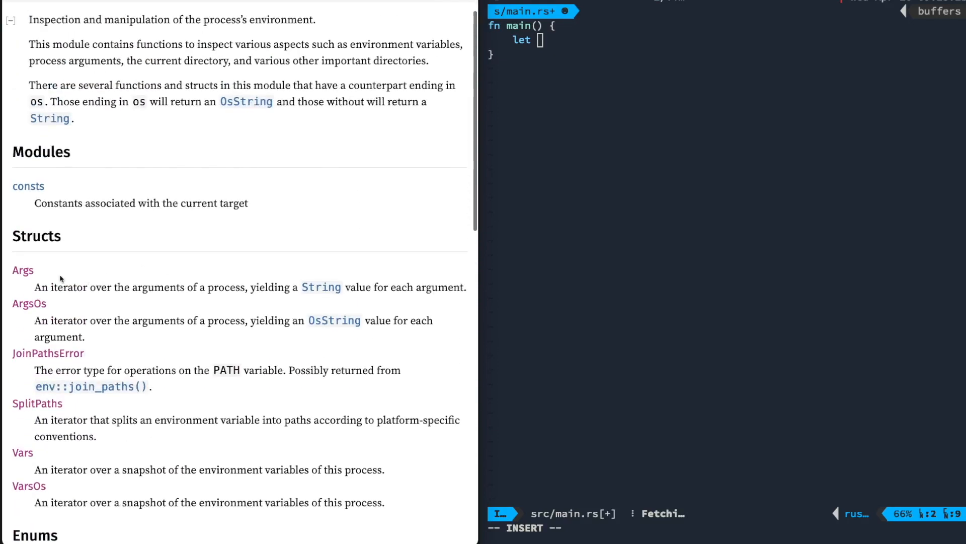
click(23, 269)
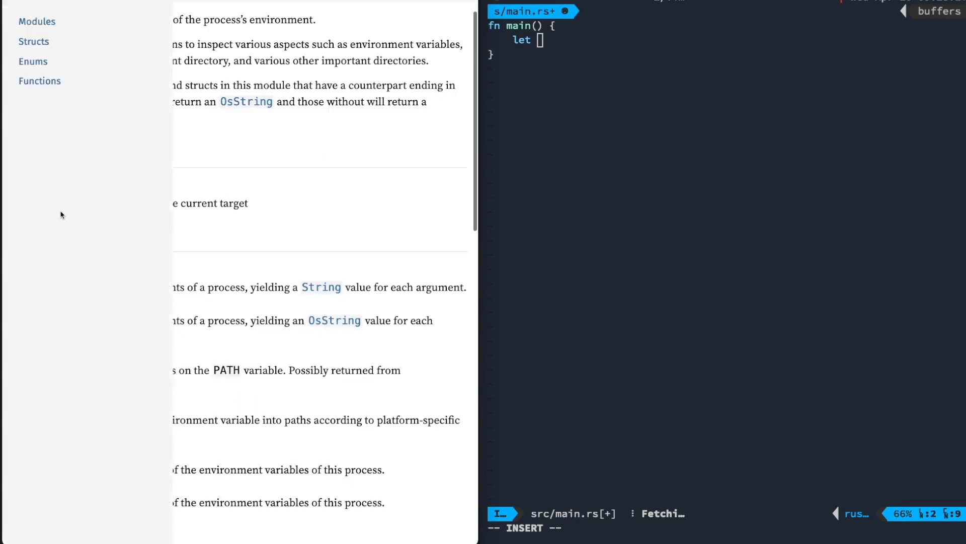
scroll(up, 3)
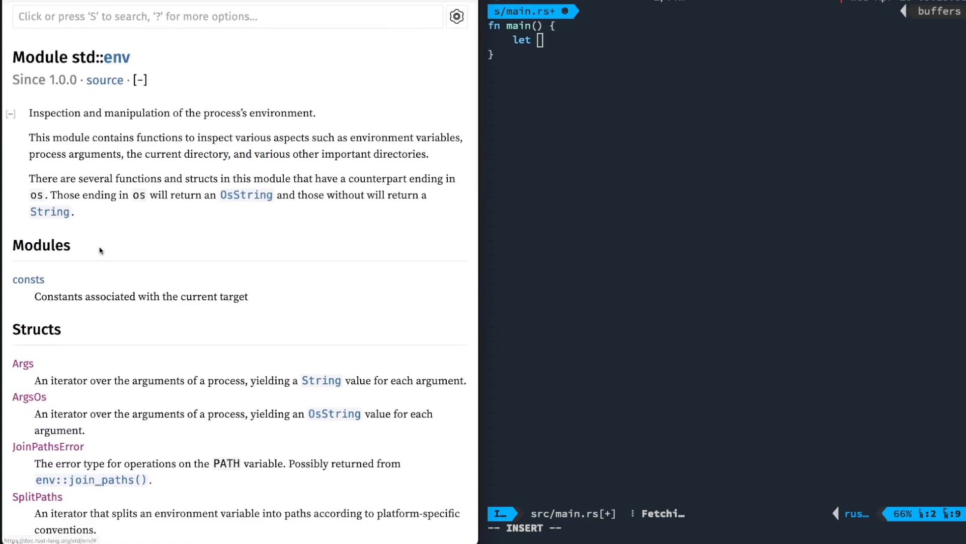
scroll(down, 3)
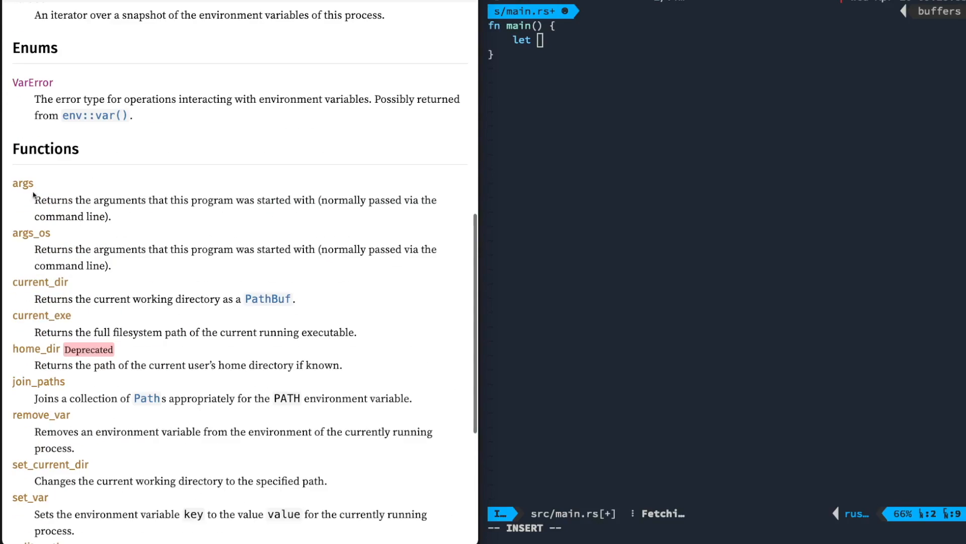
click(23, 183)
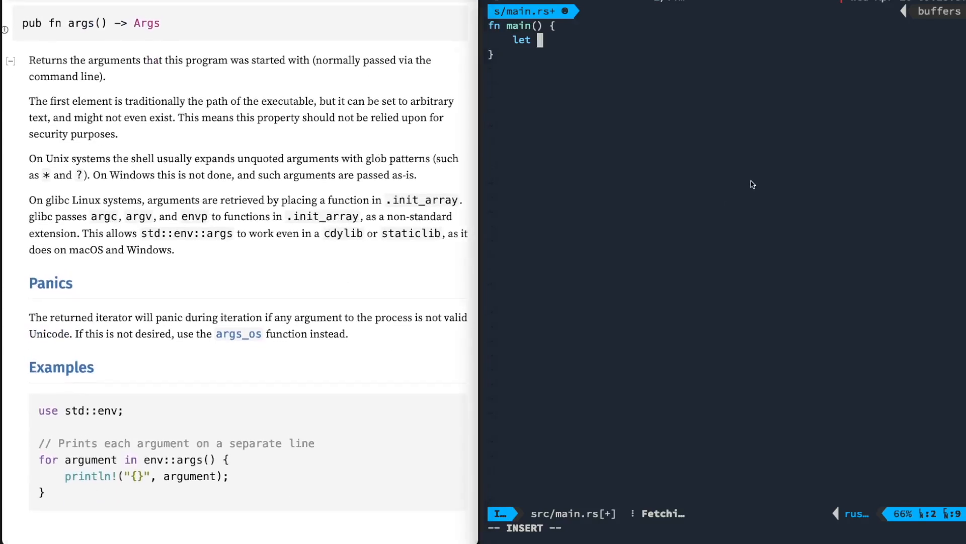
Step: Bind args: Vec<String> to std::env::args() in main
text(args: Vec<)
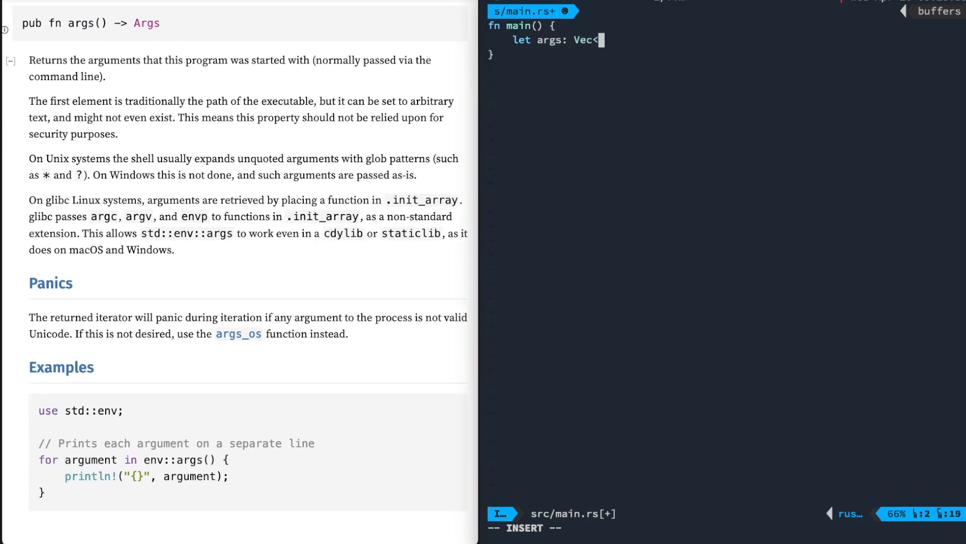
text(String> =)
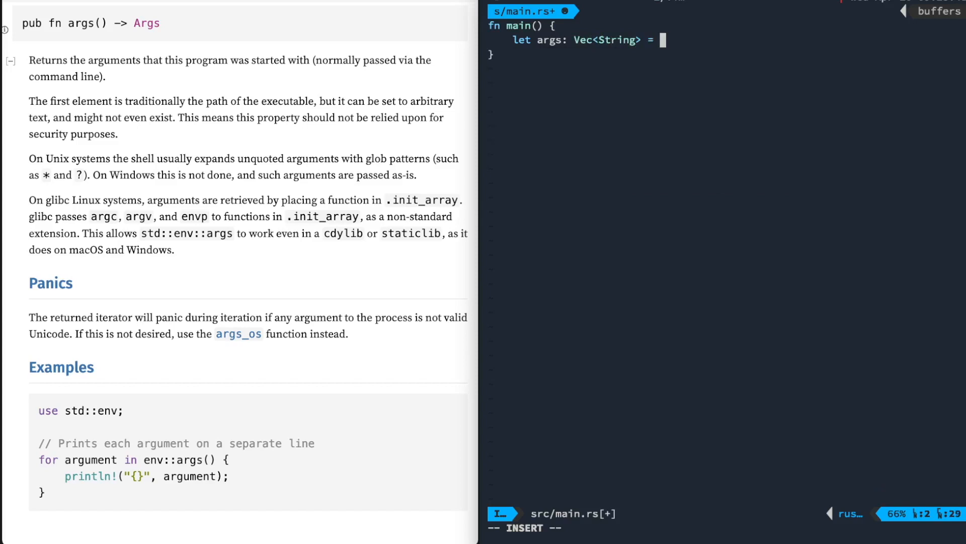
text(std::env::args)
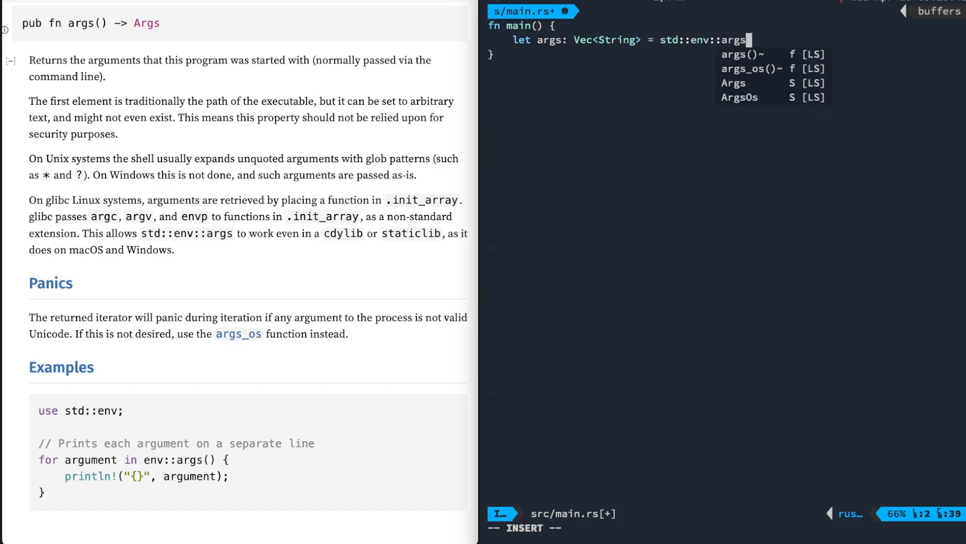
text(().s)
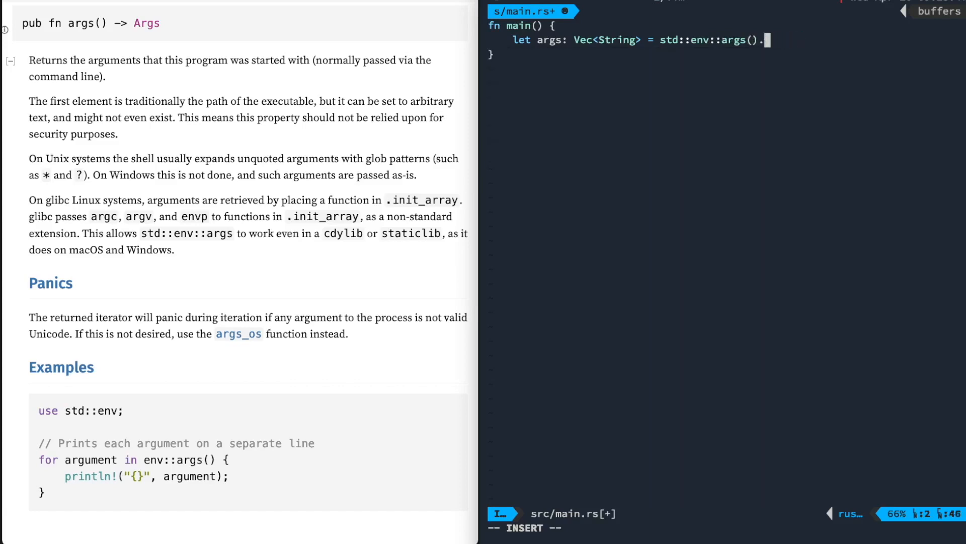
text(;)
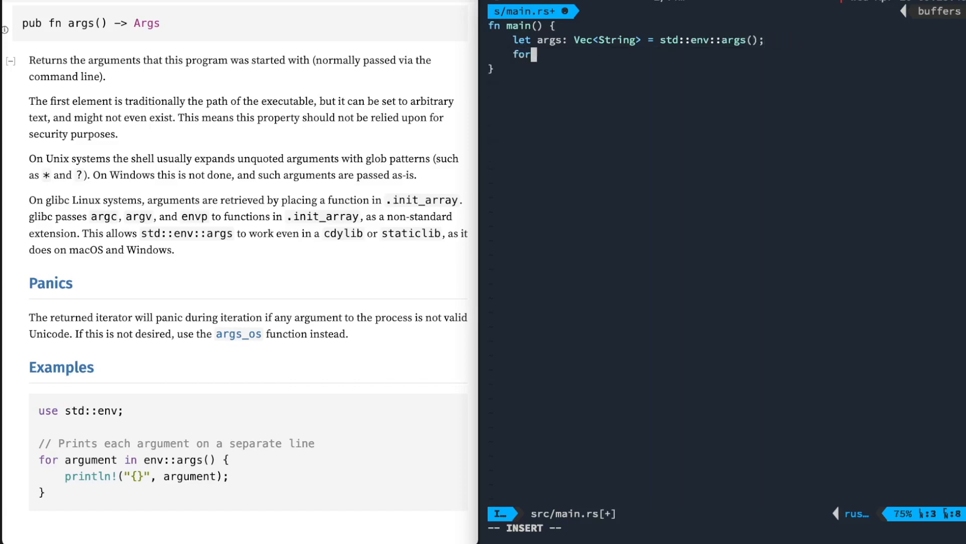
Step: Add a for loop over args that prints each one with println!("{}")
text(arg in a)
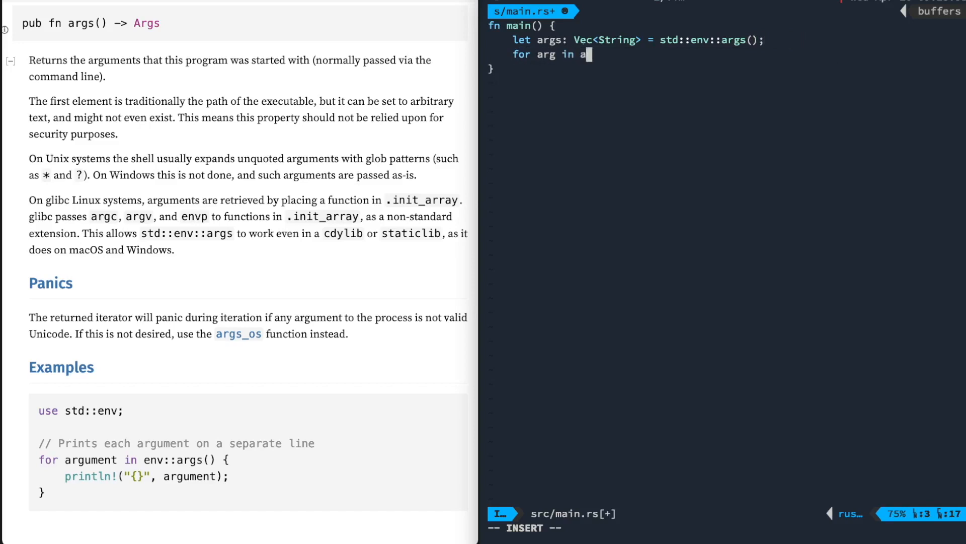
text(rgs {)
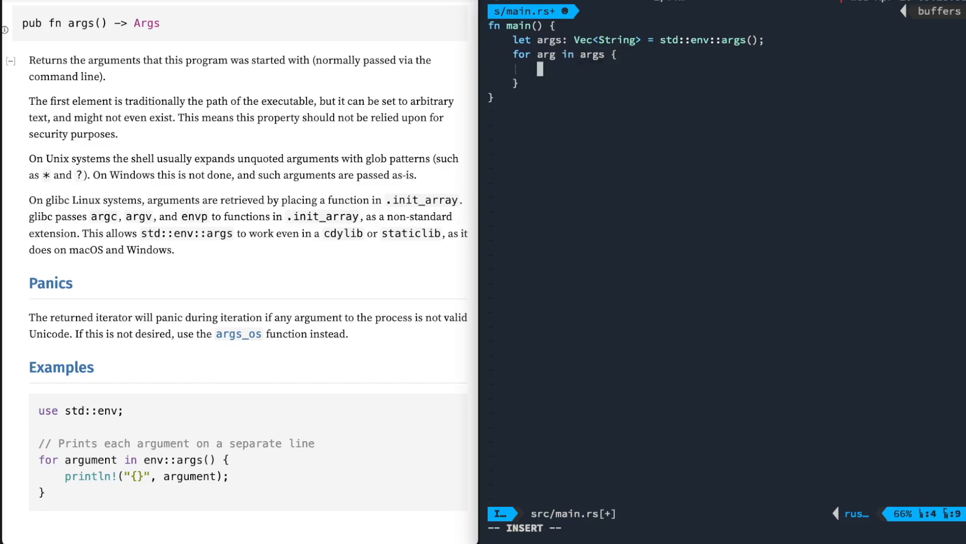
text(println!("{}"))
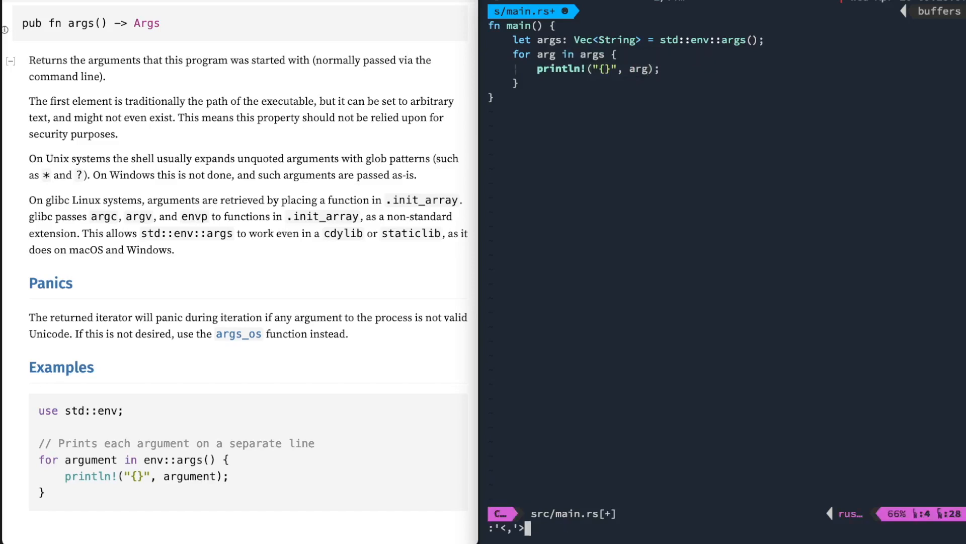
key(Escape)
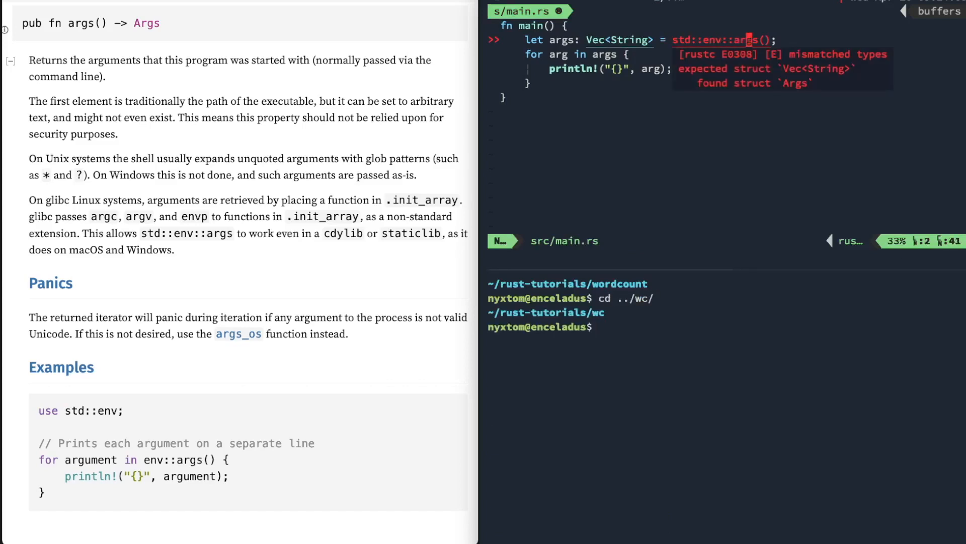
Step: Collect the args iterator with .collect(), save and run cargo run Cargo.toml
text(.collect)
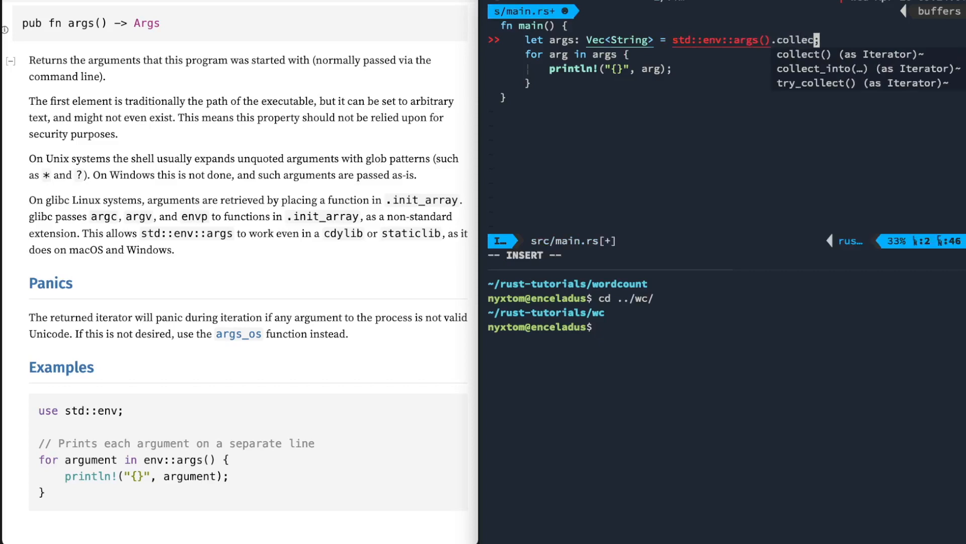
key(Escape)
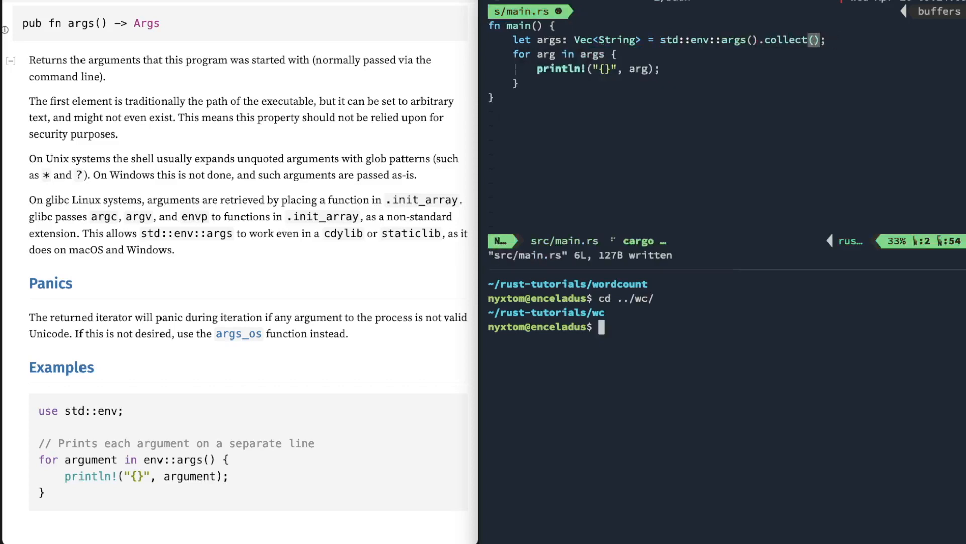
text(cargo run)
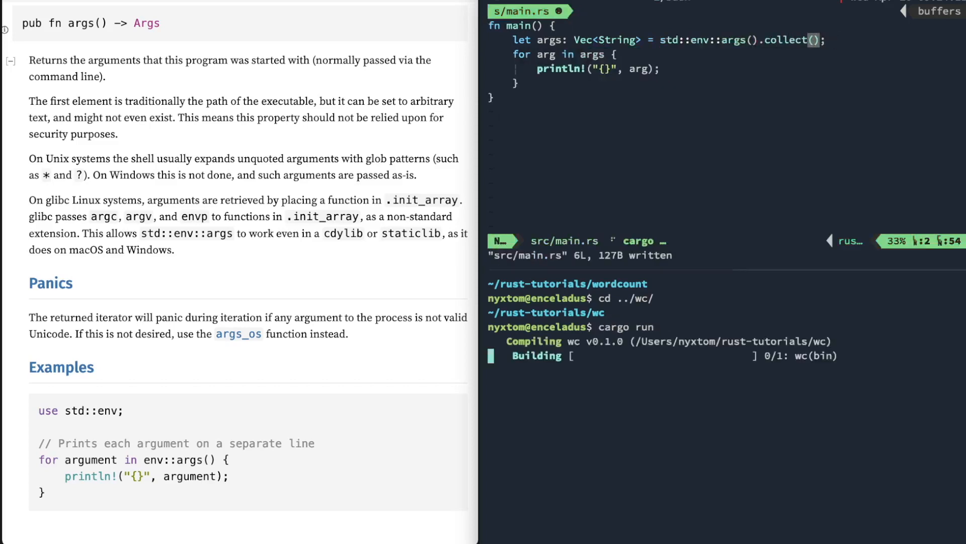
text(Cargo.toml)
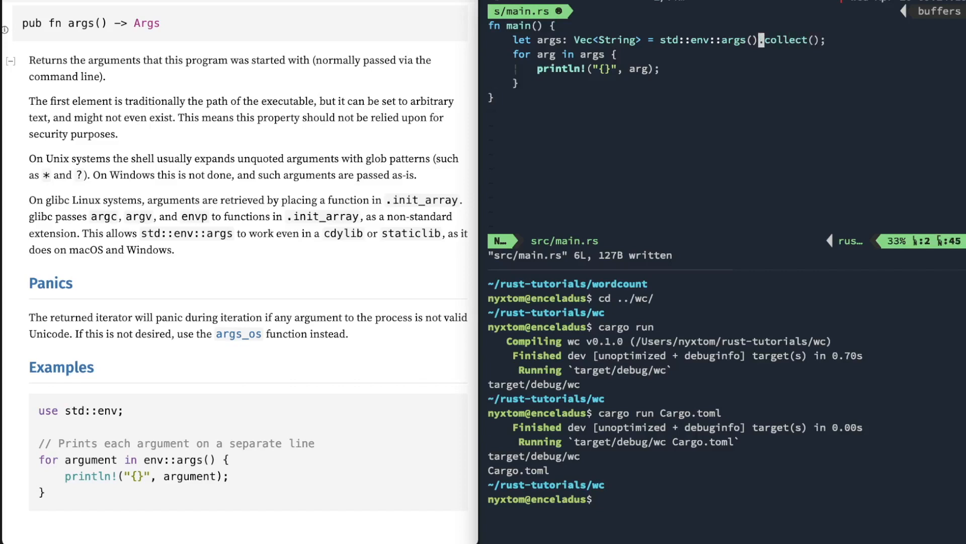
Step: Add .skip(1) so the program's own path is excluded from the arguments
text(.skip(1).)
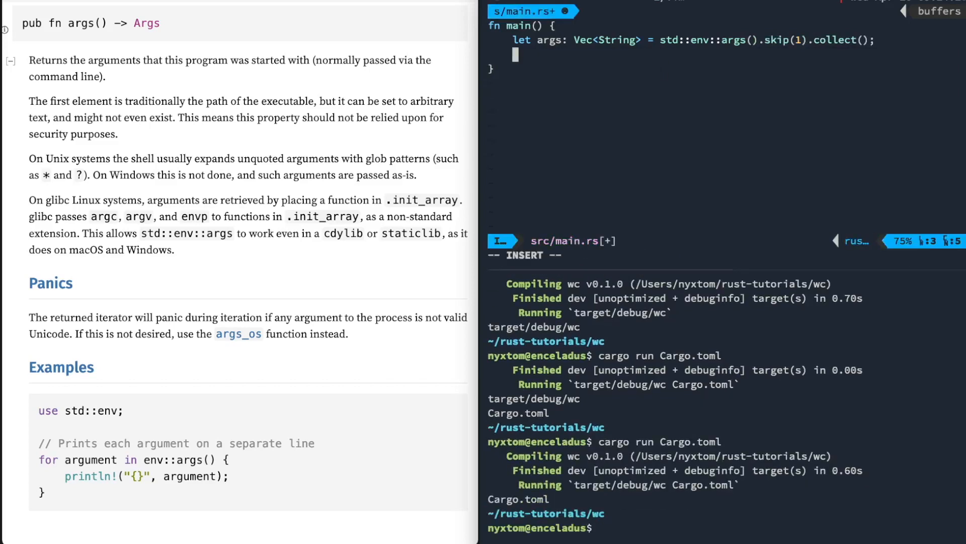
Step: Loop over args opening each with let f = File::open(&arg)?; importing std::fs::File
text(for arg in args {)
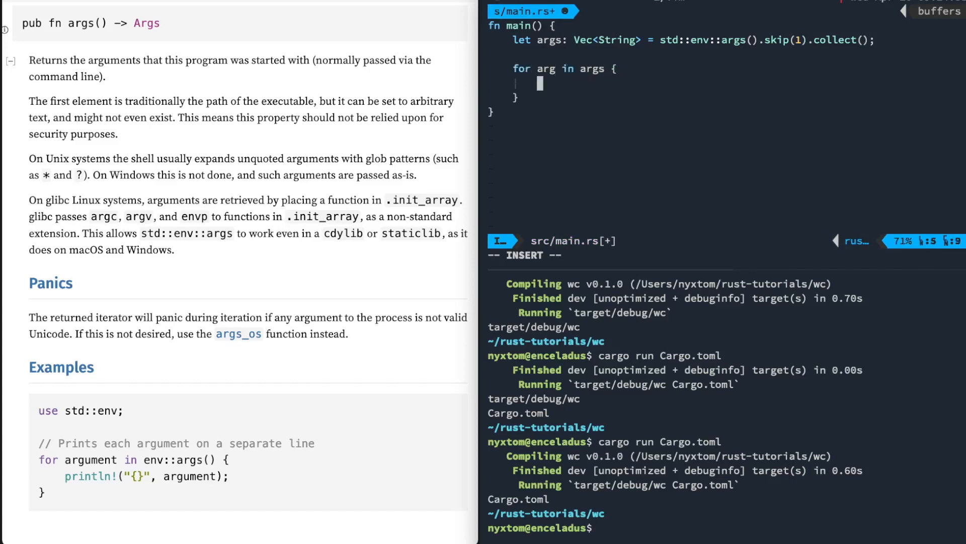
mouse_move(584, 127)
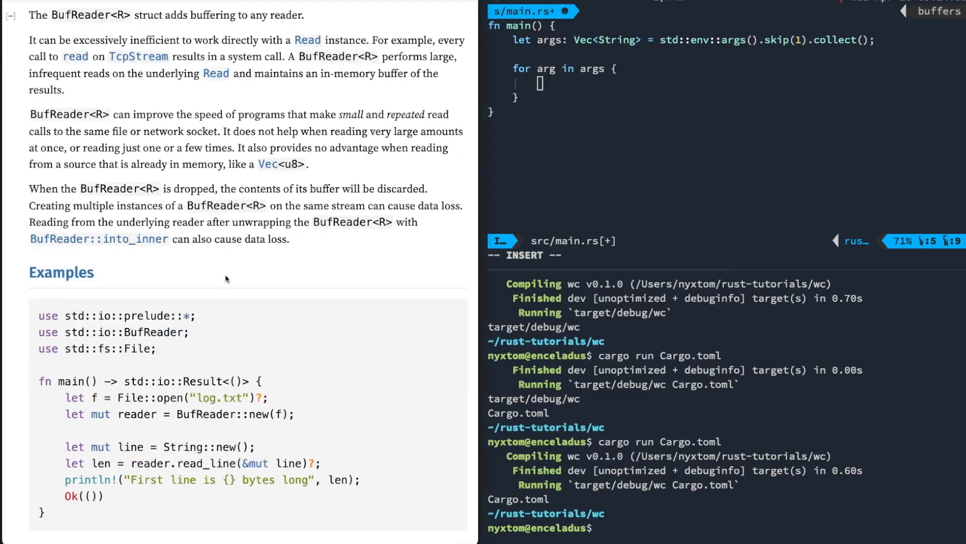
scroll(down, 3)
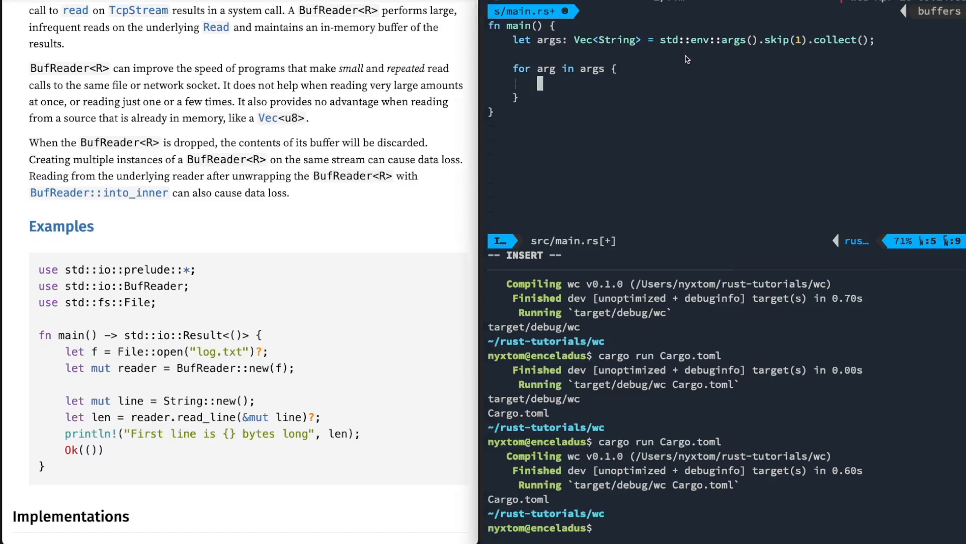
text(let f=)
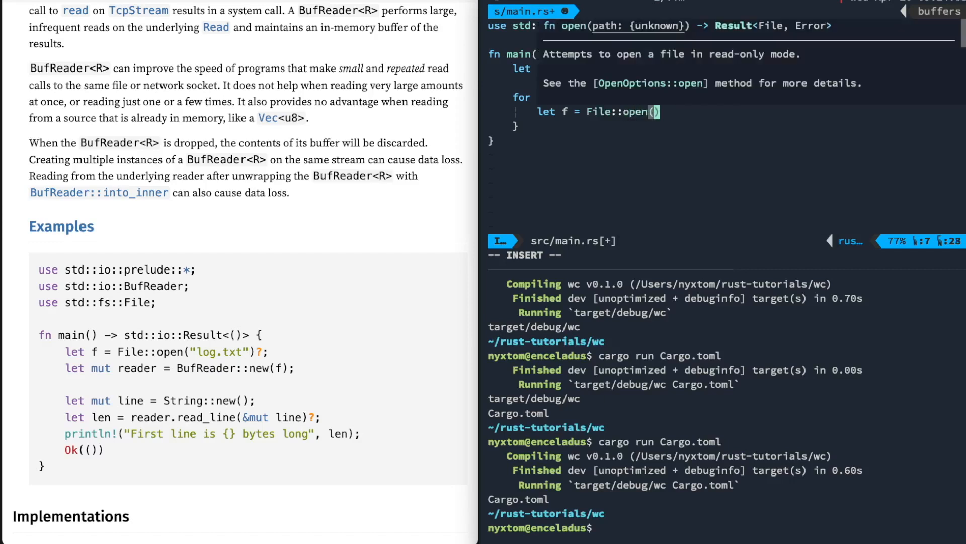
text(&arg)
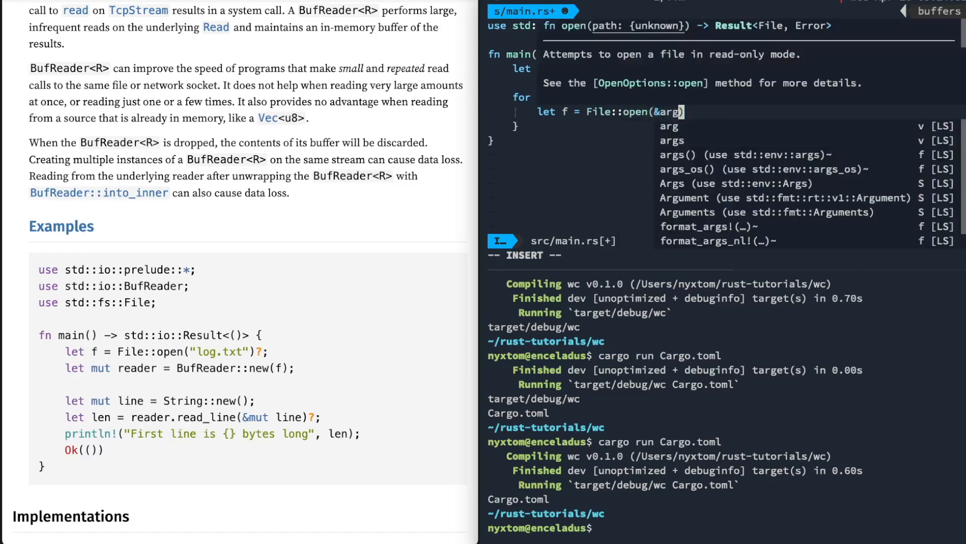
text()?;)
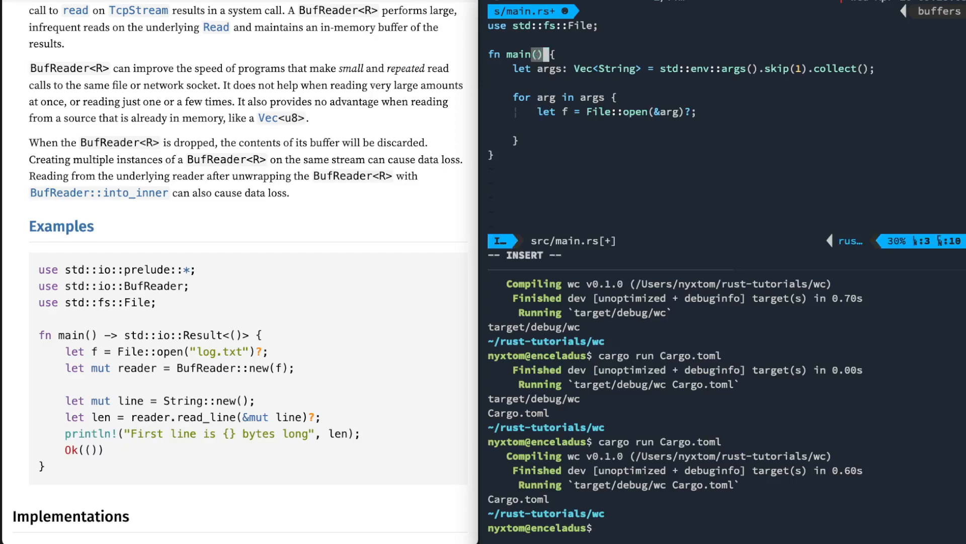
Step: Make main return std::io::Result<()> ending in Ok(())
text(s)
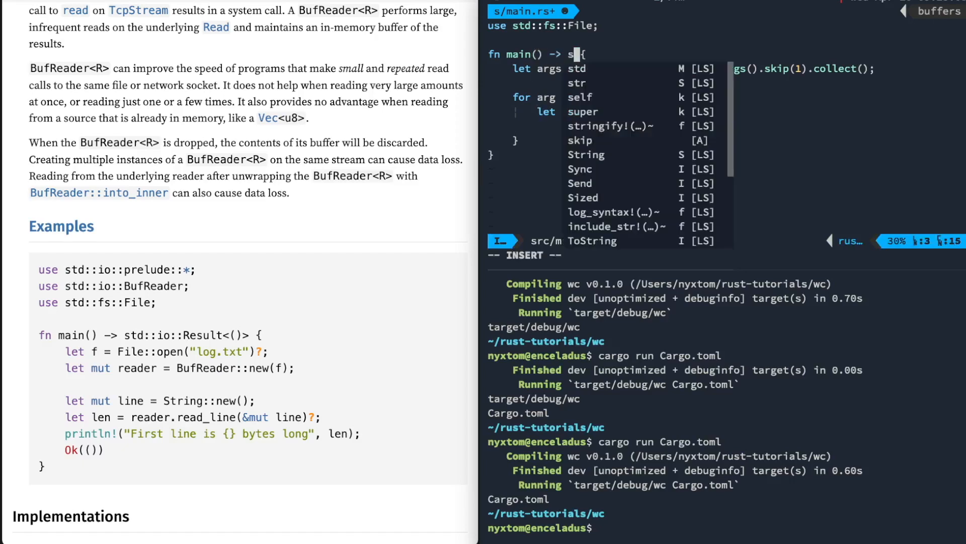
text(std::io::Result)
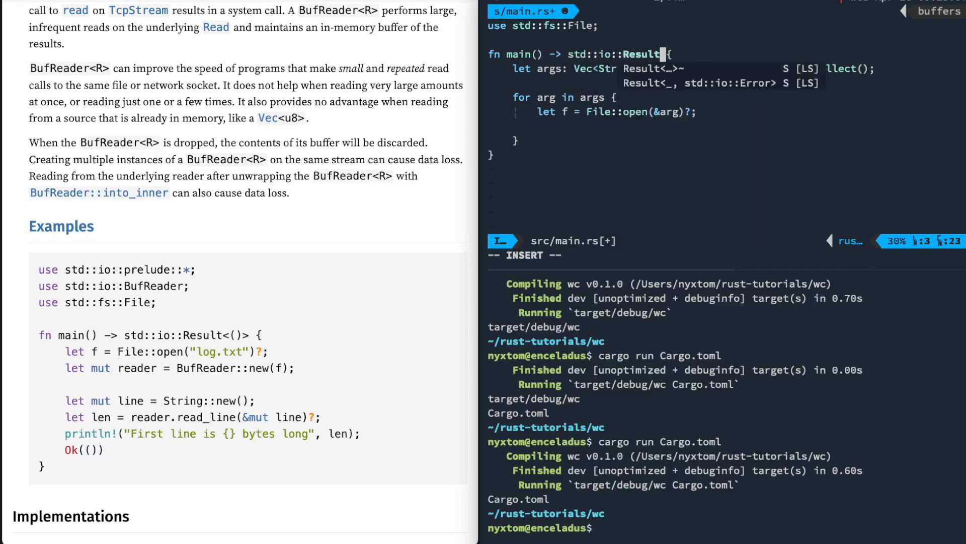
key(Escape)
text(<()>)
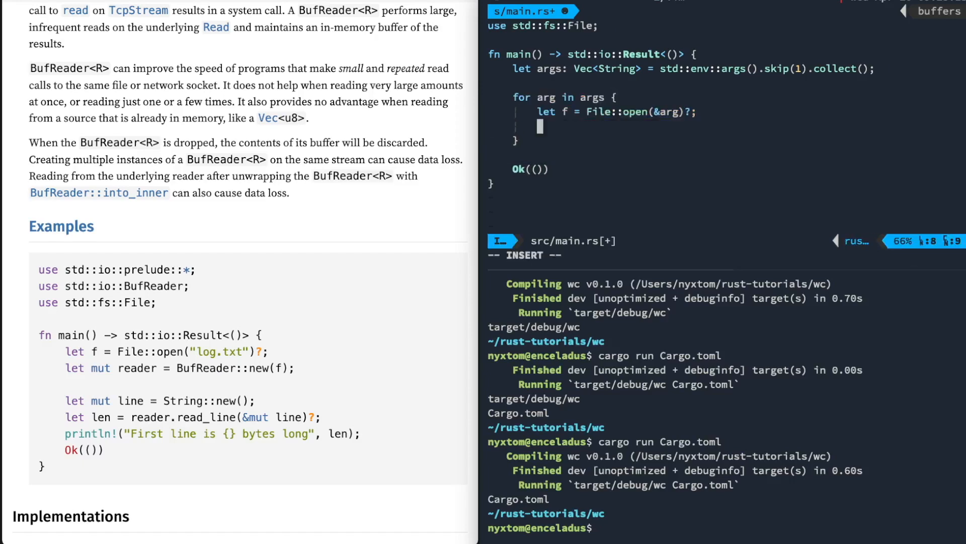
Step: Wrap each file in let reader = BufReader::new(f); and start an inner for loop
text(let reader =)
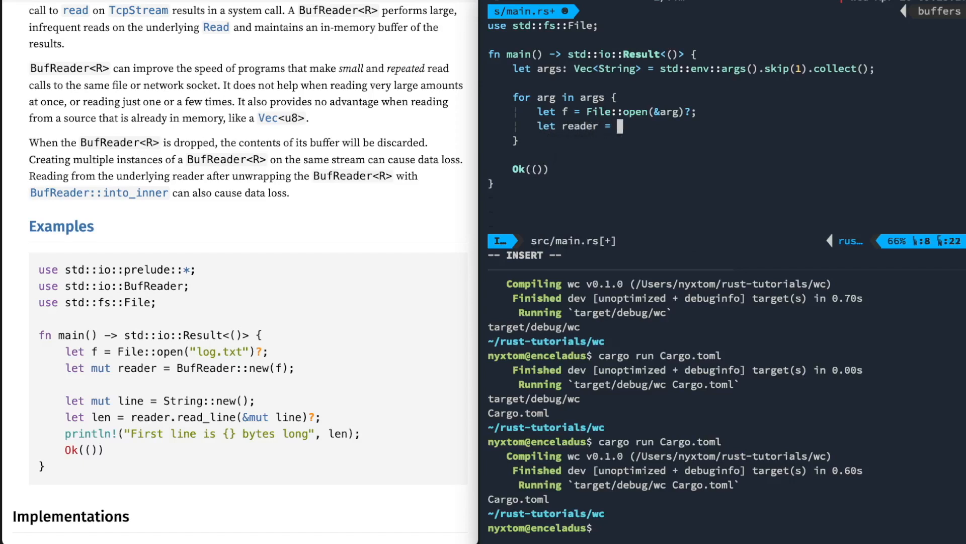
text(BufReader)
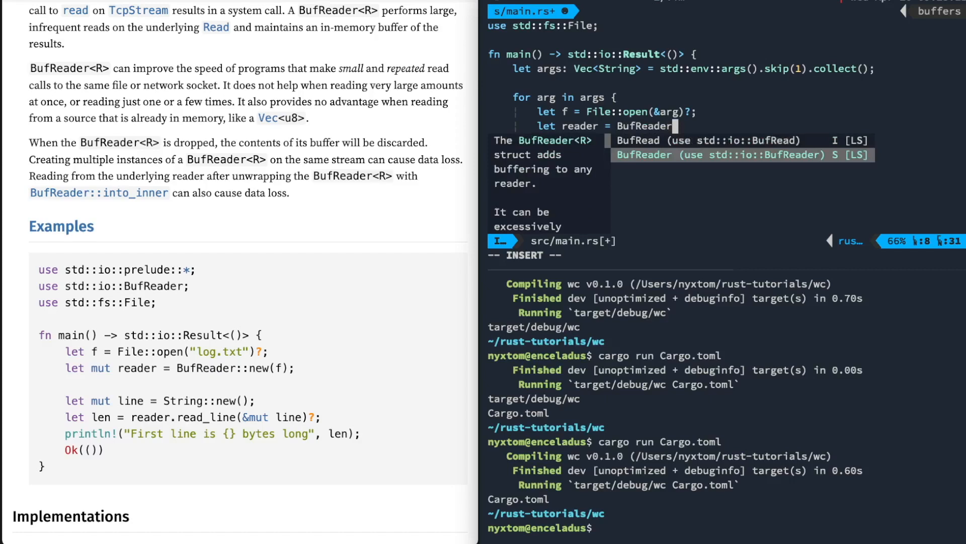
text(::new(f);)
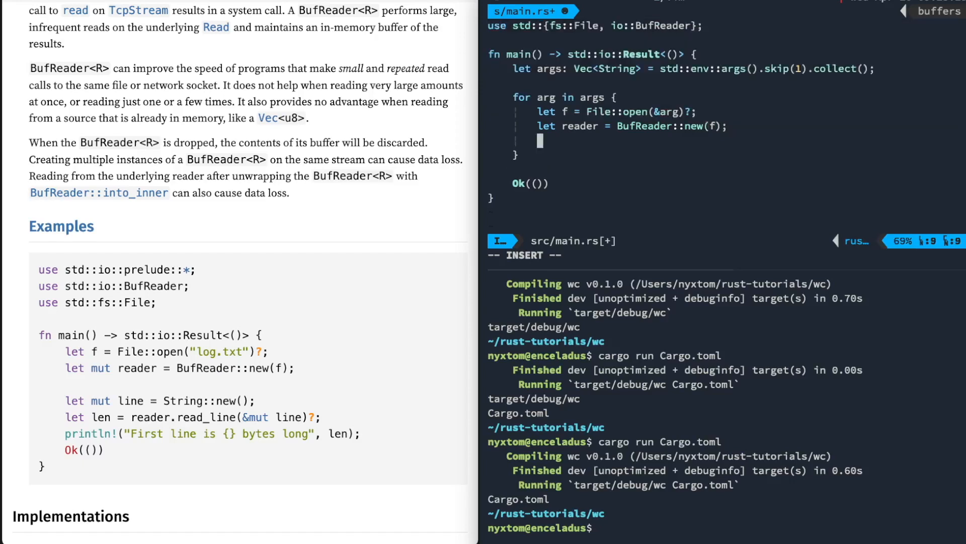
text(for)
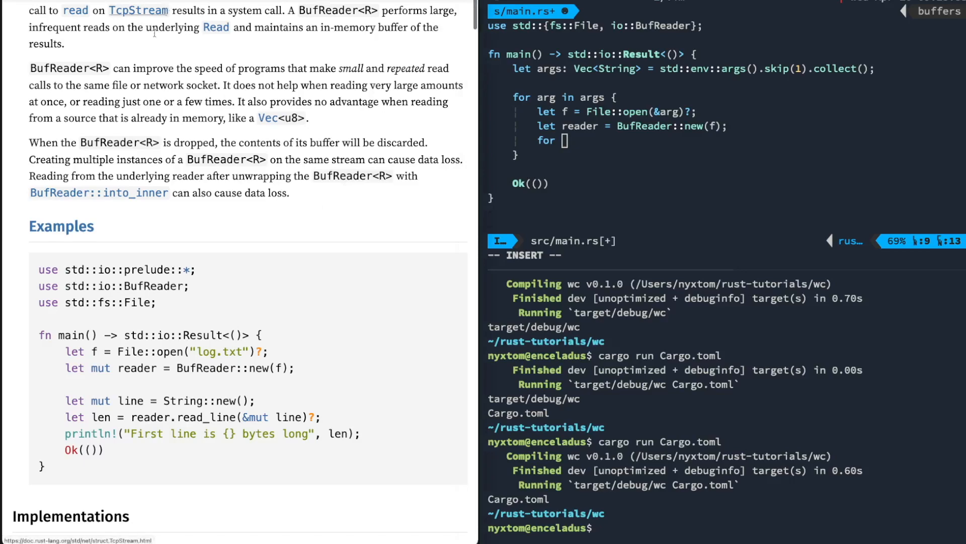
Step: Scroll the BufReader docs for the lines method and its BufRead trait implementation
scroll(down, 3)
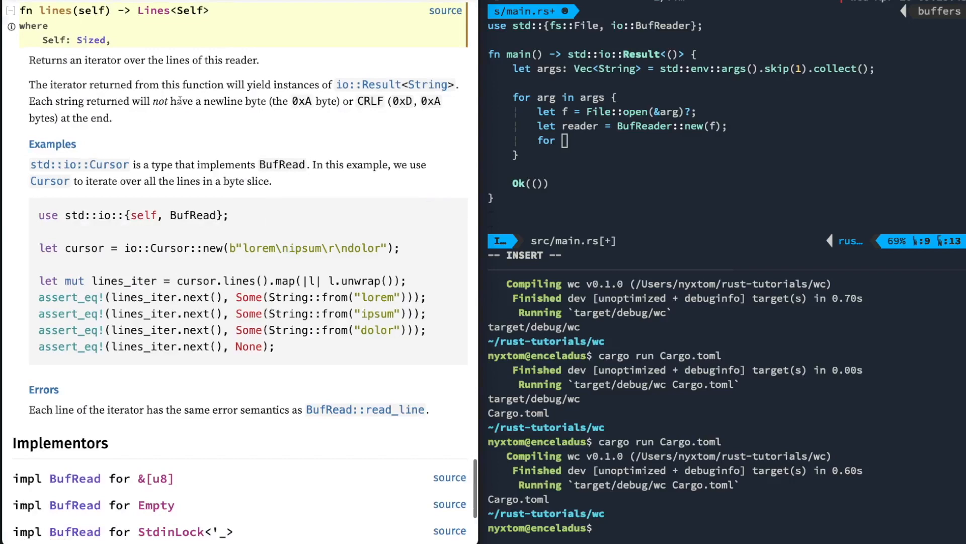
scroll(up, 3)
text(lines()
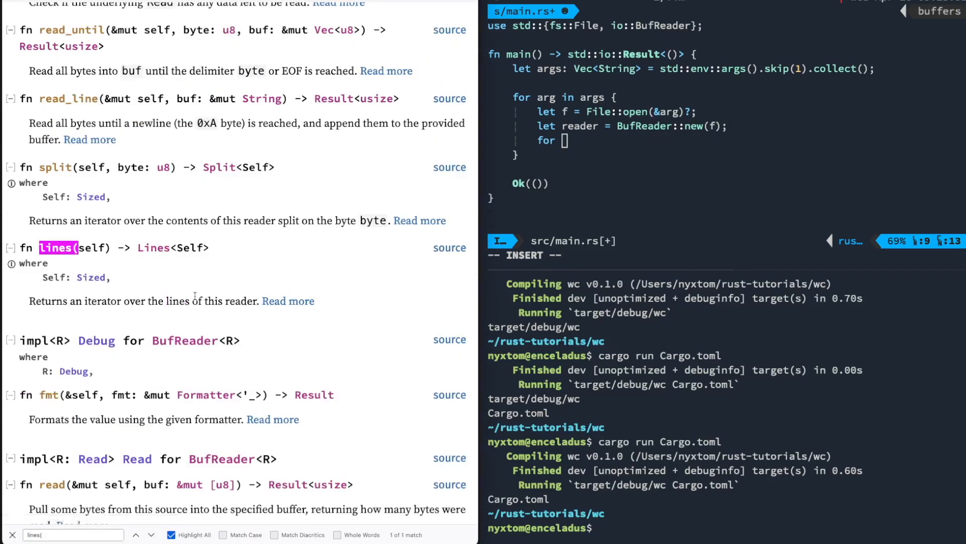
scroll(down, 3)
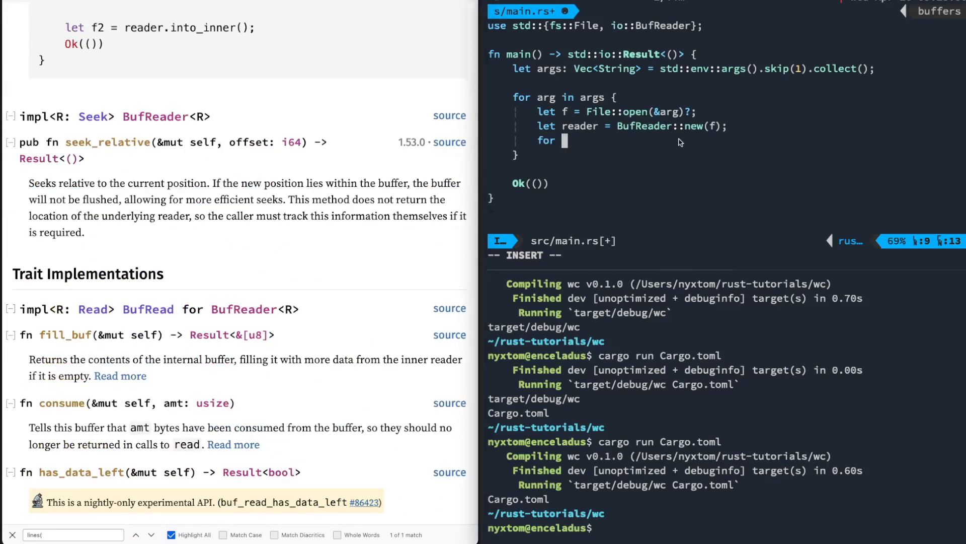
key(Escape)
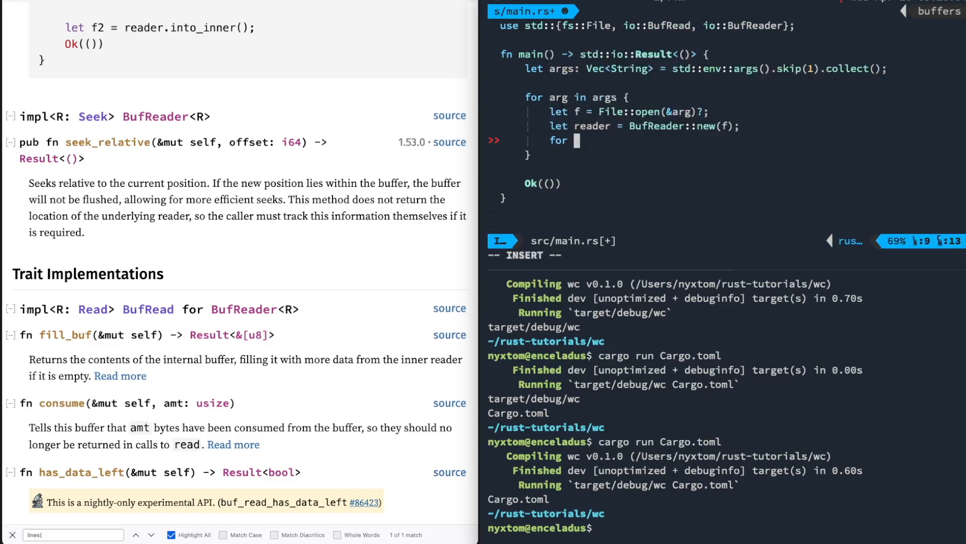
Step: Iterate for line in reader.lines() with match line { Ok(l) => {}, _ => {} }
text(line in)
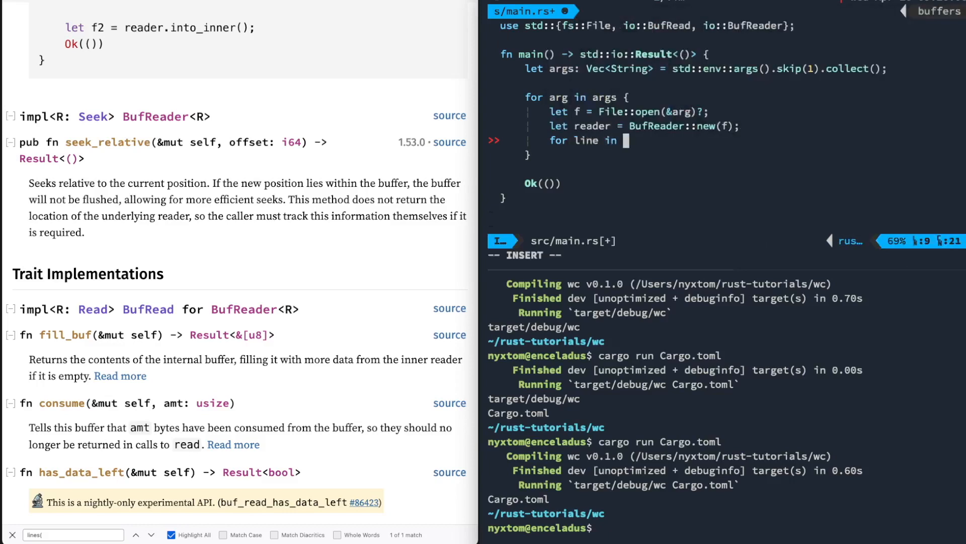
text(reader.lines()
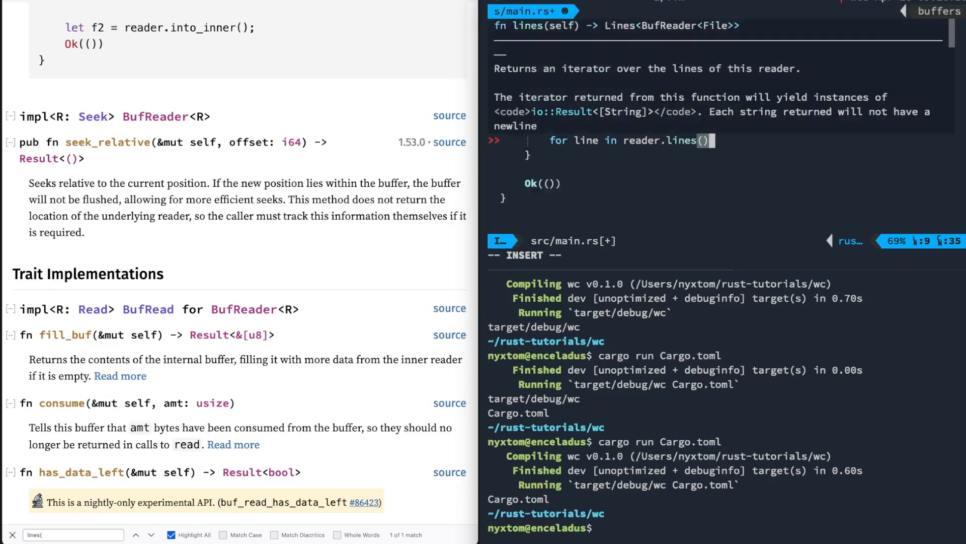
text(match)
text(Ok(l))
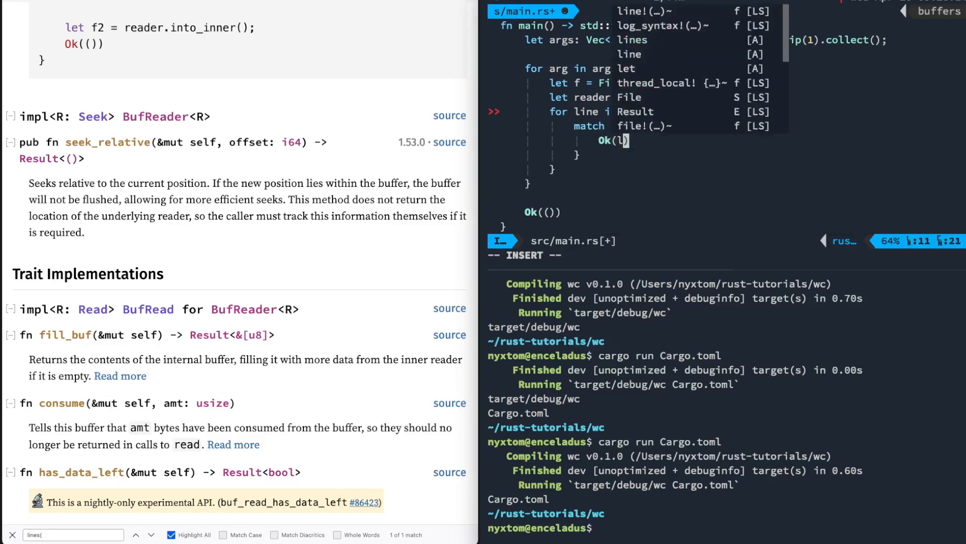
key(Escape)
text( => {)
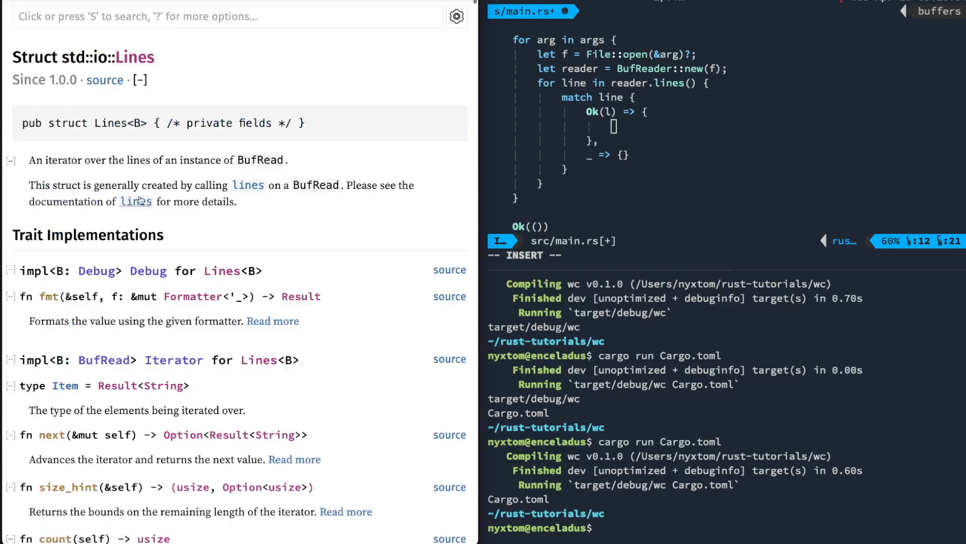
mouse_move(164, 264)
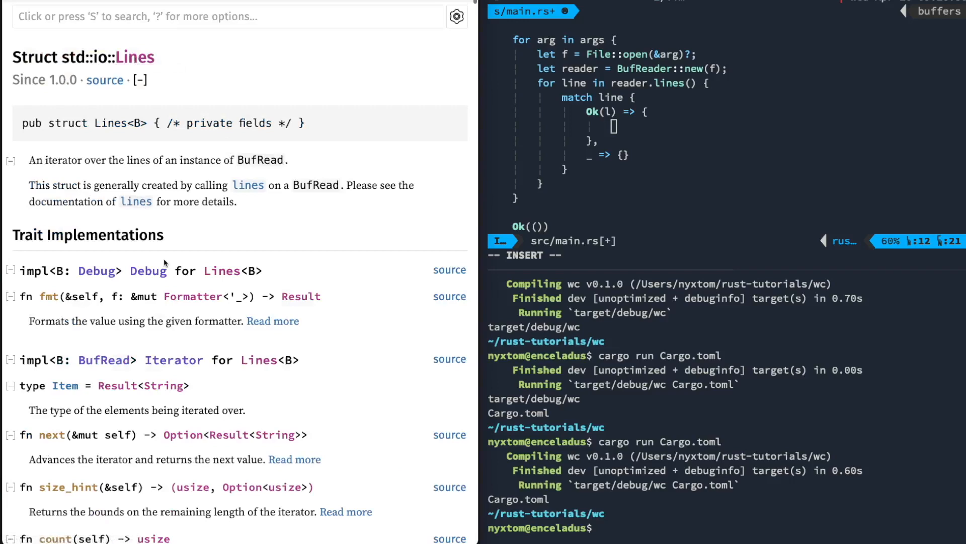
Step: Count words in the Ok arm with l.split_whitespace().count()
scroll(down, 3)
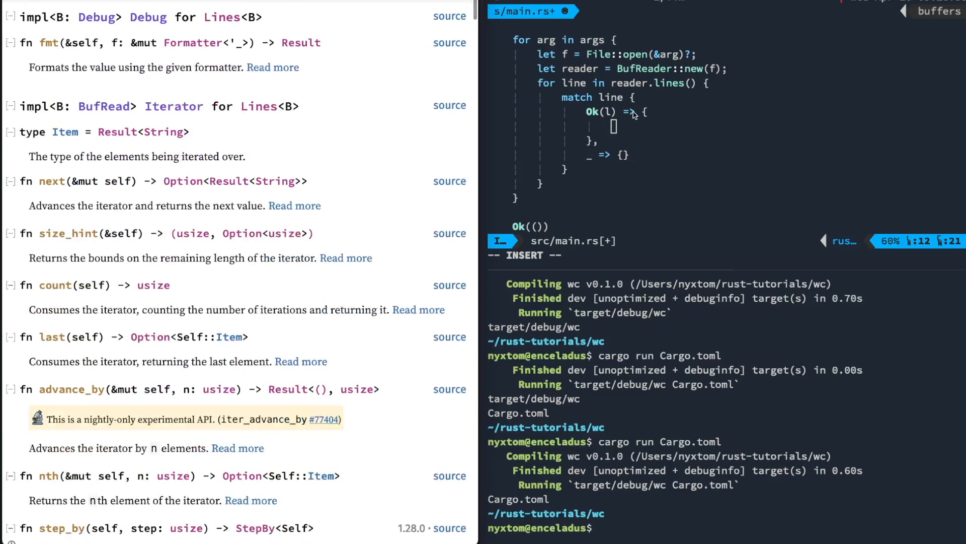
text(l.)
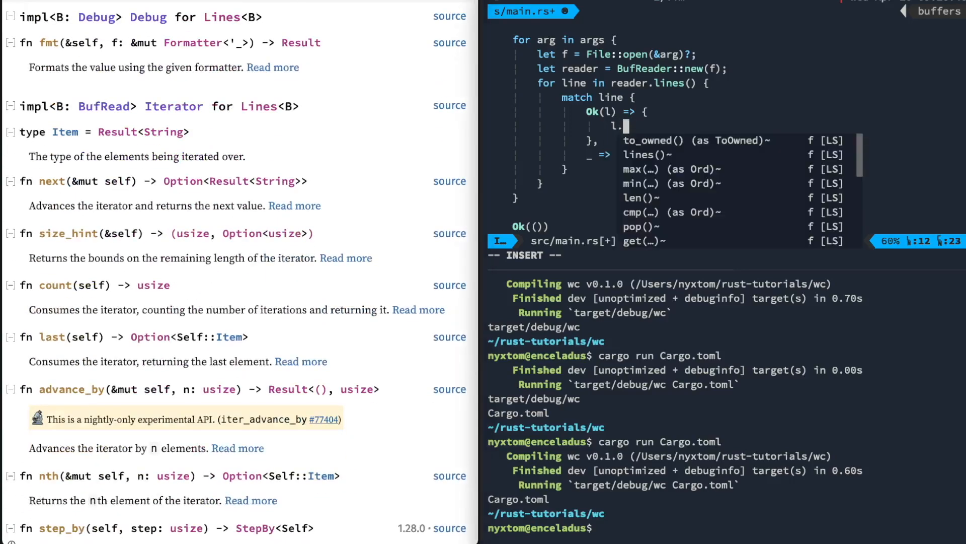
text(split_whitespace().count();)
text(le)
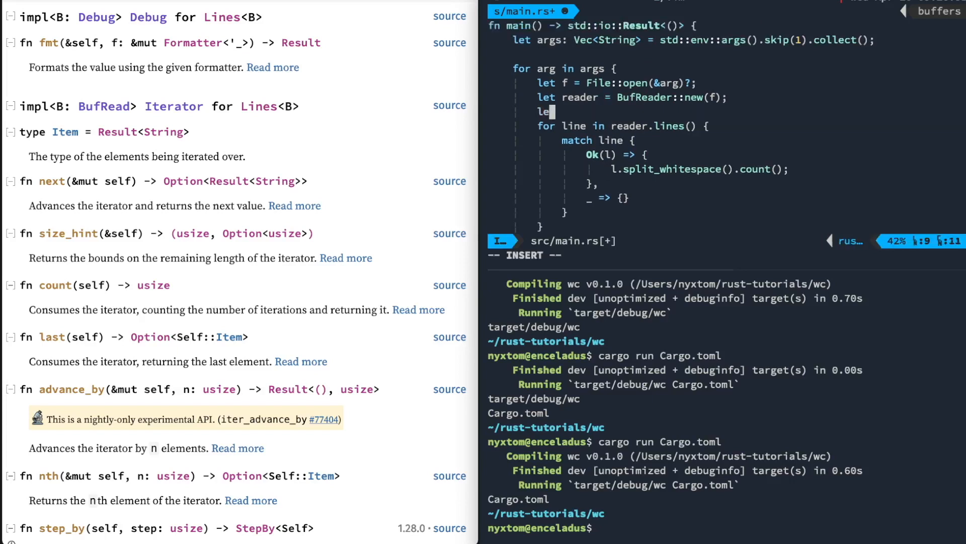
Step: Declare mut wc, lc, bc counters and tally words, bc += l.len() + 1 and lc += 1
text(mut wc = 0;)
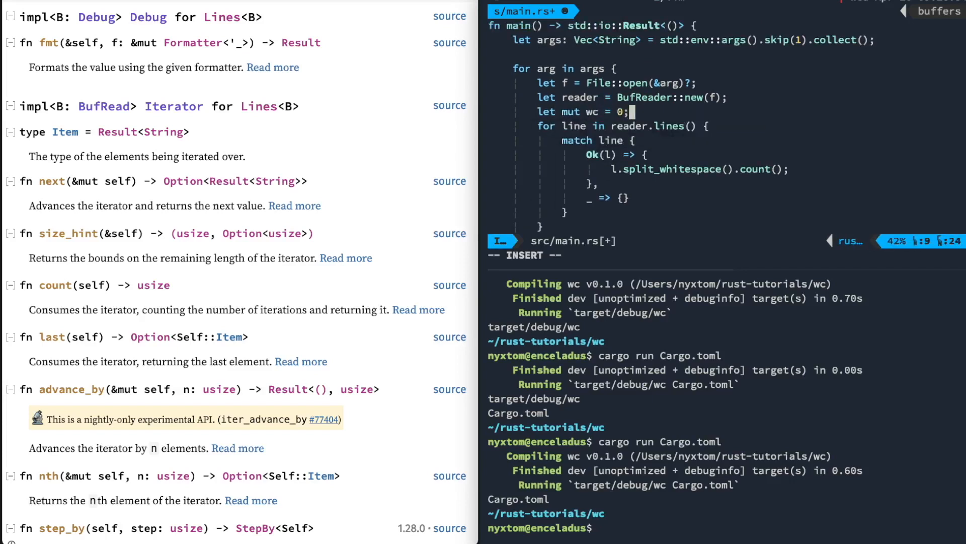
text(let mut)
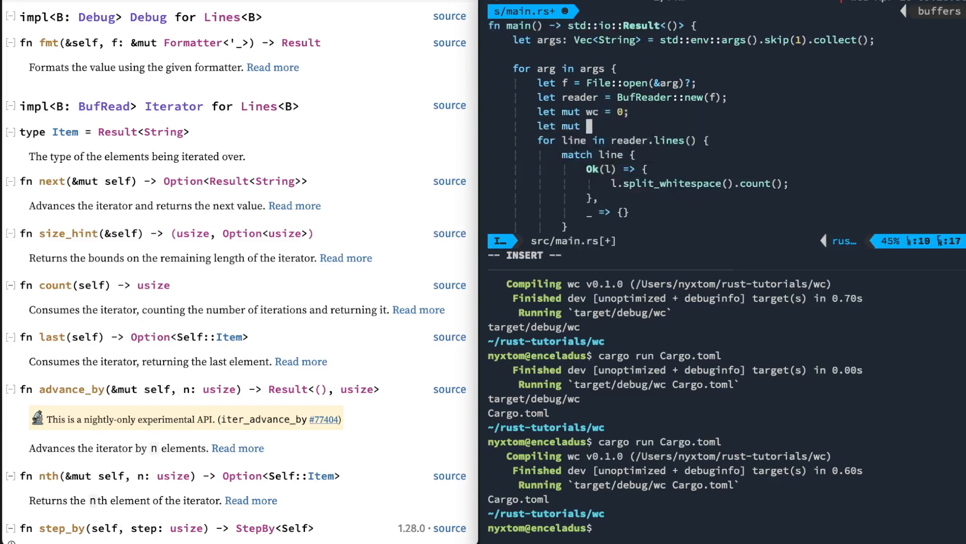
text(lc = 0;)
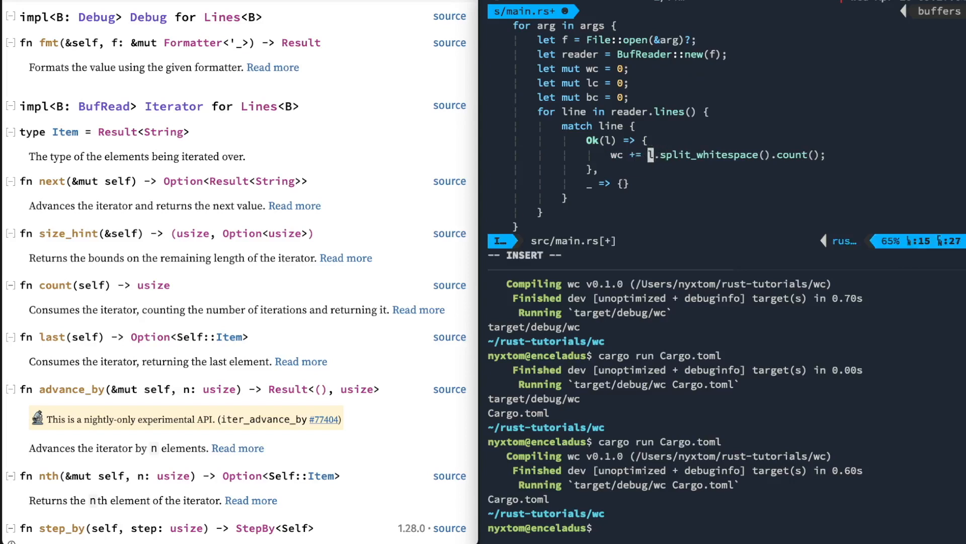
text(bc =)
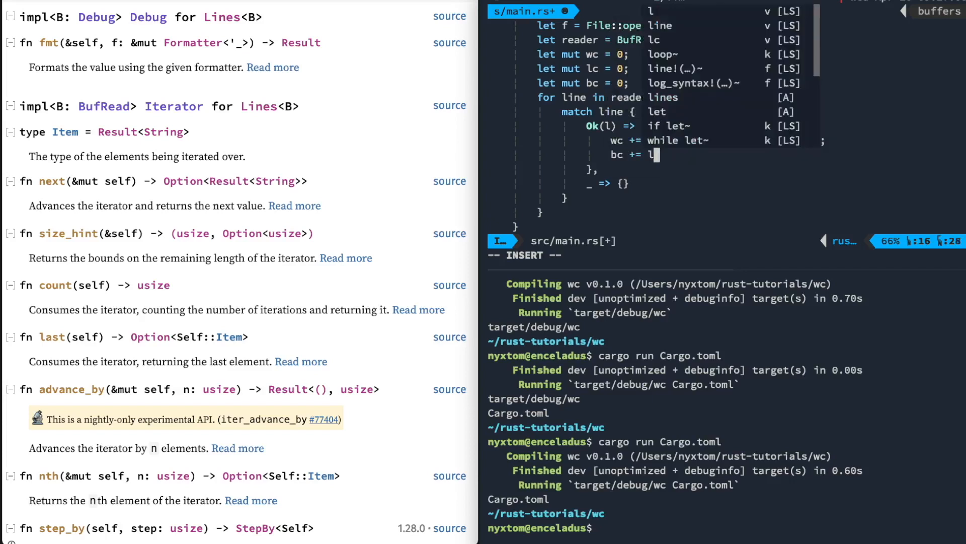
text(.len() + 1;)
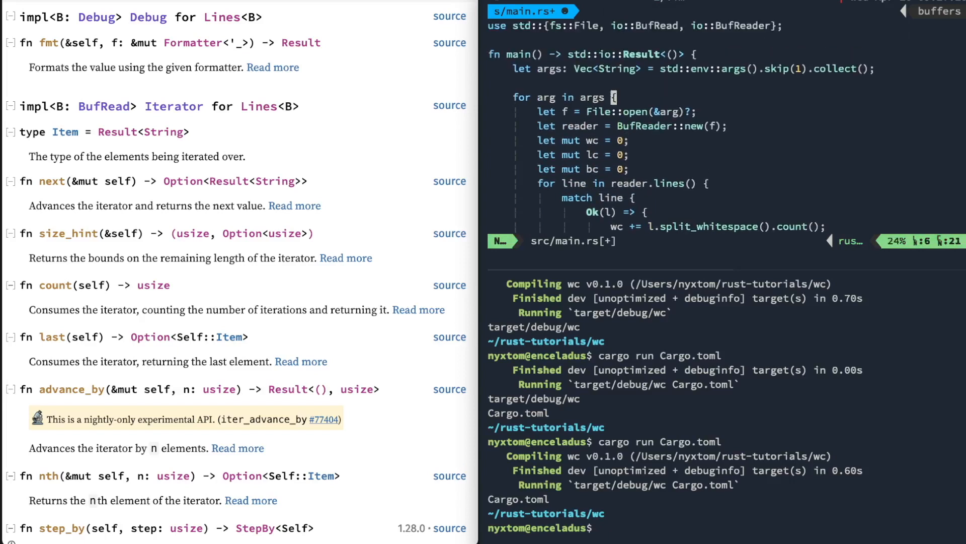
Step: Print lc, wc, bc and arg per file with println!("{} {} {} {}") and save
scroll(down, 3)
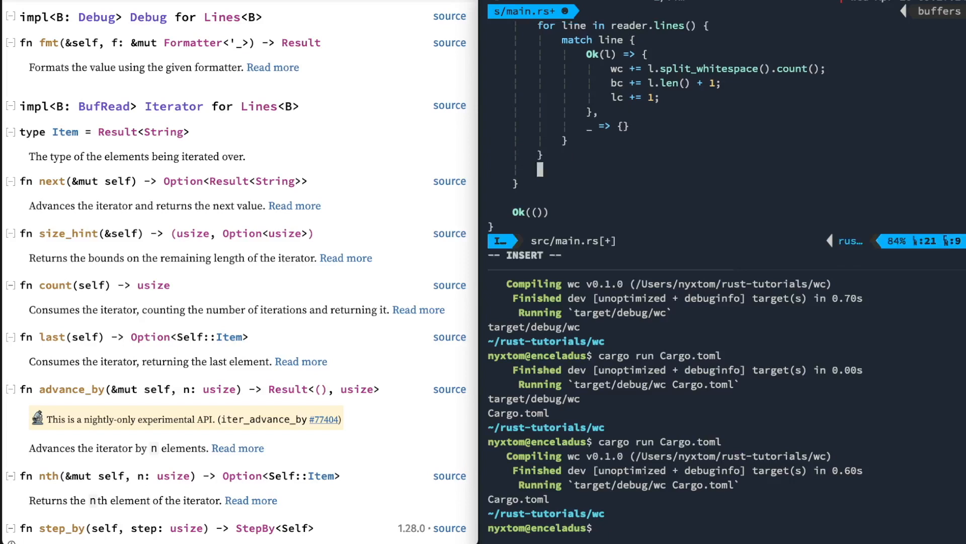
text(println!("{}, {})
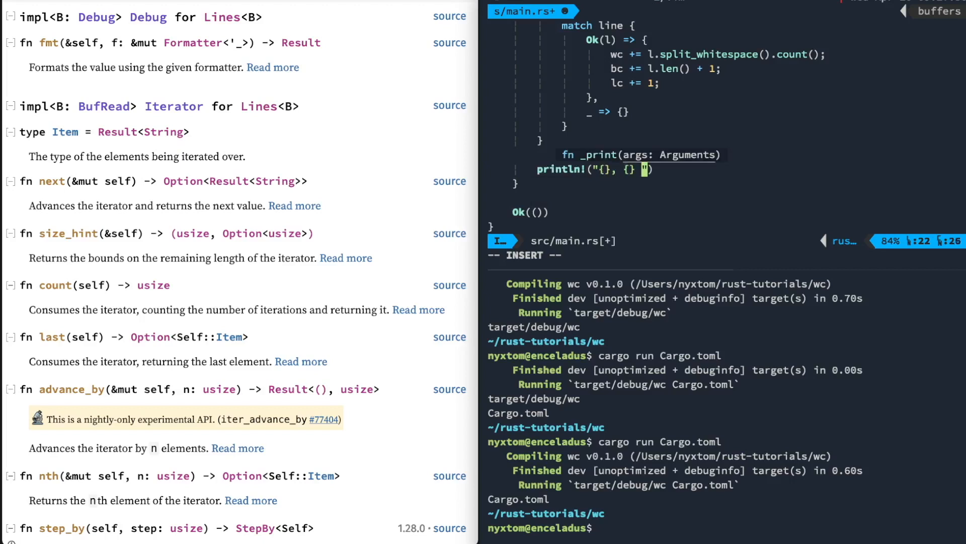
text({} {)
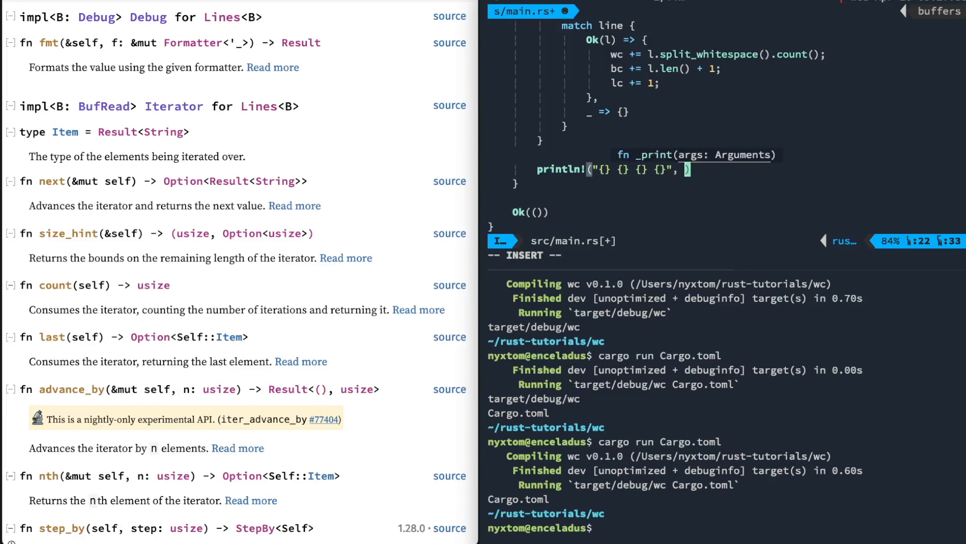
text(lc, wc, bc, arg)
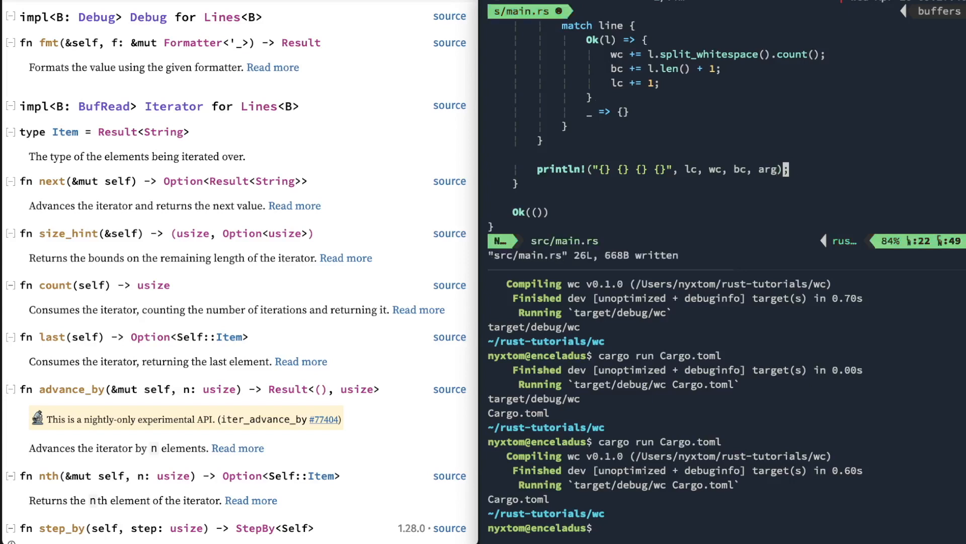
text(cargo run Cargo.t)
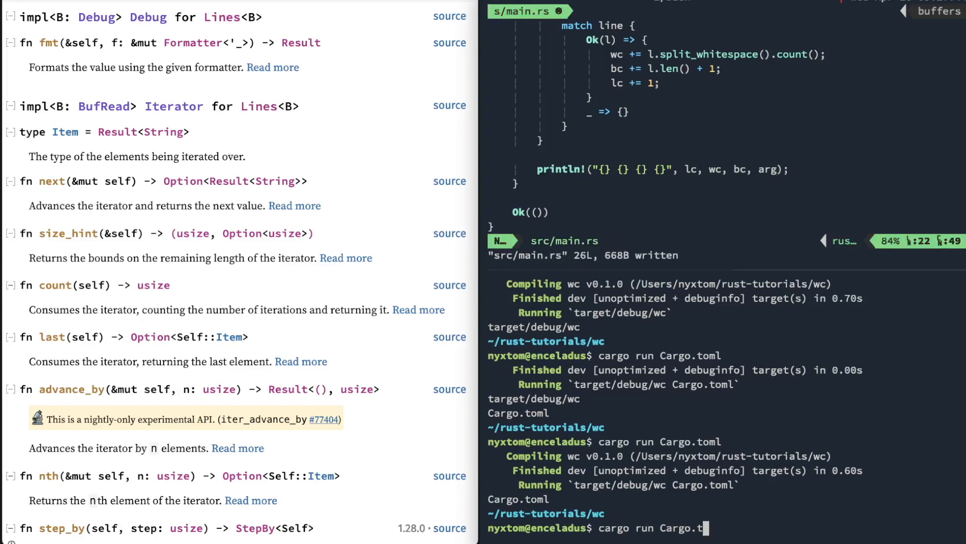
Step: Run `cargo run Cargo.toml`, printing "8 20 171 Cargo.toml"
key(Return)
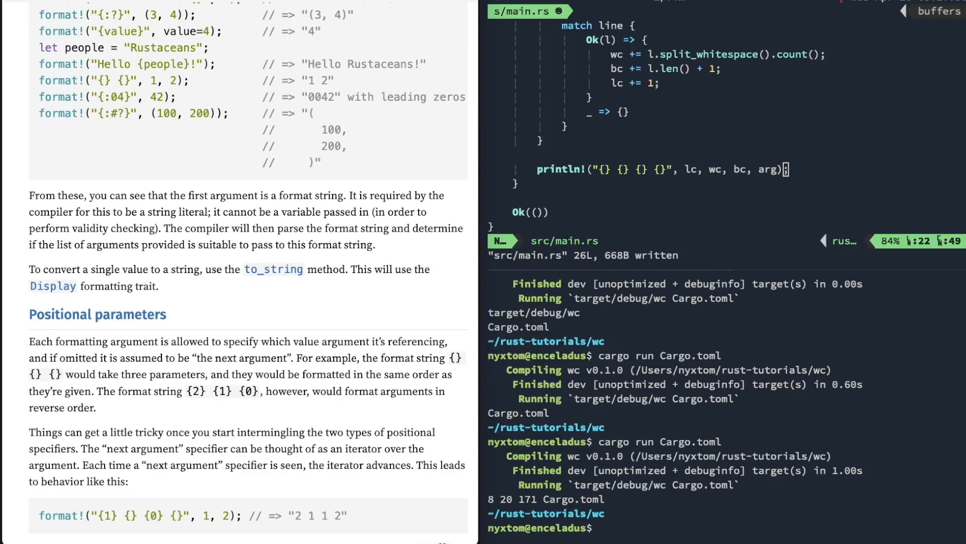
Step: Change println! to inline names "{lc} {wc} {bc} {arg}", rerun, then undo to positional placeholders
scroll(up, 3)
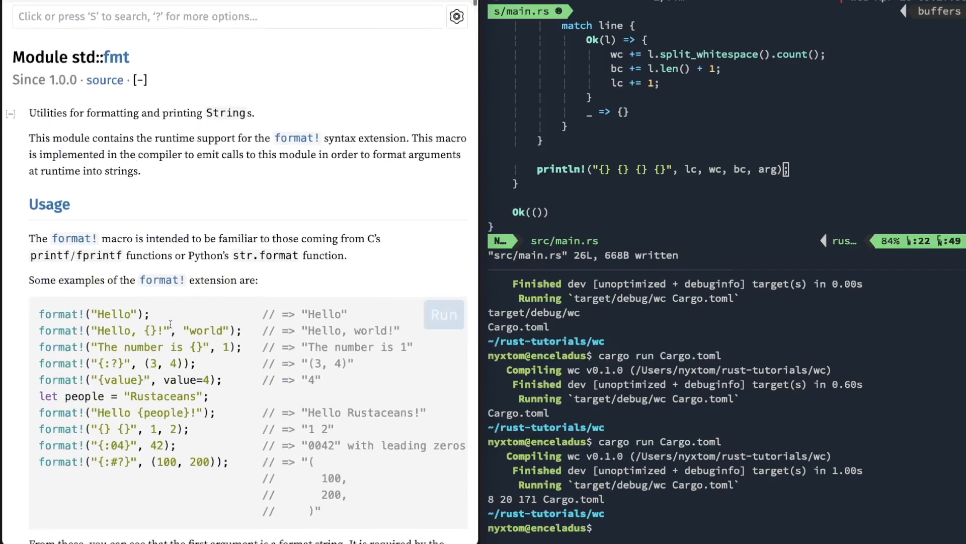
scroll(down, 3)
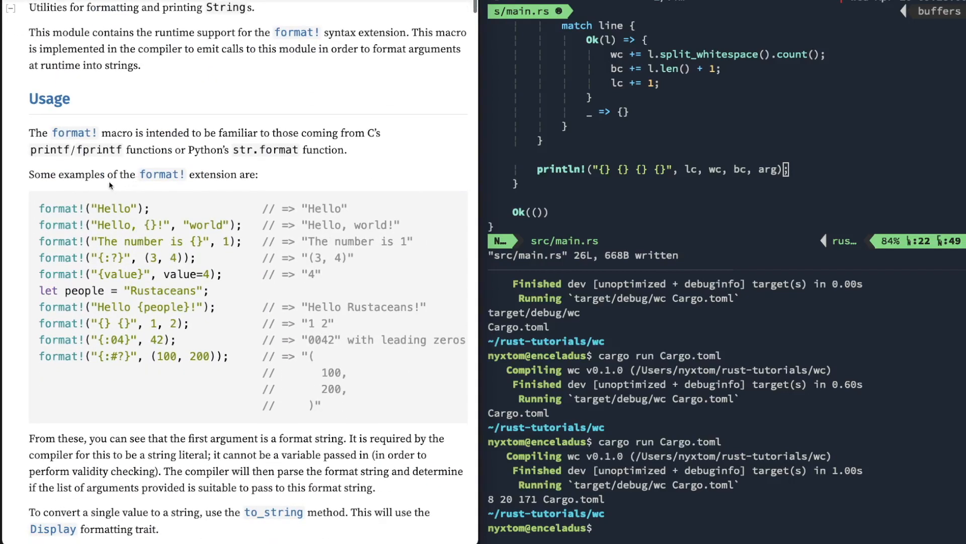
scroll(down, 3)
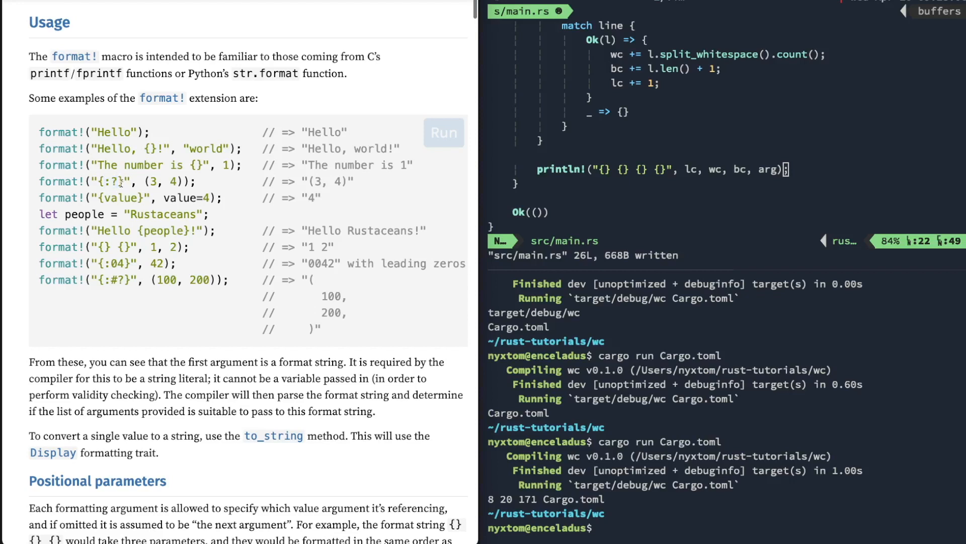
mouse_move(688, 176)
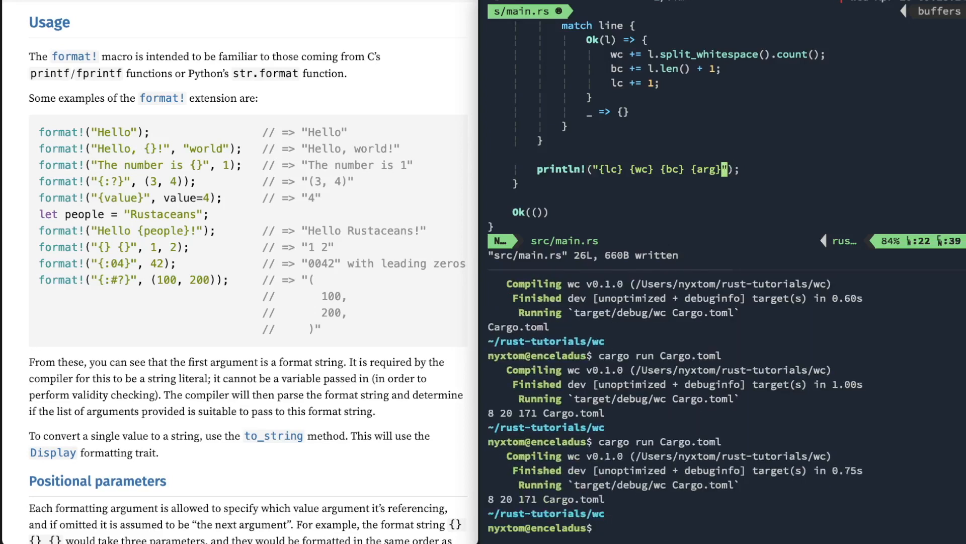
text(c, arg)
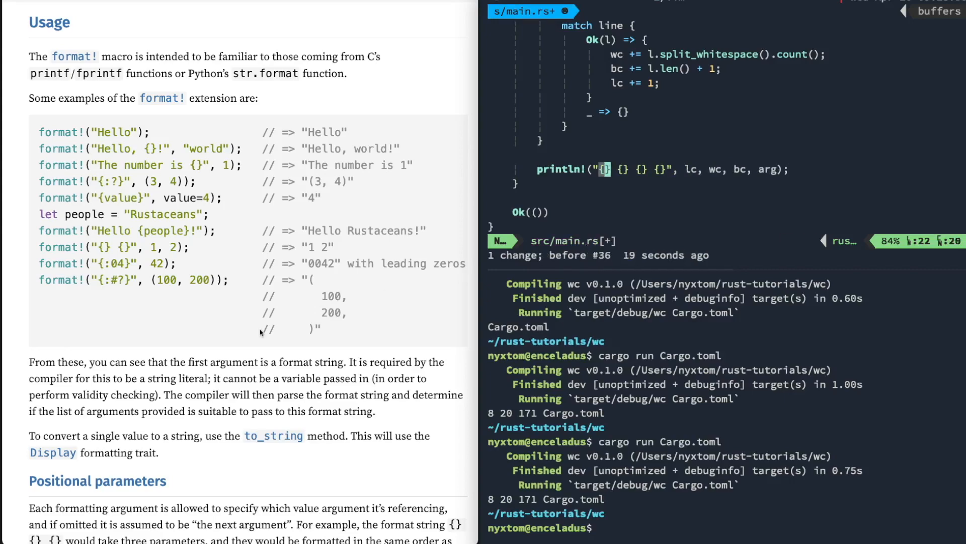
Step: Format the counts as "{:>8} {:>7} {:>7} {:>7}", save, and rerun on Cargo.toml
scroll(down, 3)
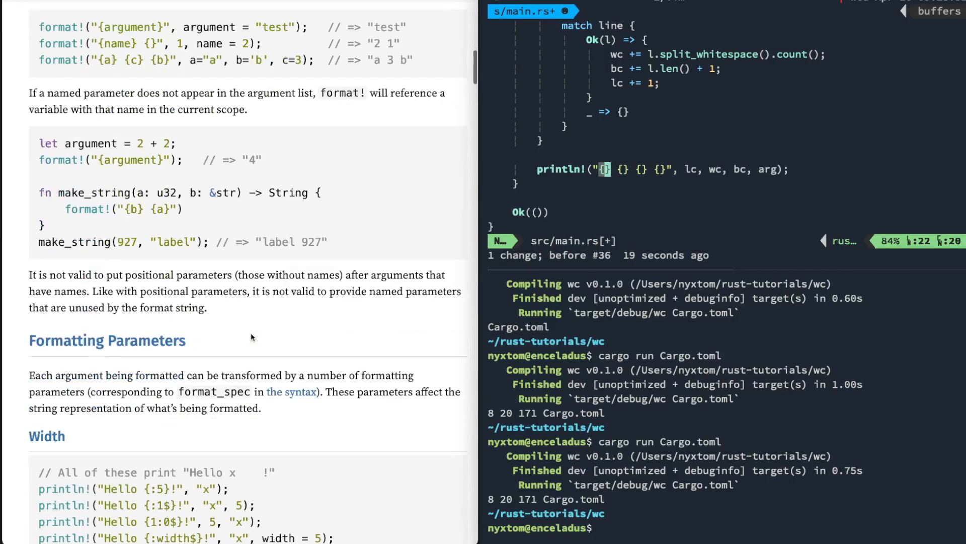
scroll(down, 3)
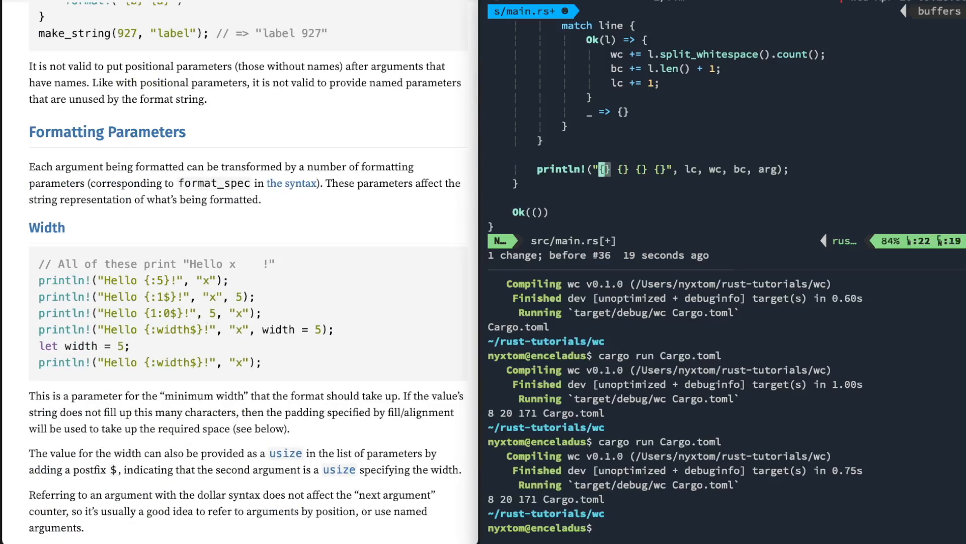
text(:>)
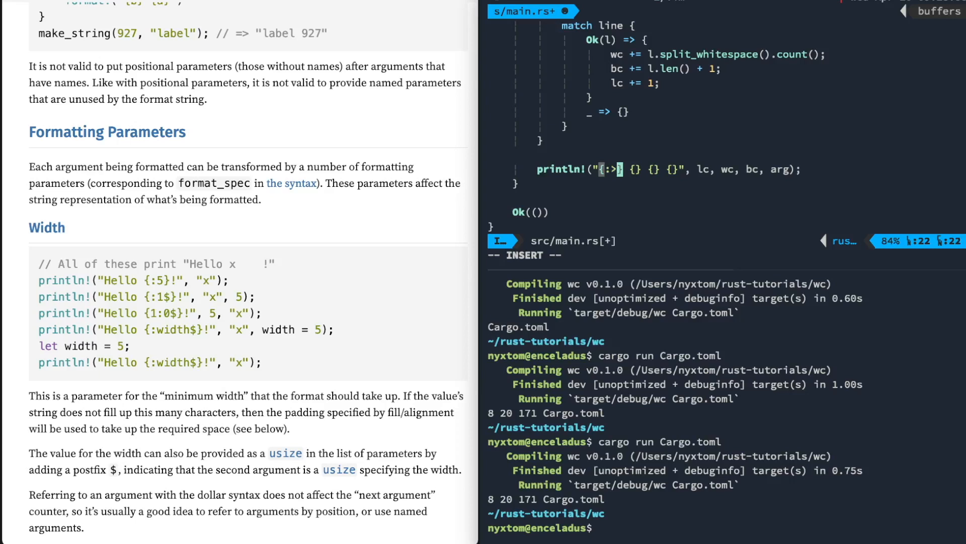
text(8})
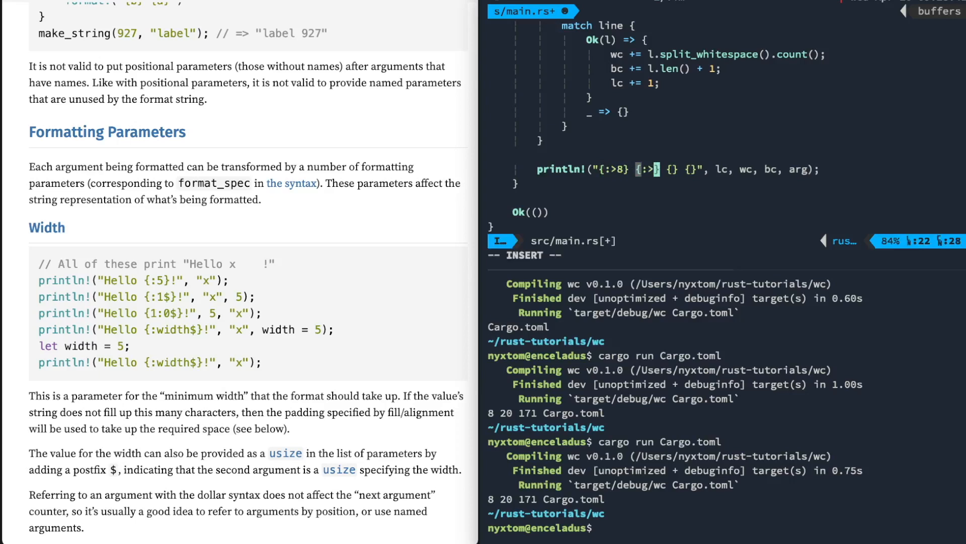
text(7)
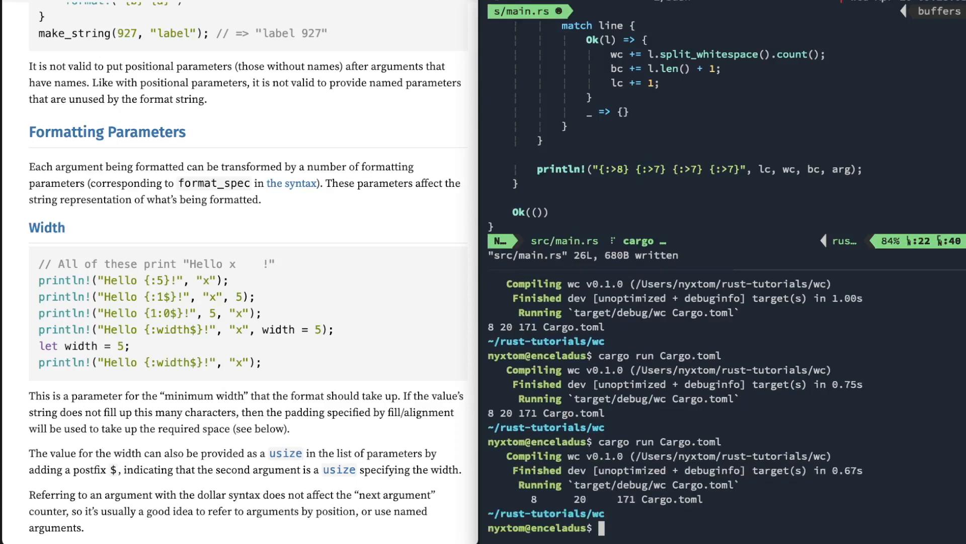
scroll(up, 3)
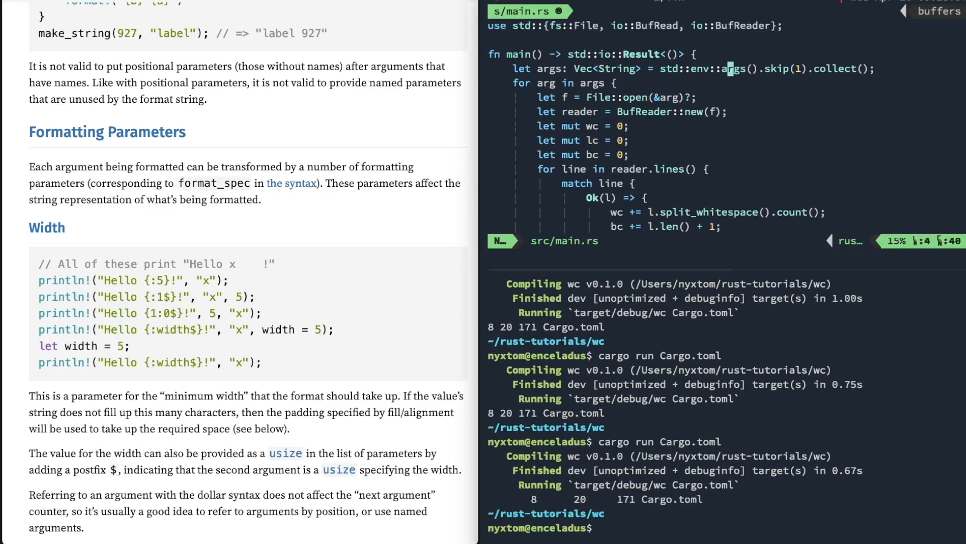
Step: Rerun on Cargo.toml, then declare running totals `let mut twc`, `tlc`, `tbc` as 0
text(cargo run Cargo.toml Cargo.lock)
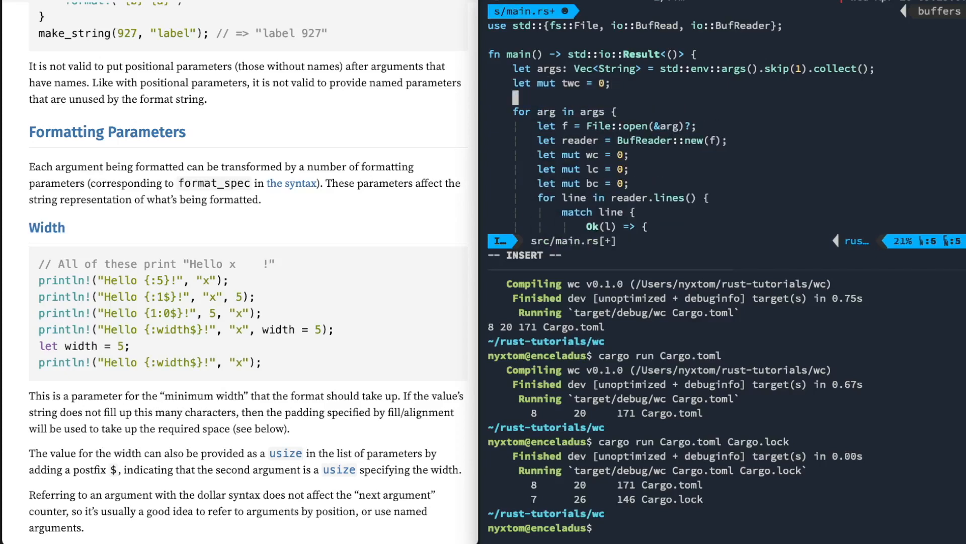
text(let mut tlc =)
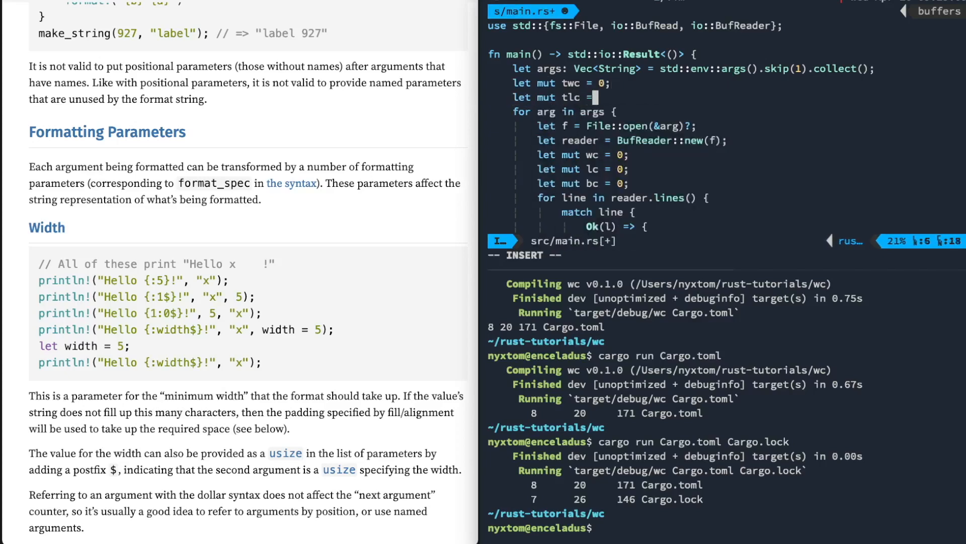
key(Return)
text(let mut tbc = 0;)
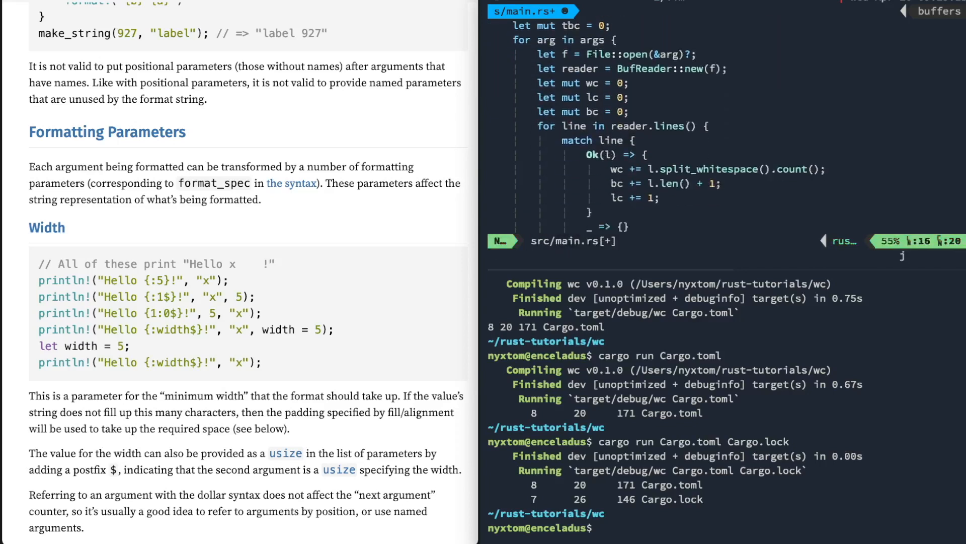
Step: Accumulate per-file counts with `twc += wc; tlc += lc; tbc += bc;` in the loop
scroll(down, 3)
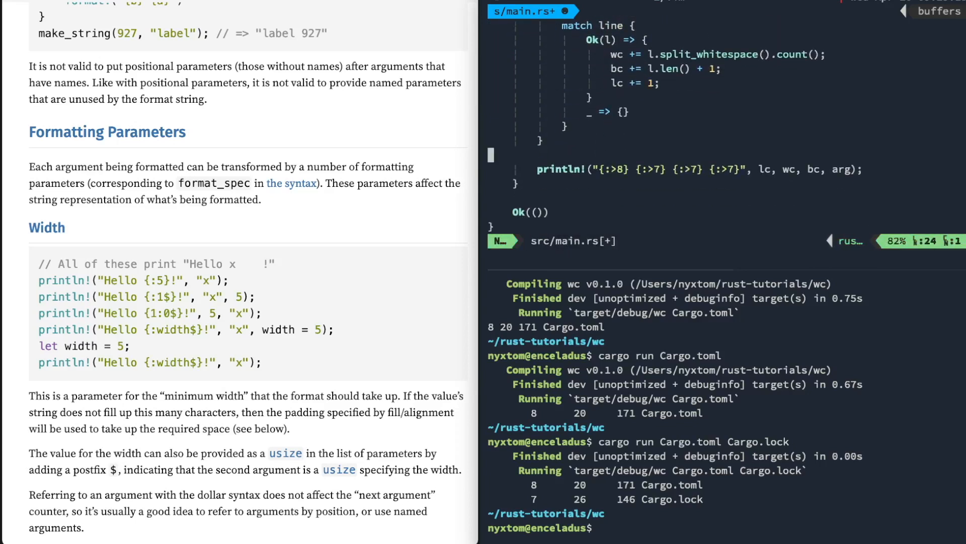
text(twc +=-)
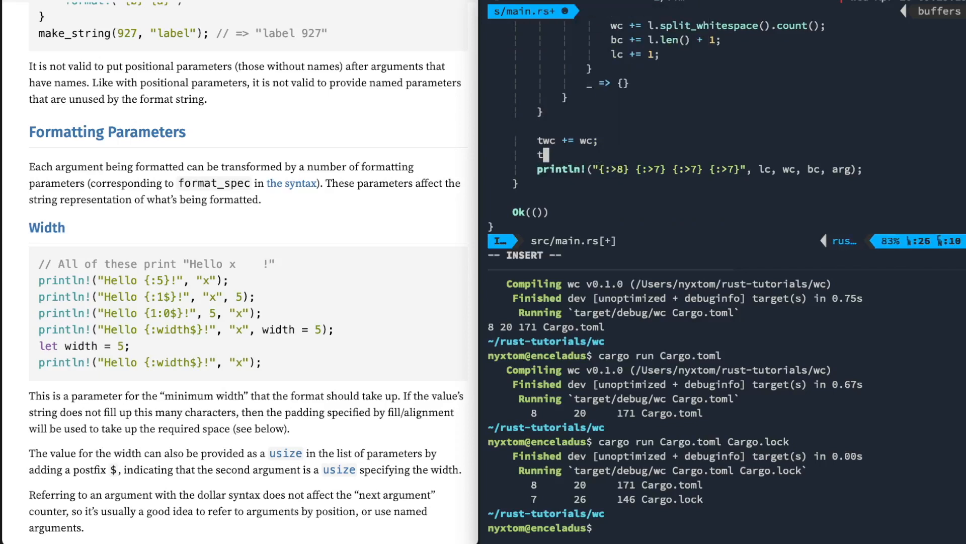
text(lc +=)
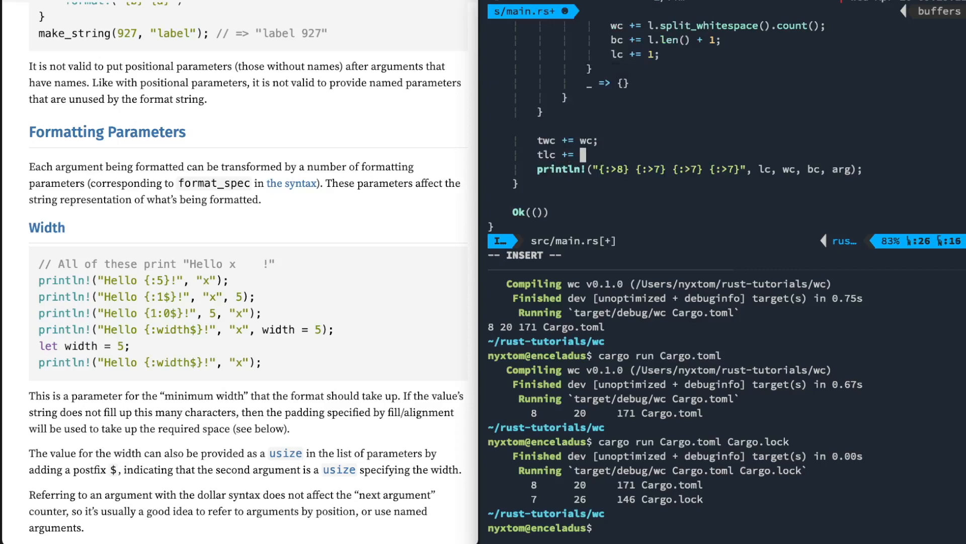
text(lc;)
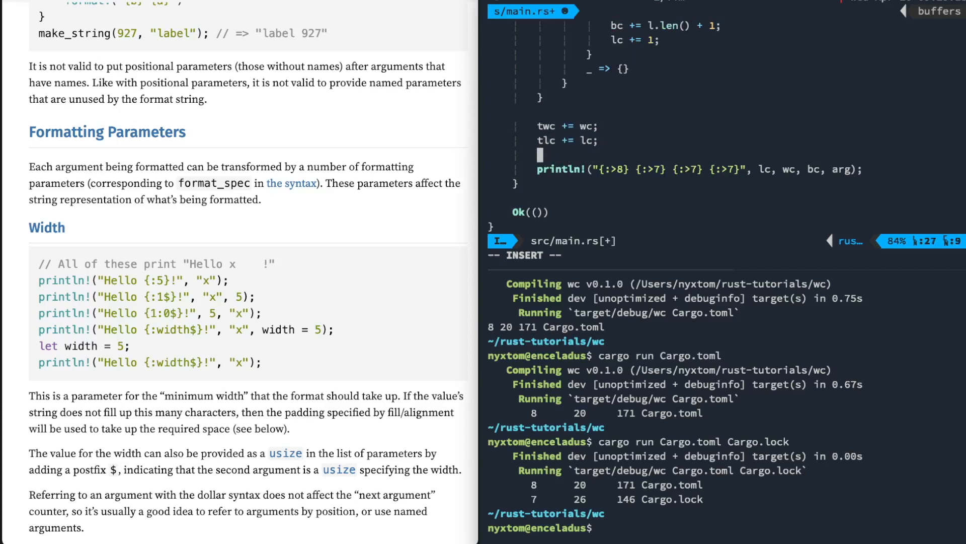
text(tbc += bc;)
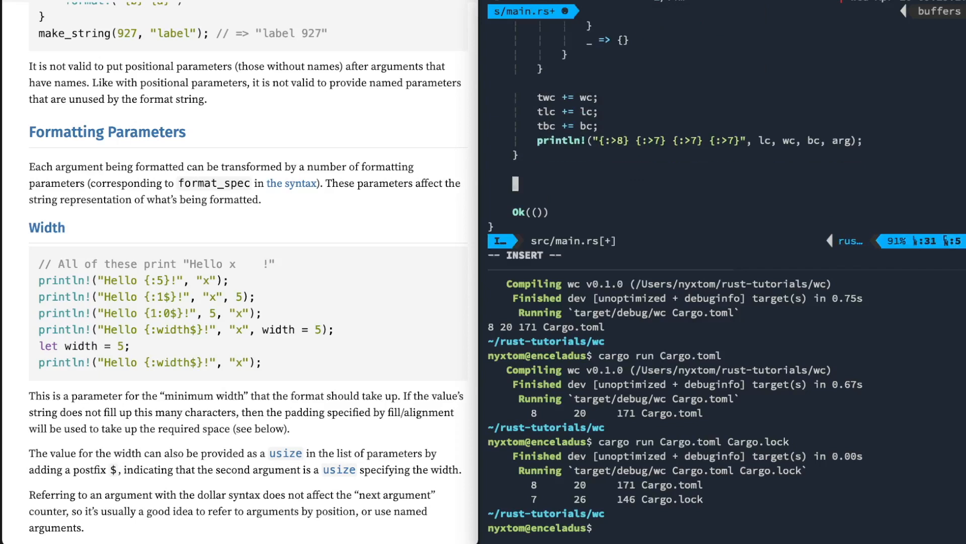
key(Escape)
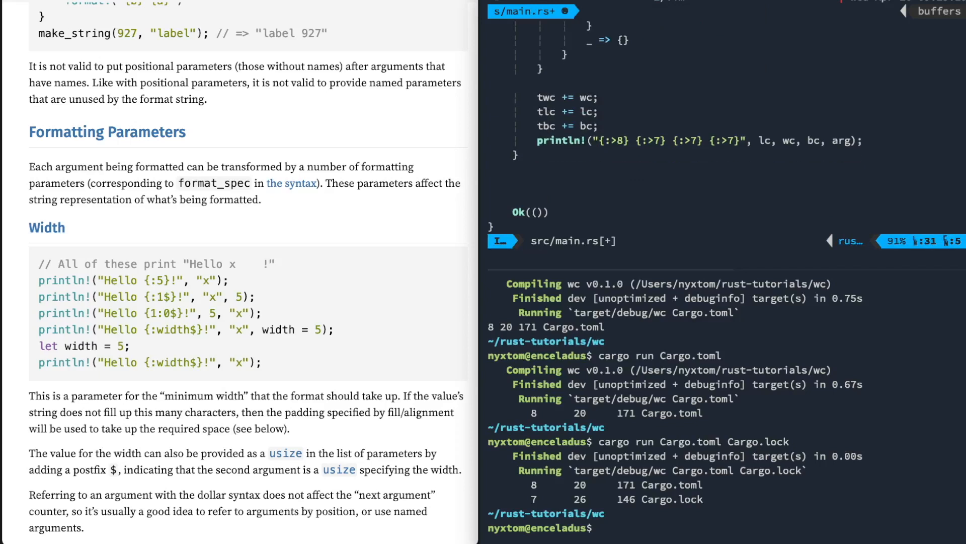
Step: Add `let num_files = args.len();` after the totals declarations
scroll(up, 3)
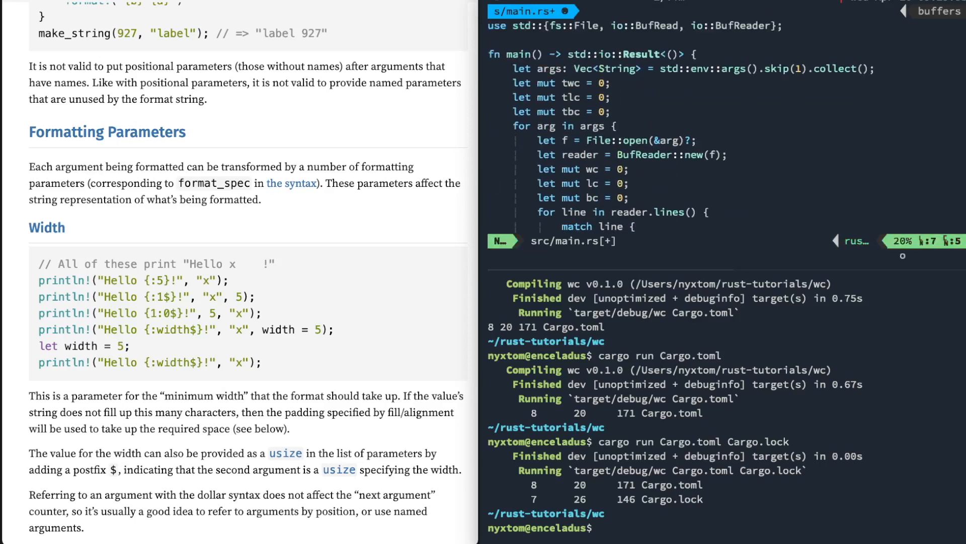
text(files = args.len)
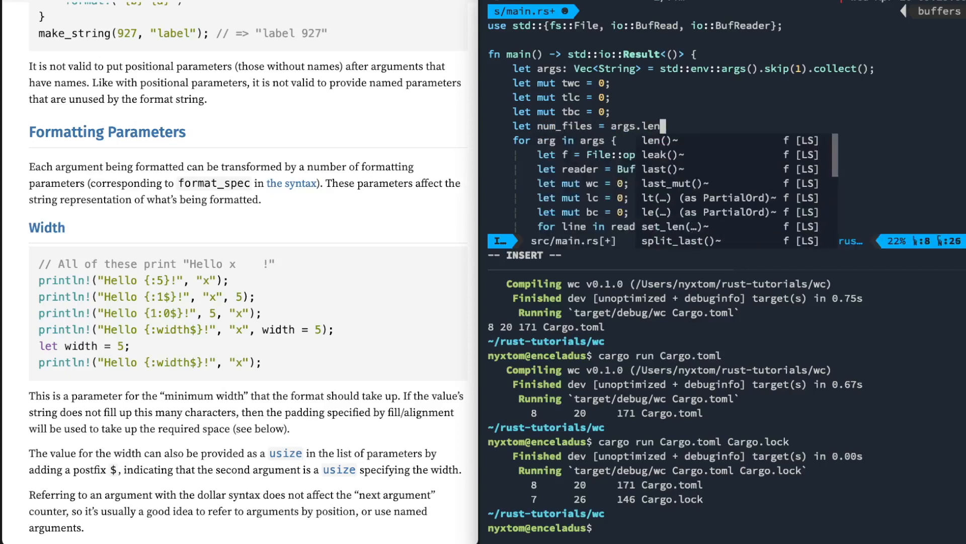
Step: Below the loop add `if num_files > 1 {` with a println for tlc, twc, tbc labelled "total"
key(Escape)
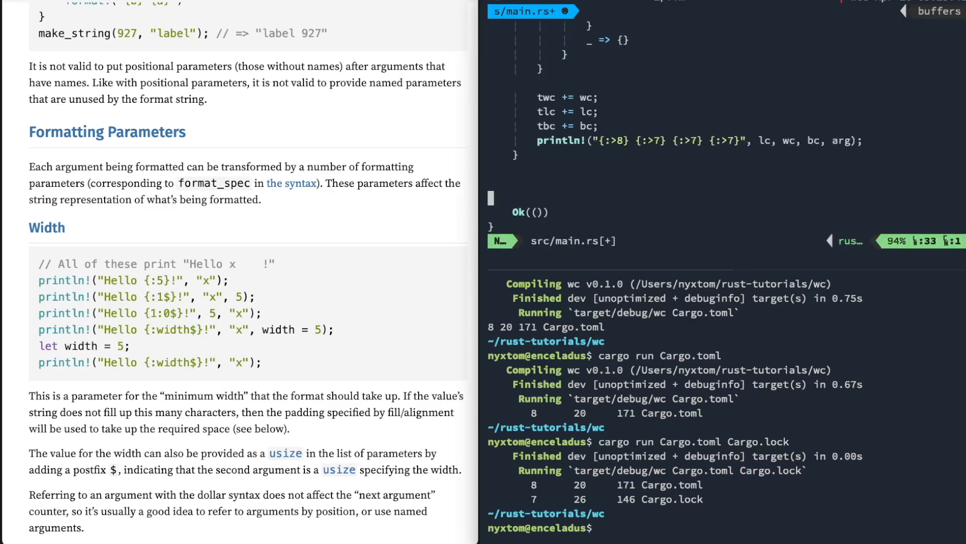
text(if ())
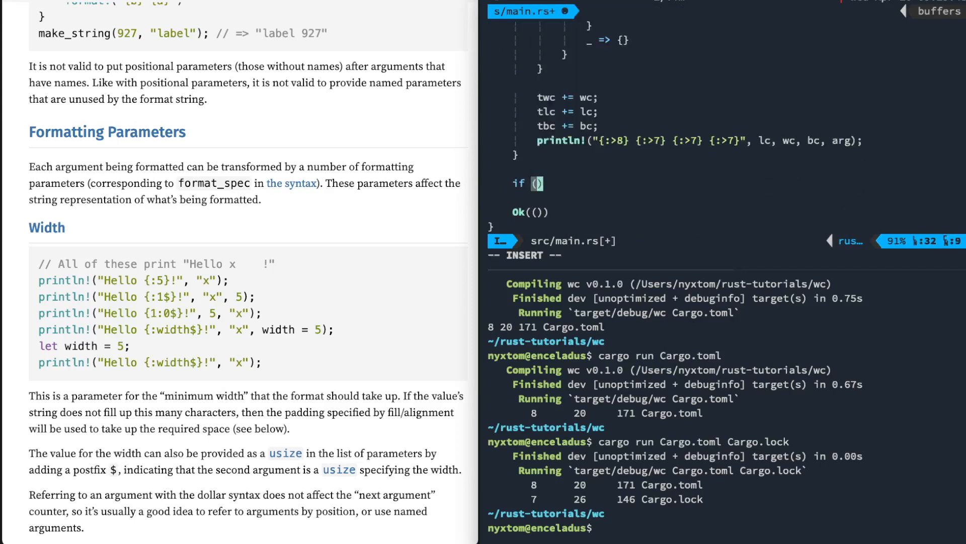
text(num_files)
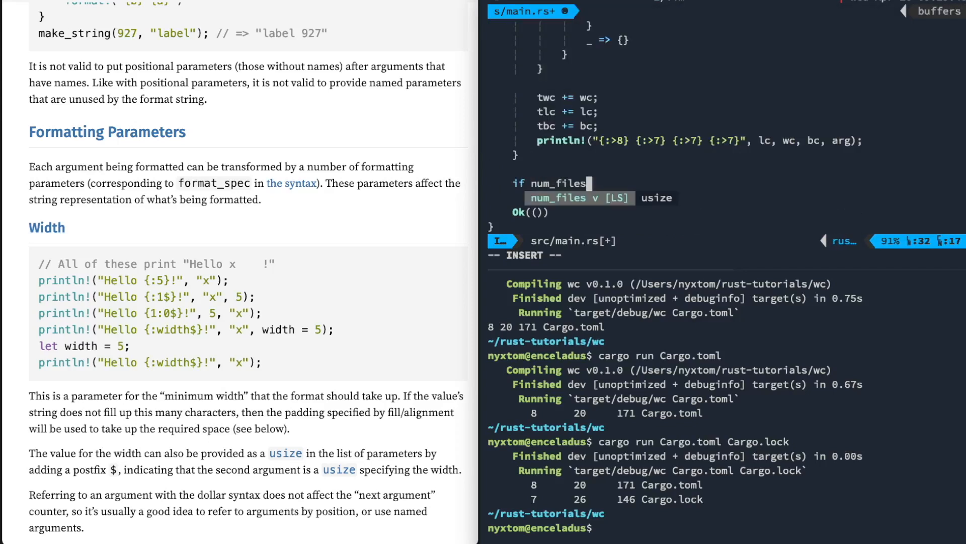
text(> 1 {)
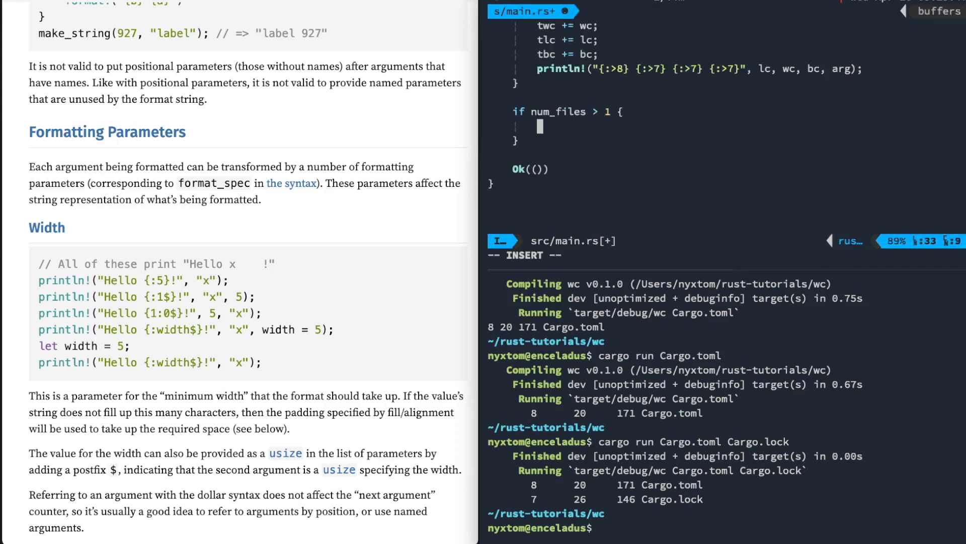
text(println!("{:>8} {:>7} {:>7} {:>7}", lc, wc, bc, arg);)
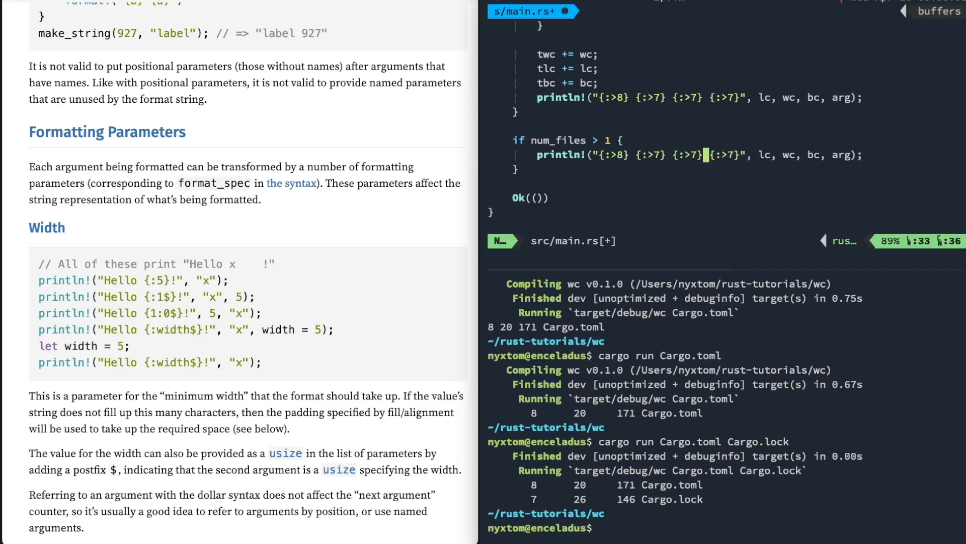
text(total)
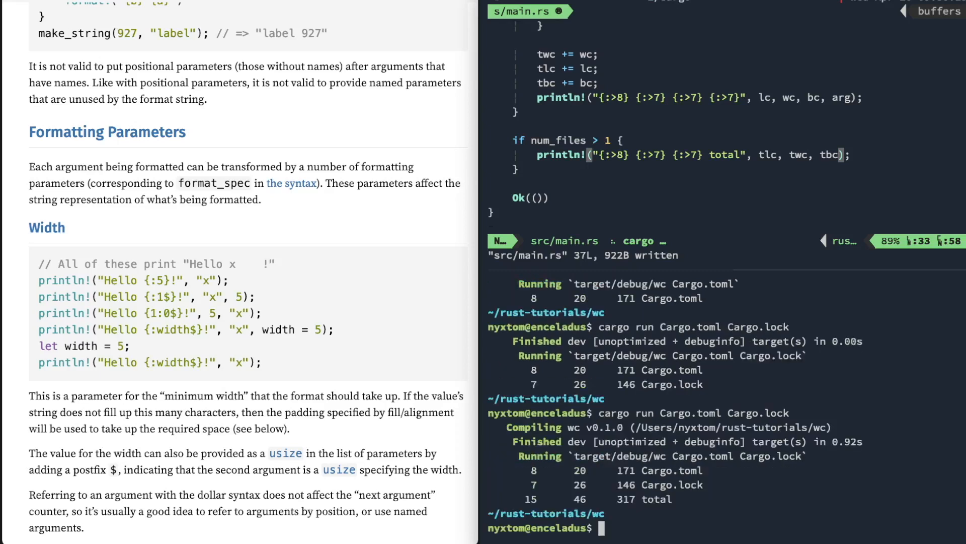
Step: Save, run on Cargo.toml and Cargo.lock showing "15 46 317 total", then open a line under `let mut wc = 0;`
scroll(up, 3)
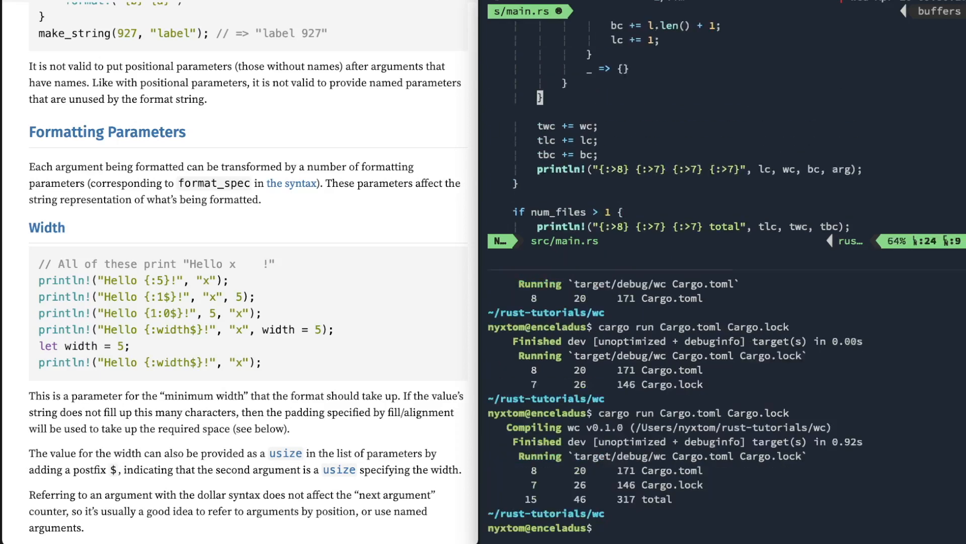
scroll(up, 3)
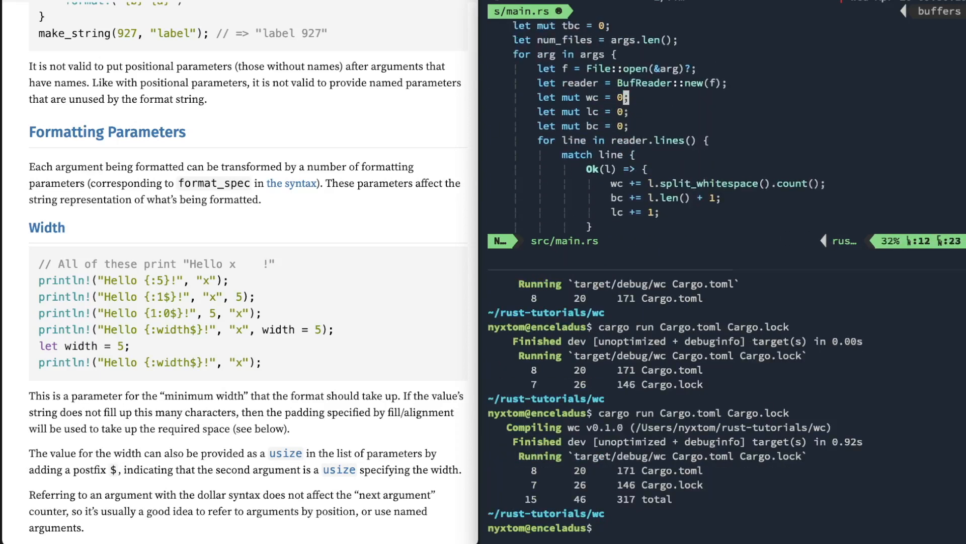
scroll(down, 3)
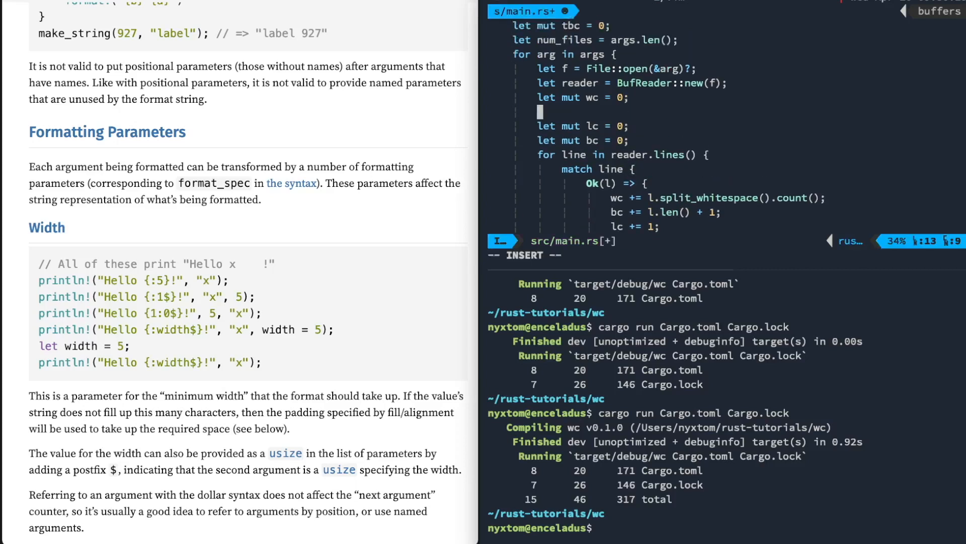
Step: Declare `let mut word_counts = HashMap::new();` for each file
text(let mut)
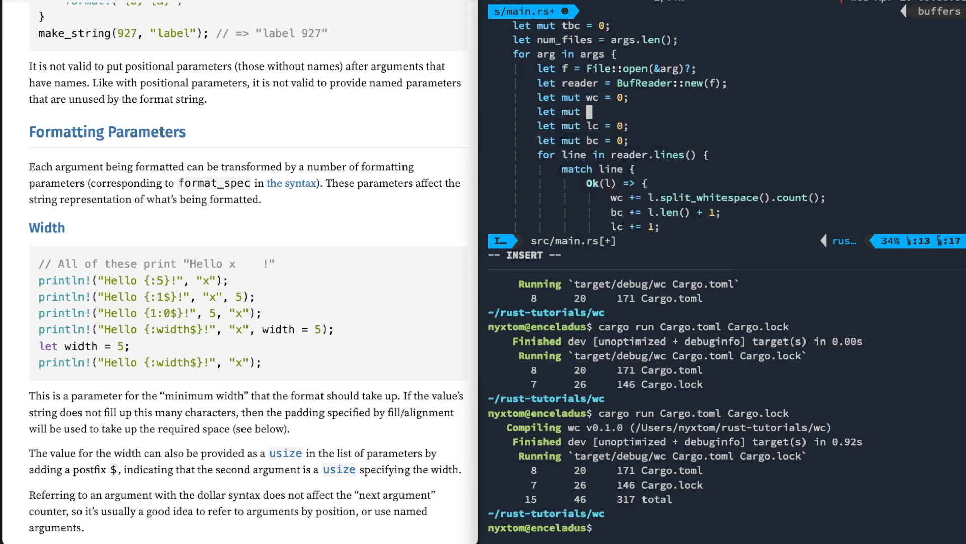
text(word_count)
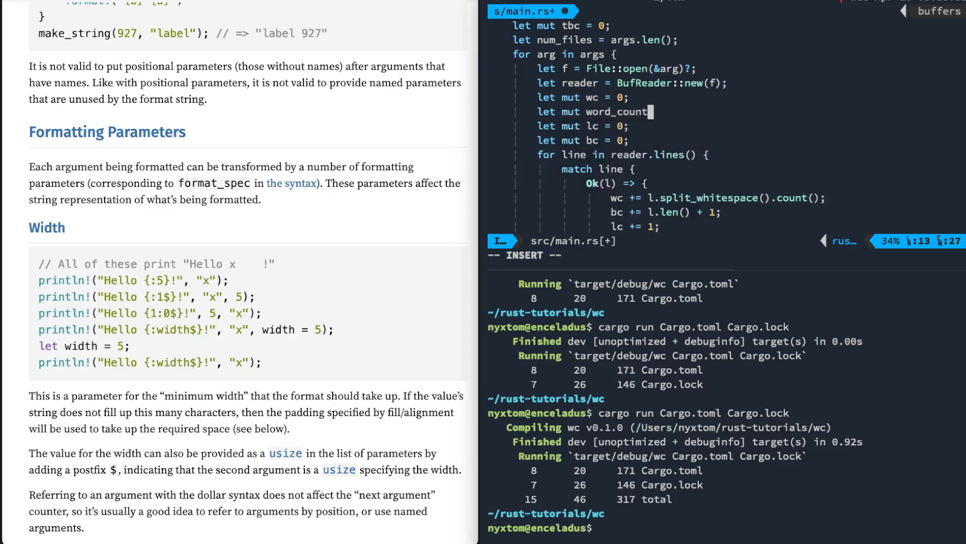
text(s =)
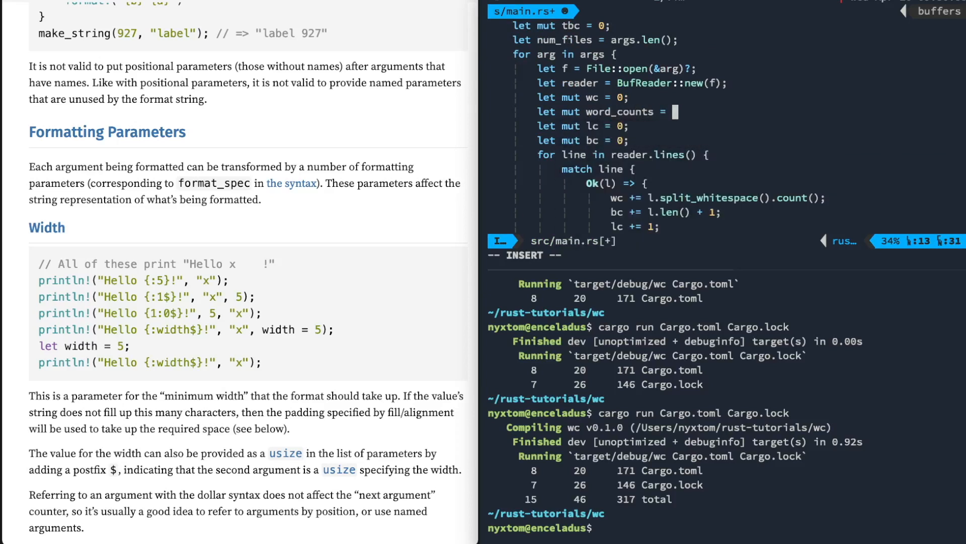
text(HashMap::new();)
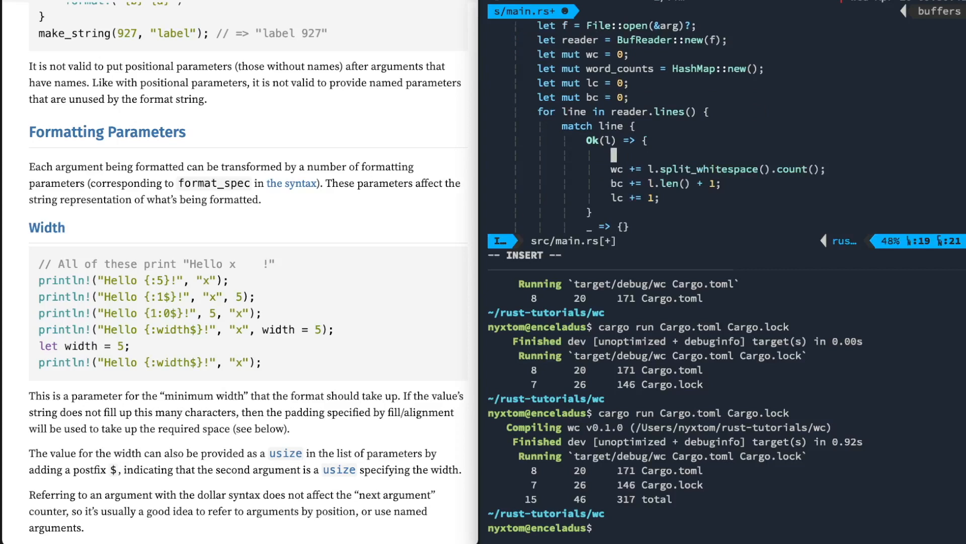
Step: Inside Ok(l) add `for w in l.split_whitespace() {` and start `word_counts.`
text(for w in l.split_whitespace() {)
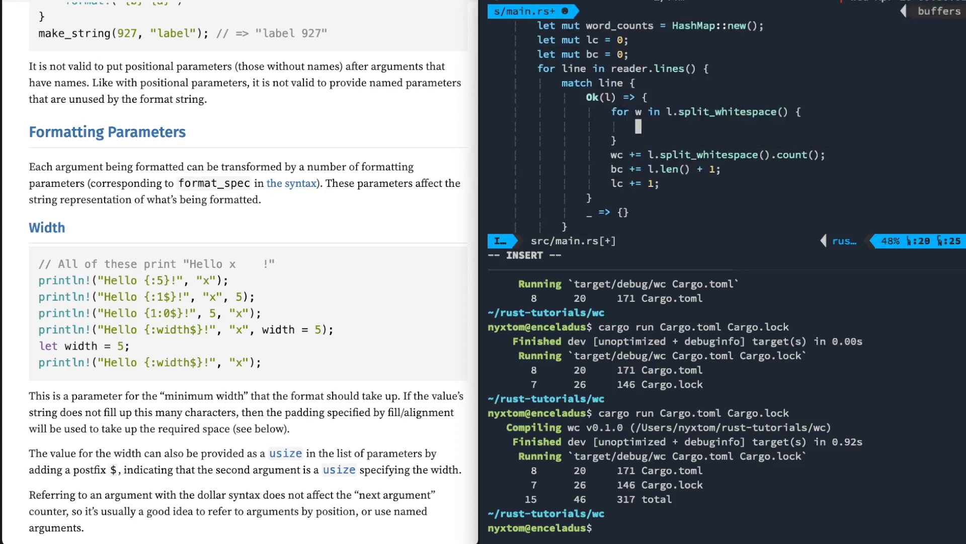
text(word_counts.)
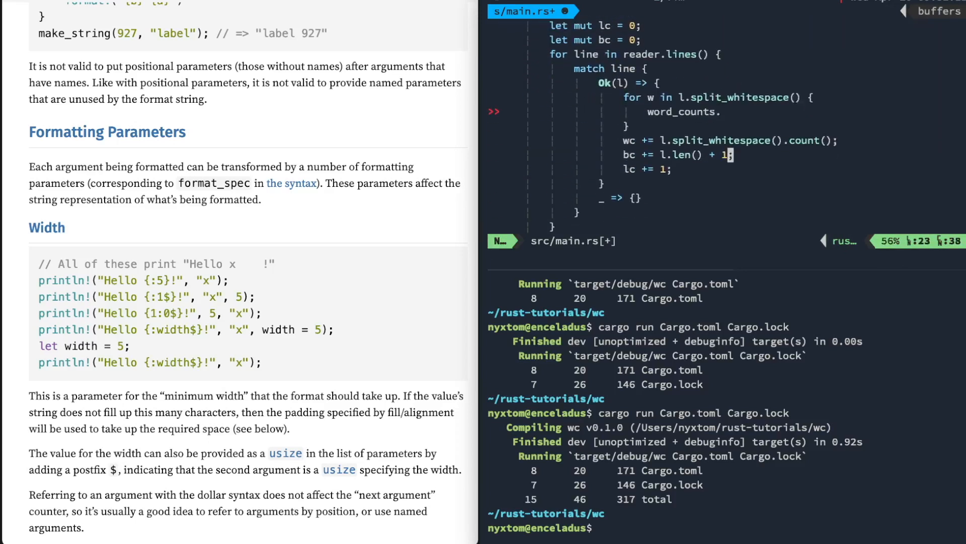
Step: Tally words with `let count = word_counts.entry(w).or_insert(0); *count += 1;` and delete the old `wc +=` line
text(.entry())
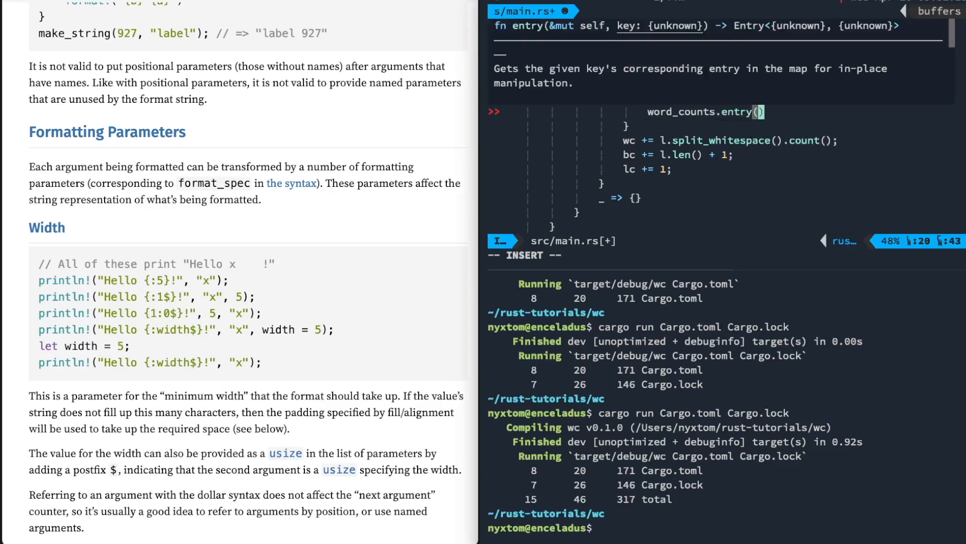
text(w)
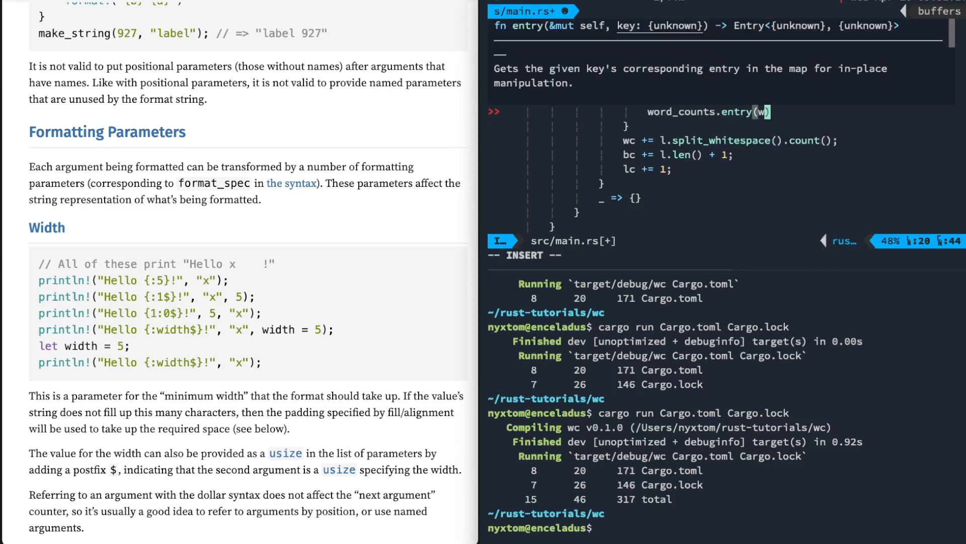
text(.or_insert(0);)
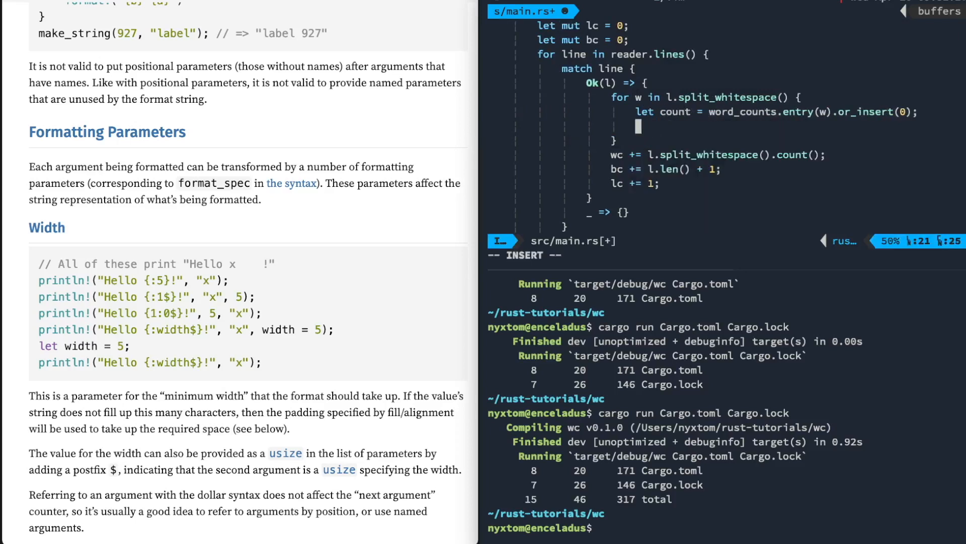
text(*count = *cou)
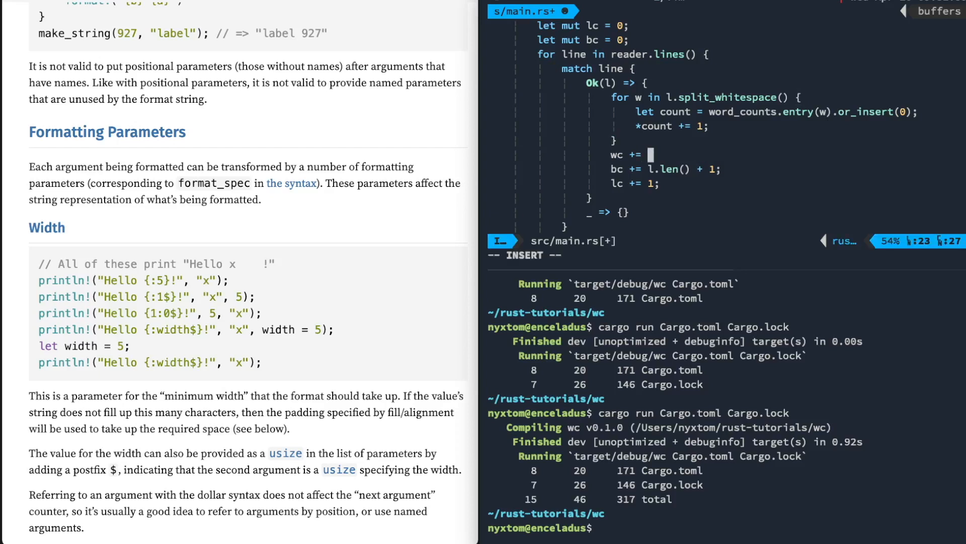
text(word_counts.)
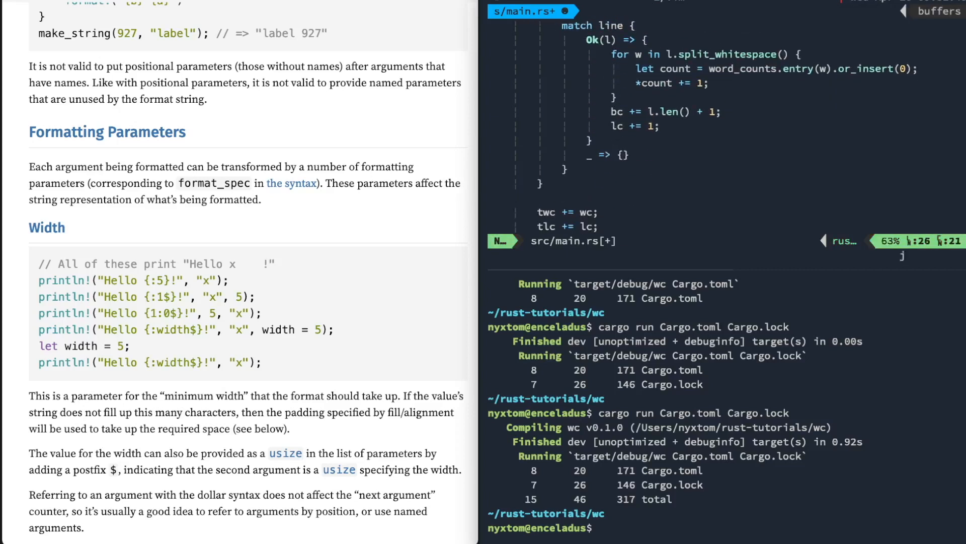
Step: Set `wc += word_counts.keys().count();` after the lines loop and save, surfacing an E0597 borrow error
scroll(down, 3)
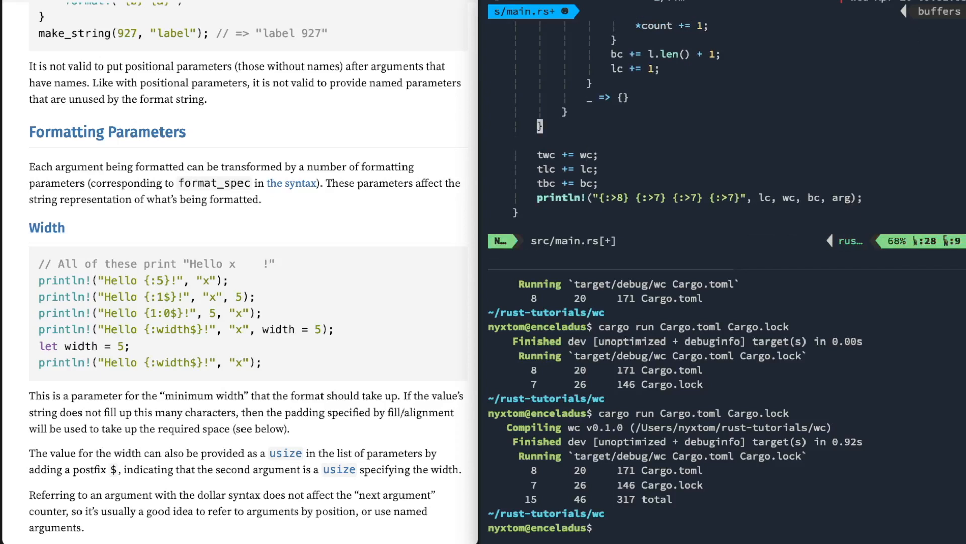
key(o)
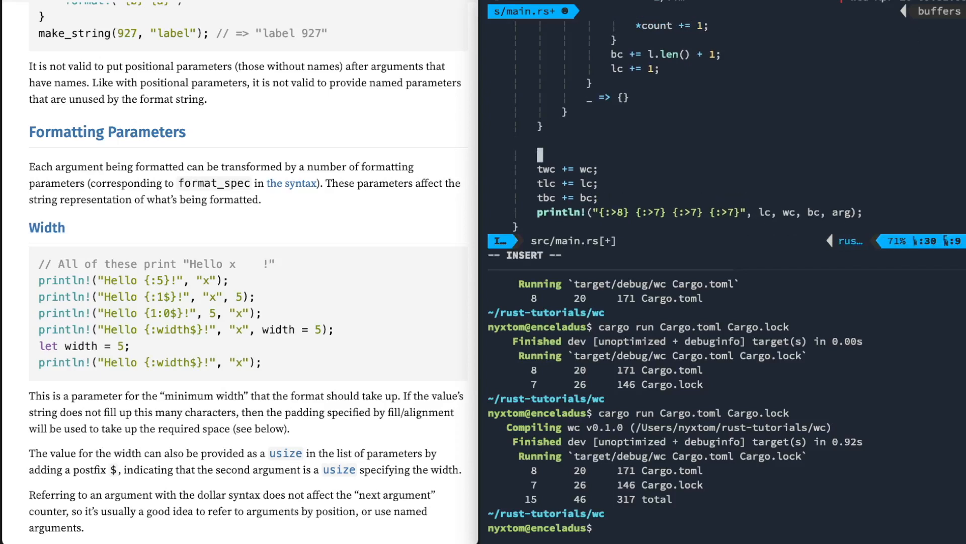
text(wc +=)
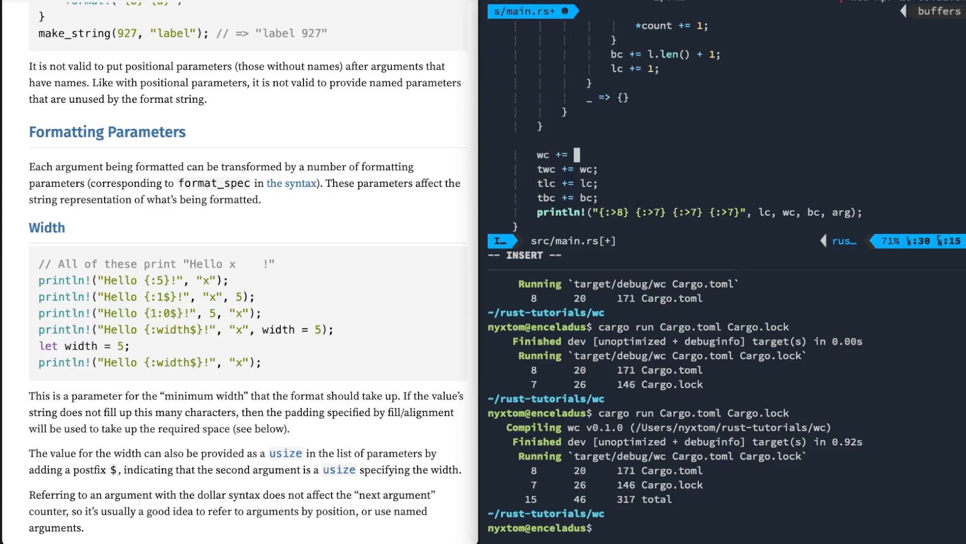
text(word_counts.)
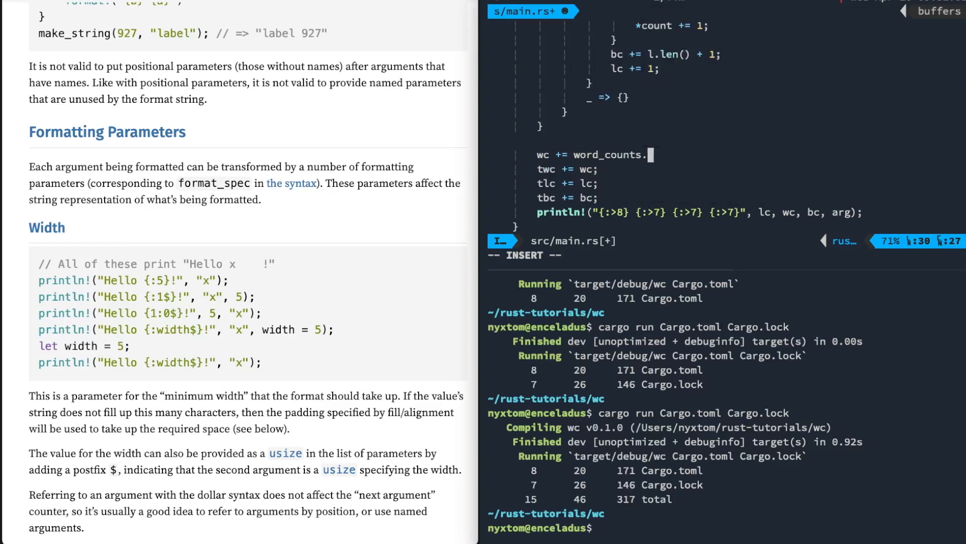
text(keys().count();)
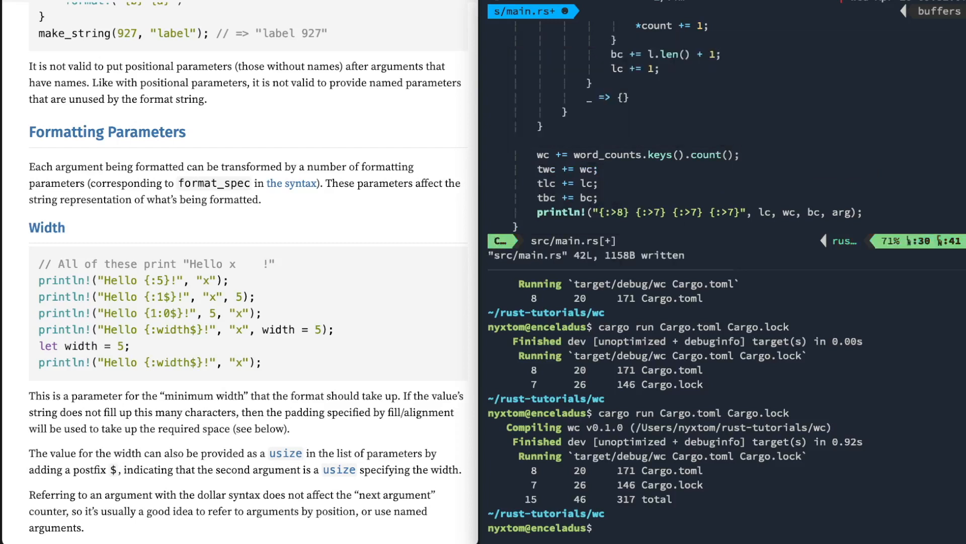
key(Escape)
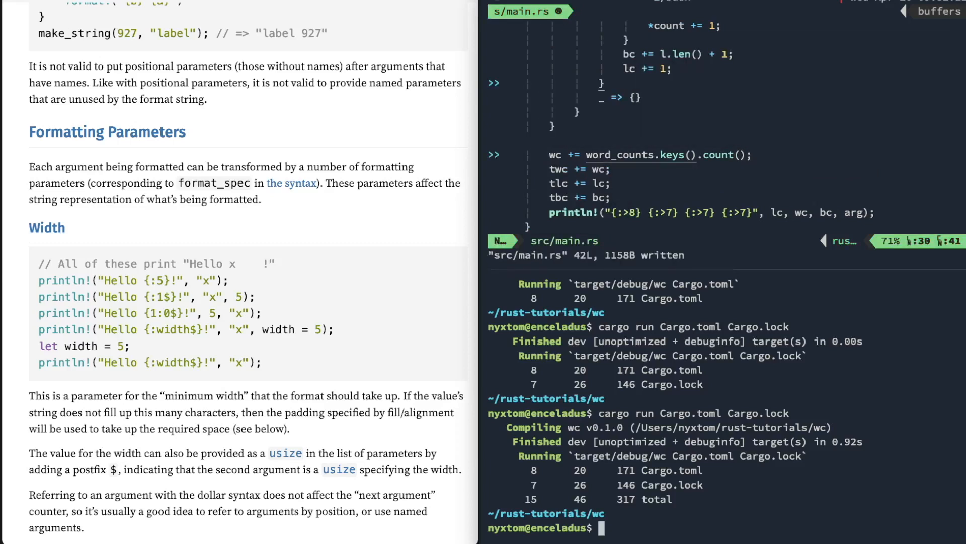
mouse_move(668, 154)
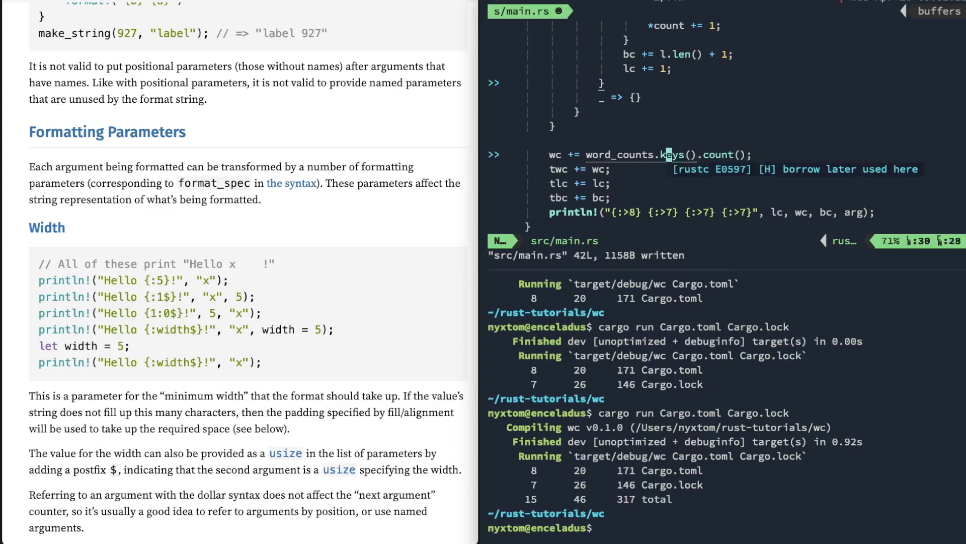
Step: Change the entry key to `w.to_string()`, save, and ready `cargo run Cargo.toml Cargo.lock`
scroll(up, 3)
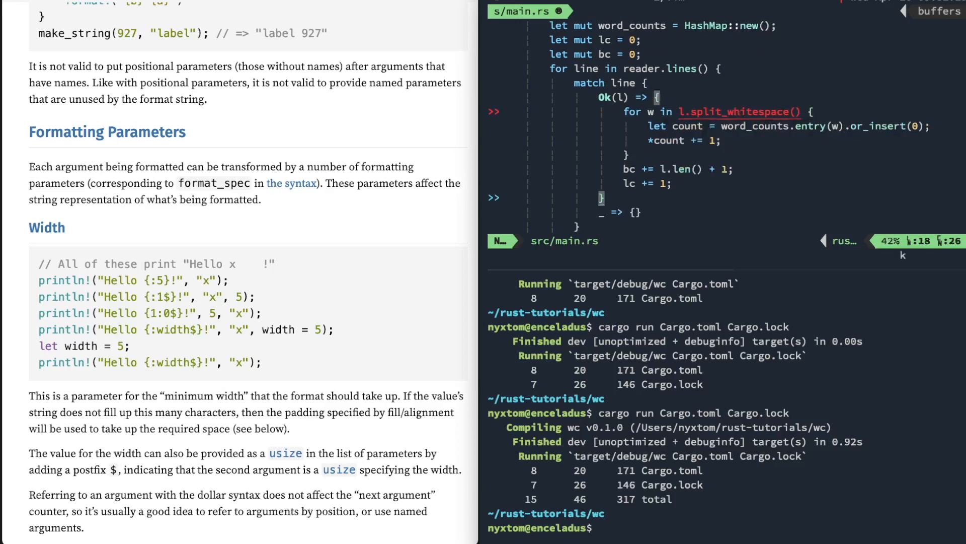
scroll(up, 3)
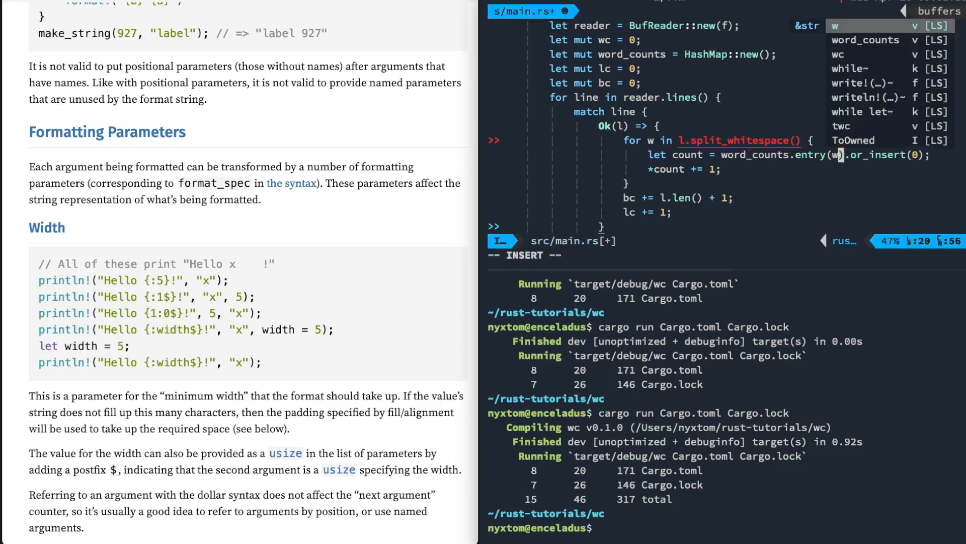
text(.to_s)
click(725, 528)
text(cargo run Cargo.toml Cargo.lock)
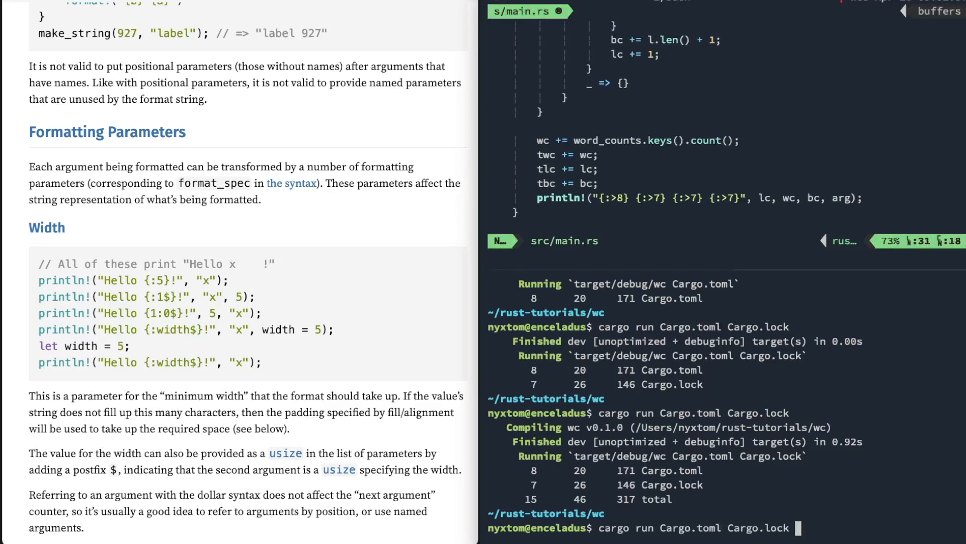
Step: Rerun cargo on Cargo.toml and Cargo.lock, getting 18 and 21 unique words, 39 total
key(Return)
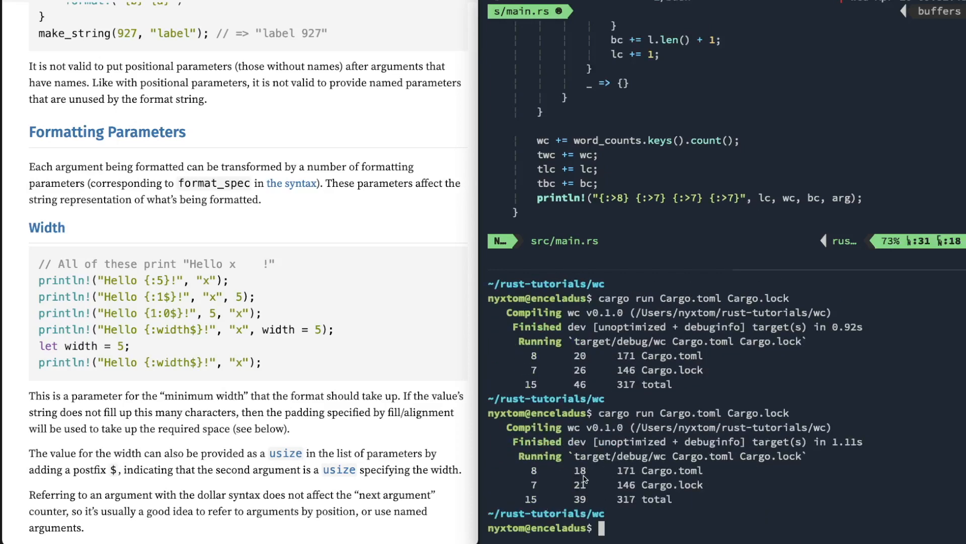
mouse_move(589, 477)
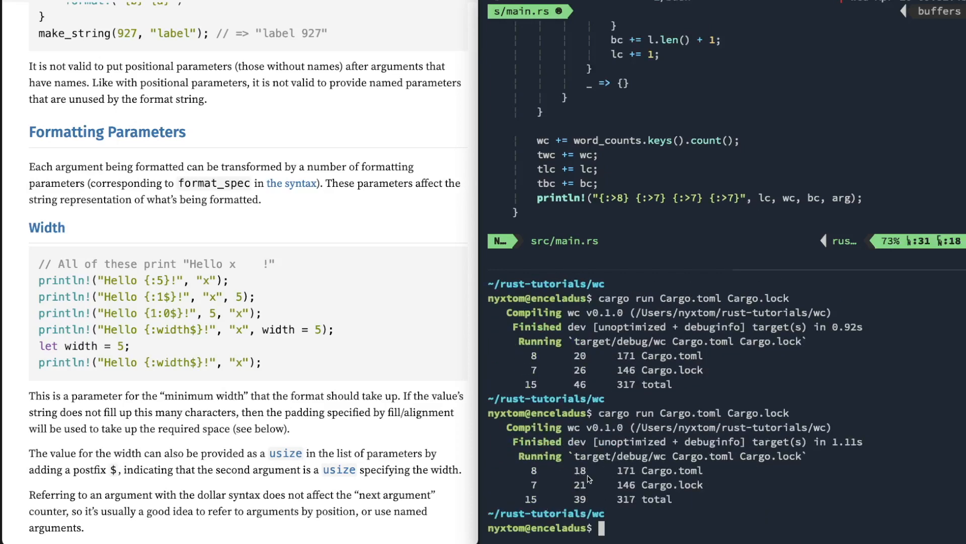
mouse_move(589, 387)
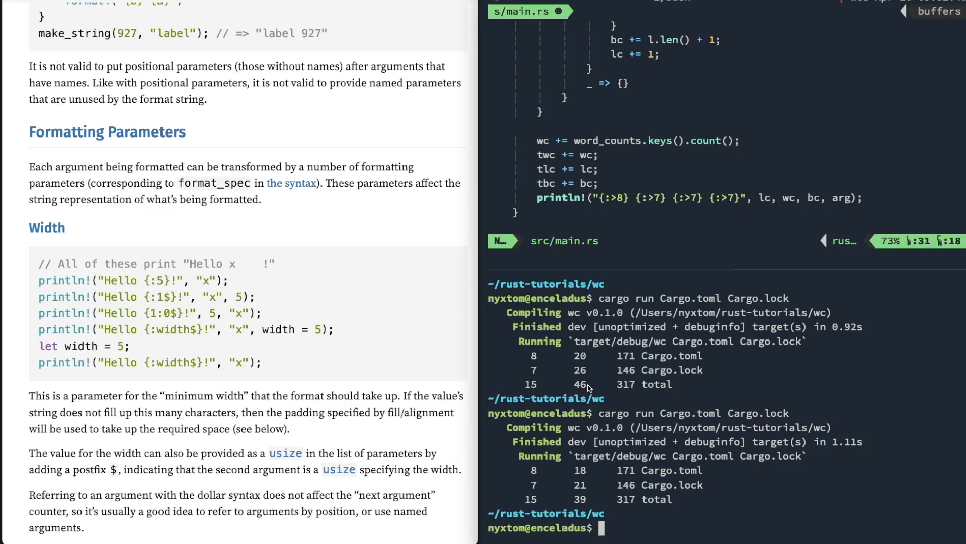
mouse_move(644, 532)
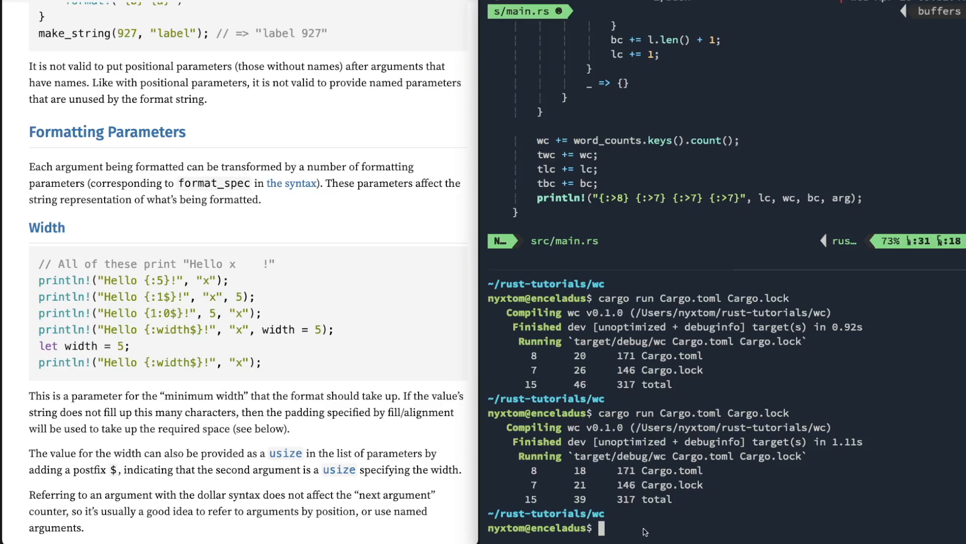
mouse_move(659, 268)
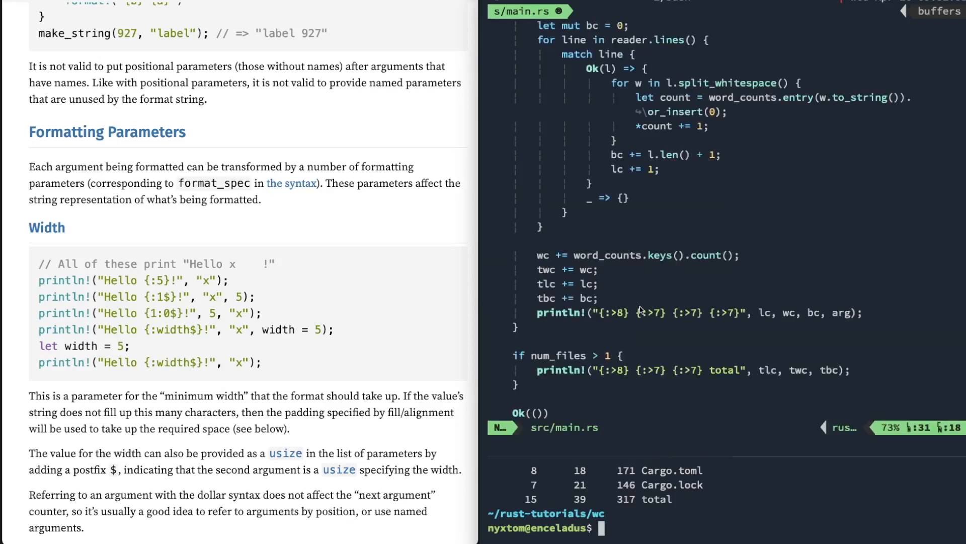
scroll(up, 3)
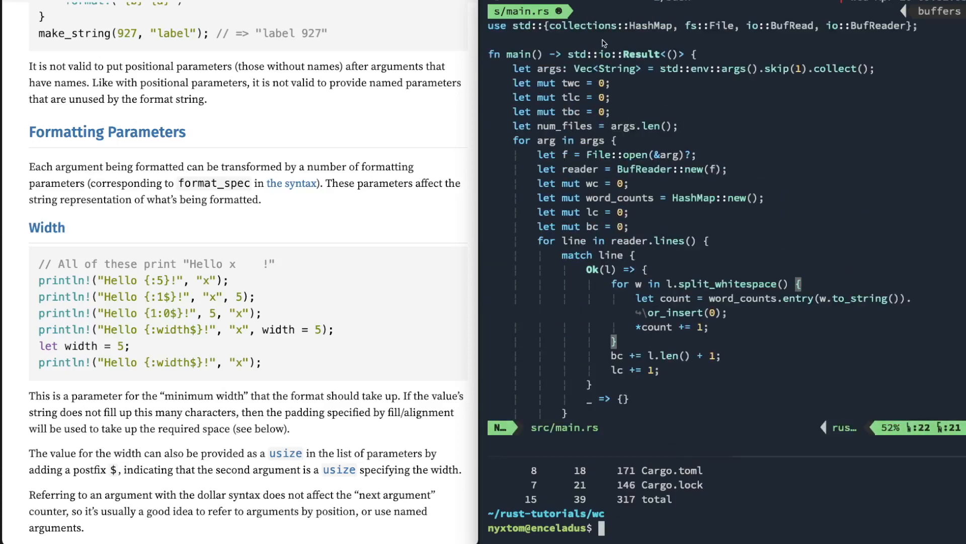
scroll(down, 3)
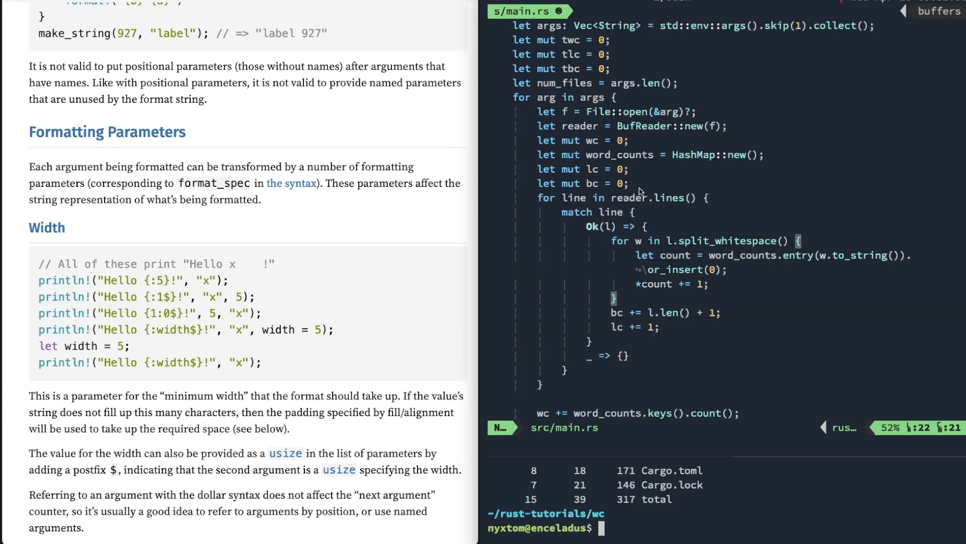
scroll(down, 3)
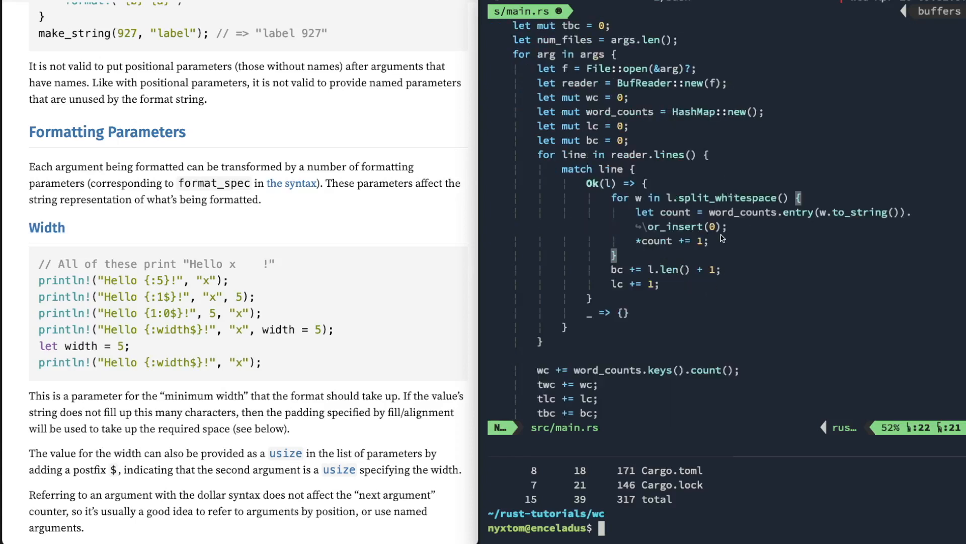
scroll(down, 3)
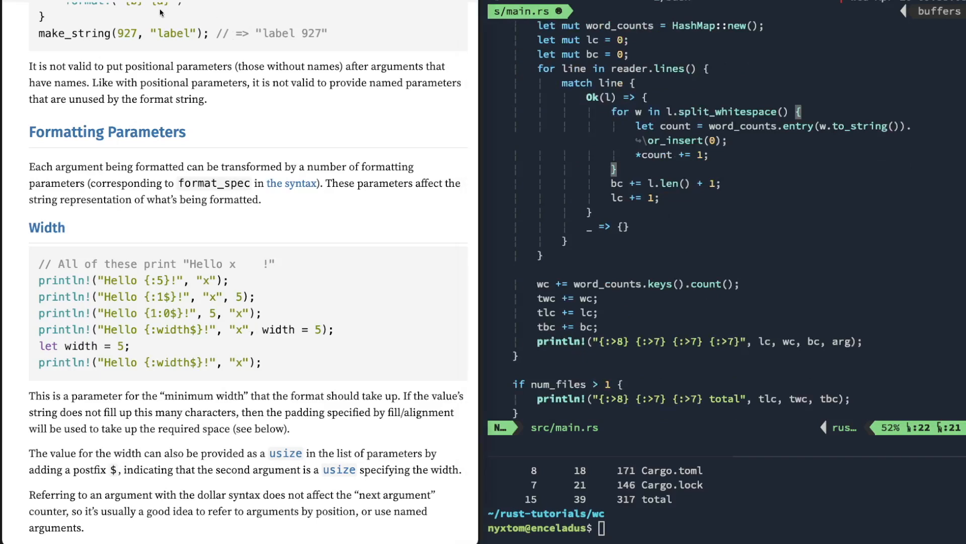
scroll(down, 3)
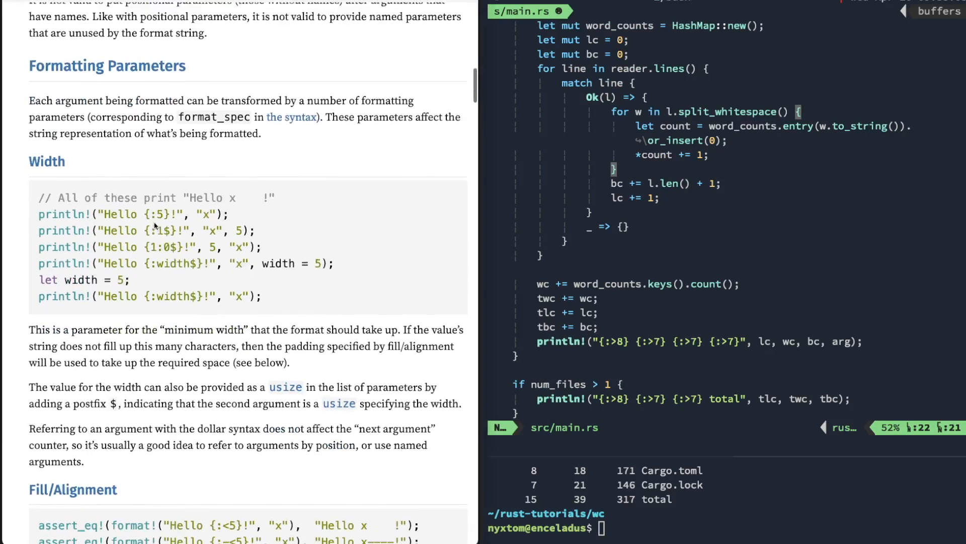
scroll(down, 3)
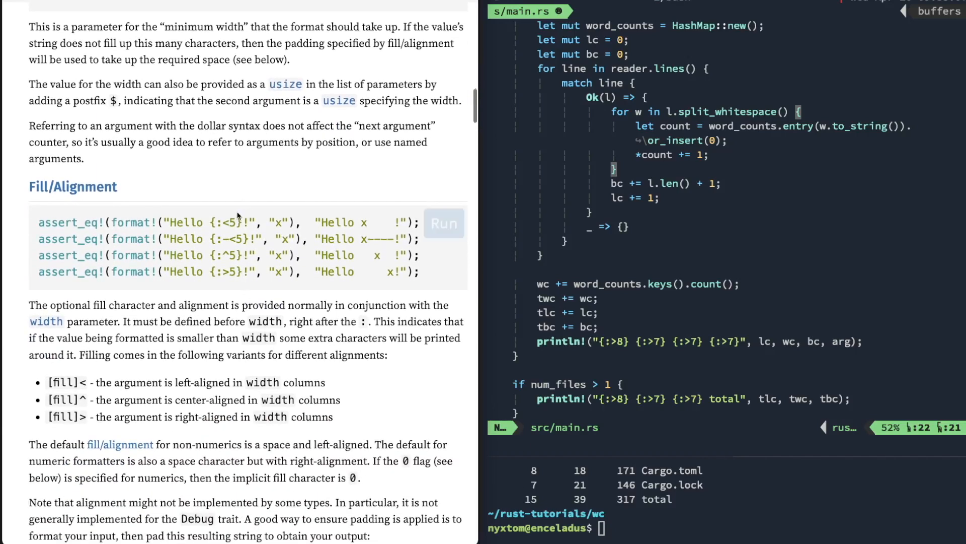
scroll(down, 3)
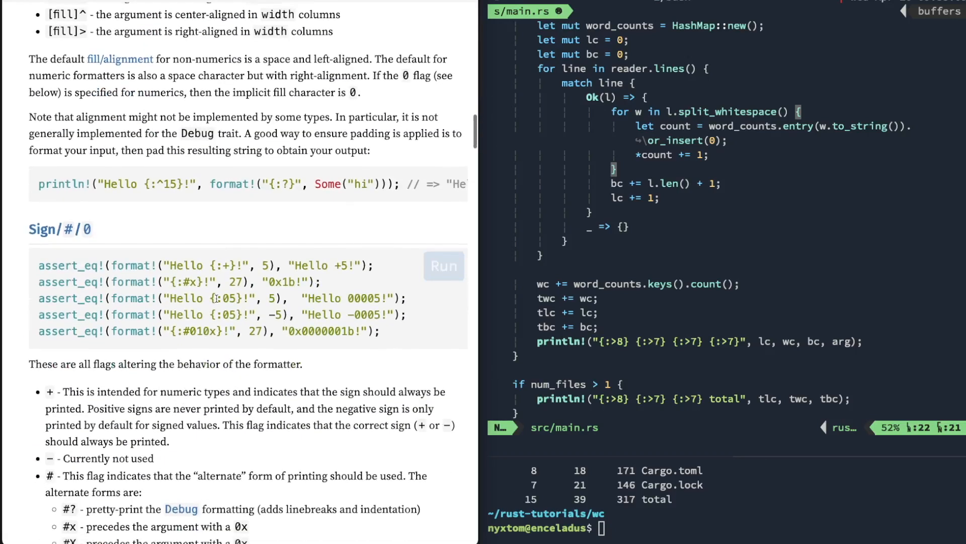
scroll(down, 3)
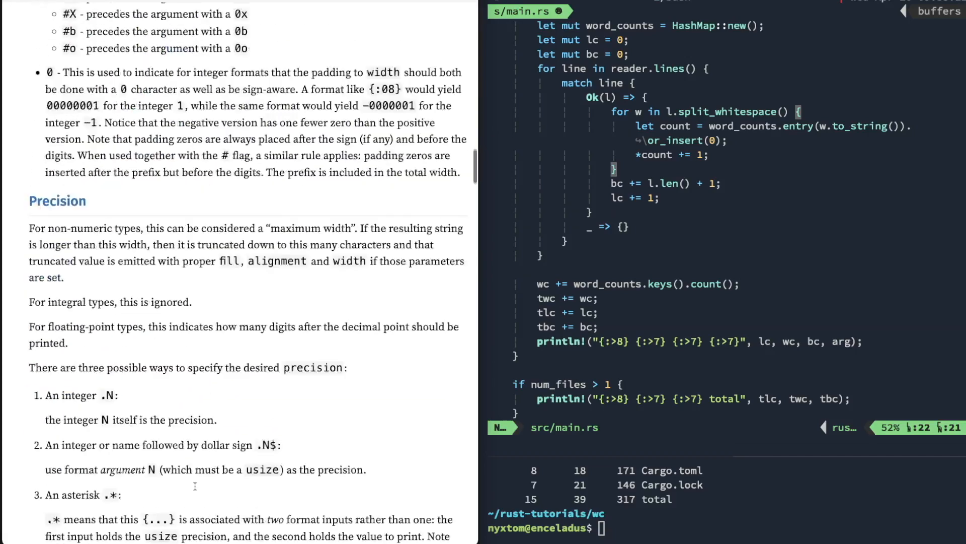
scroll(down, 3)
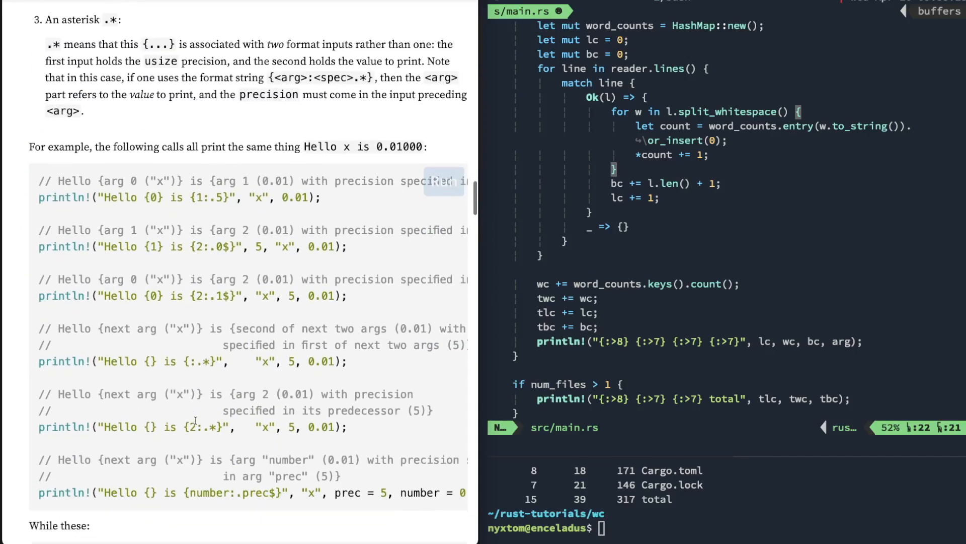
scroll(down, 3)
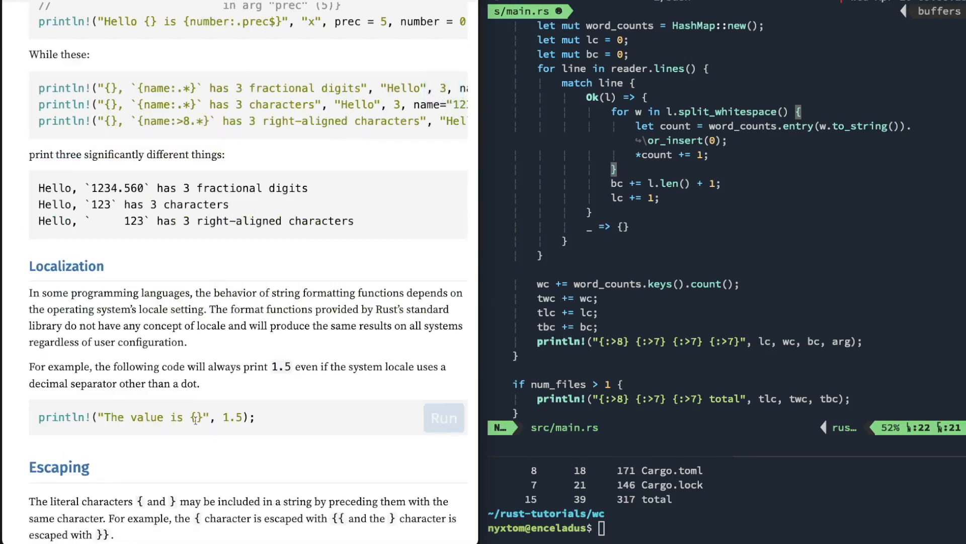
scroll(down, 3)
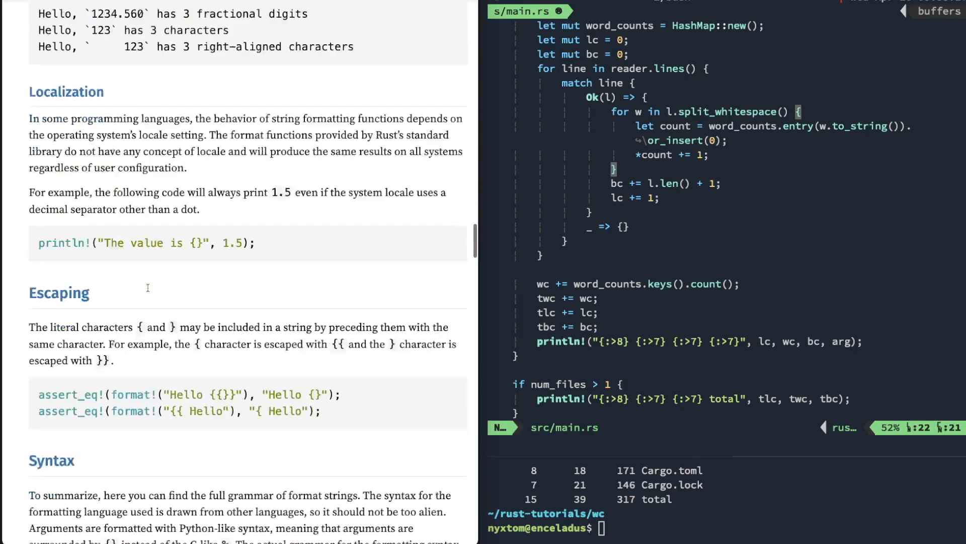
scroll(down, 3)
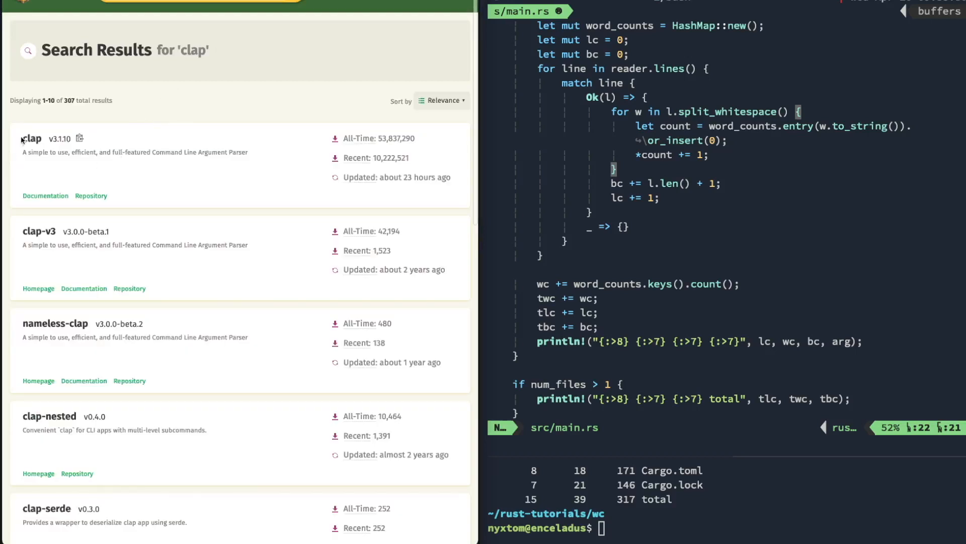
Step: Open the clap crate page and read its Derive API example and dependency snippet
click(31, 138)
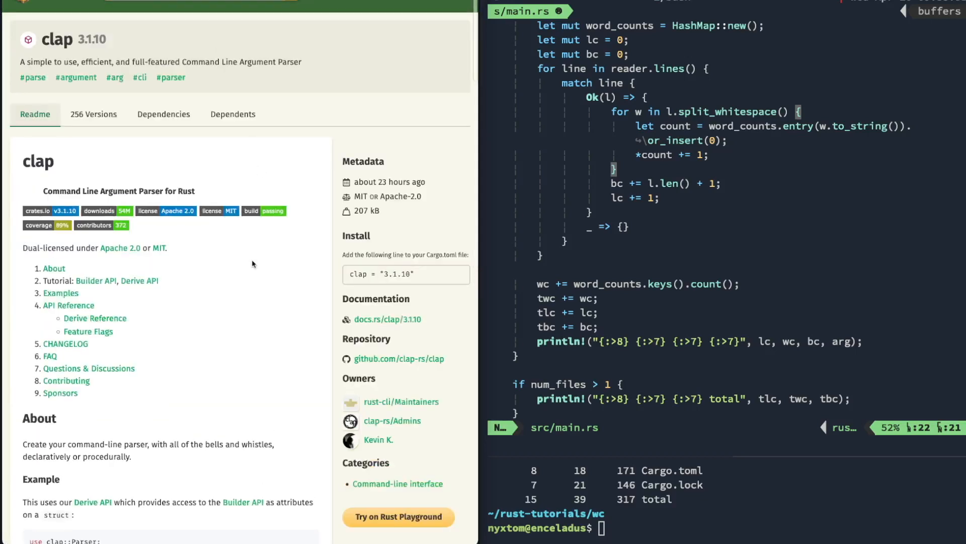
scroll(down, 3)
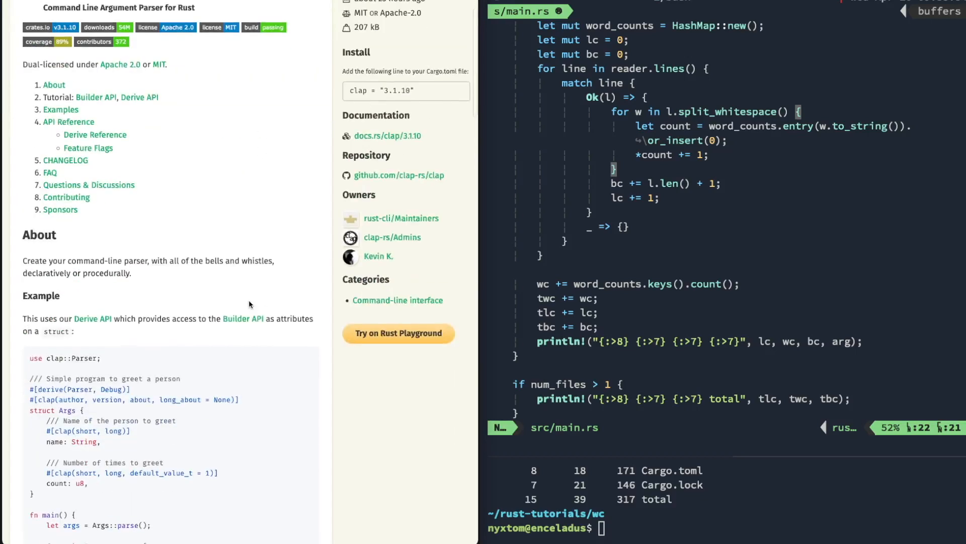
scroll(down, 3)
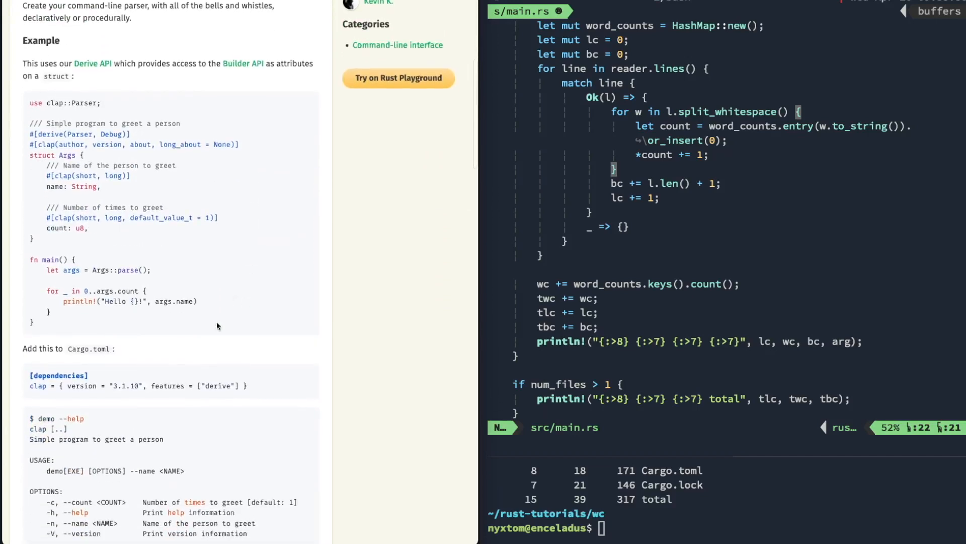
scroll(down, 3)
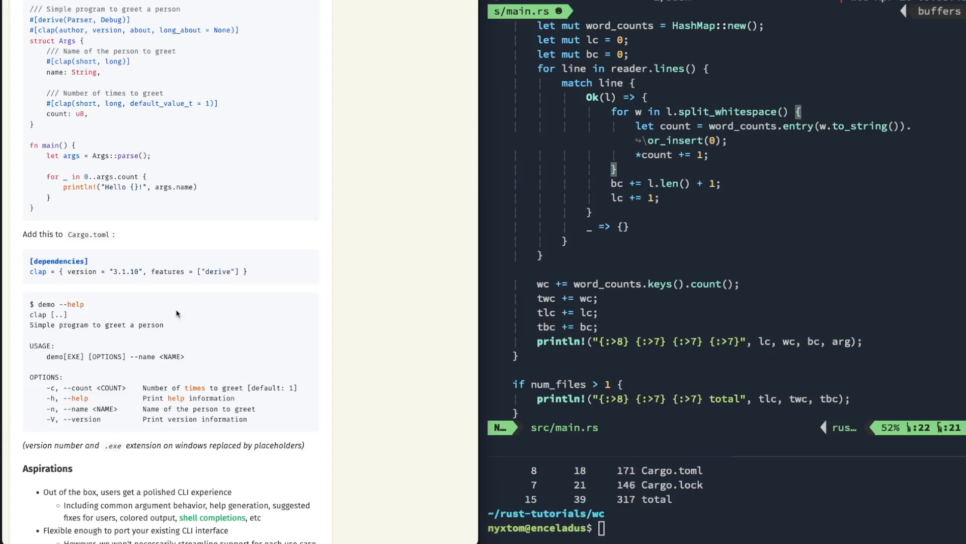
scroll(up, 3)
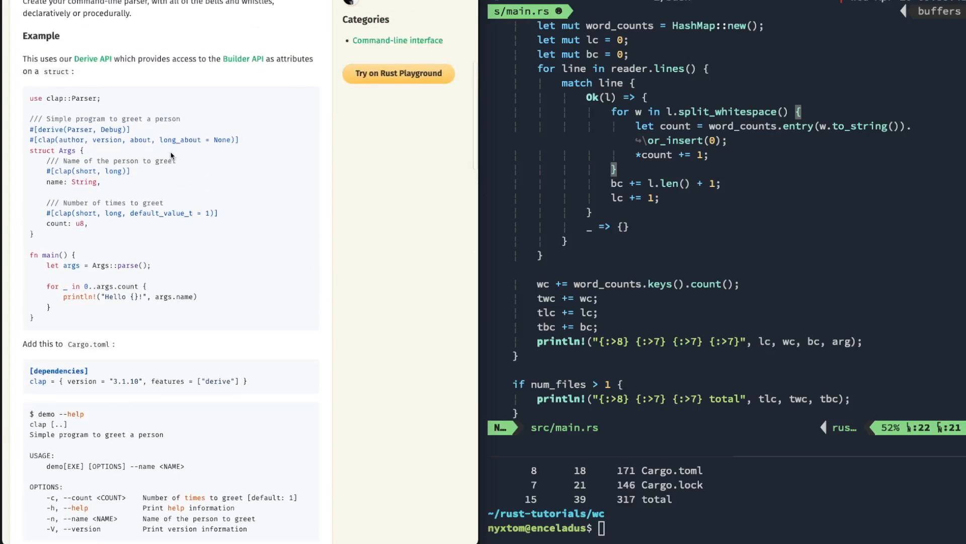